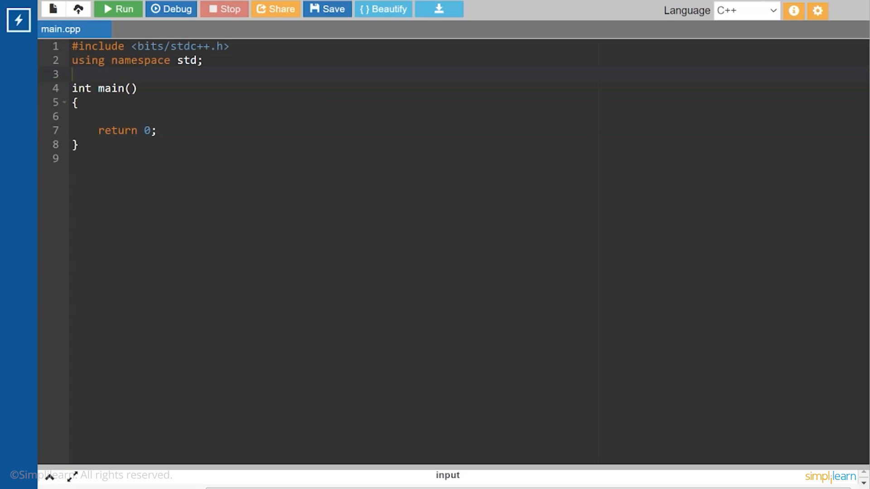
Step: Begin the lcsubstr signature on line 3 as int lcsubstr(char* X,
{"action": "type", "text": "int"}
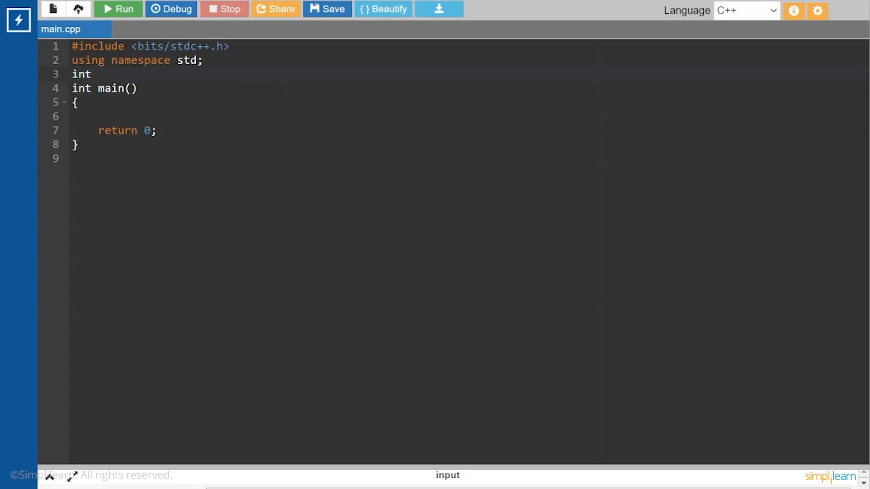
{"action": "type", "text": "lc"}
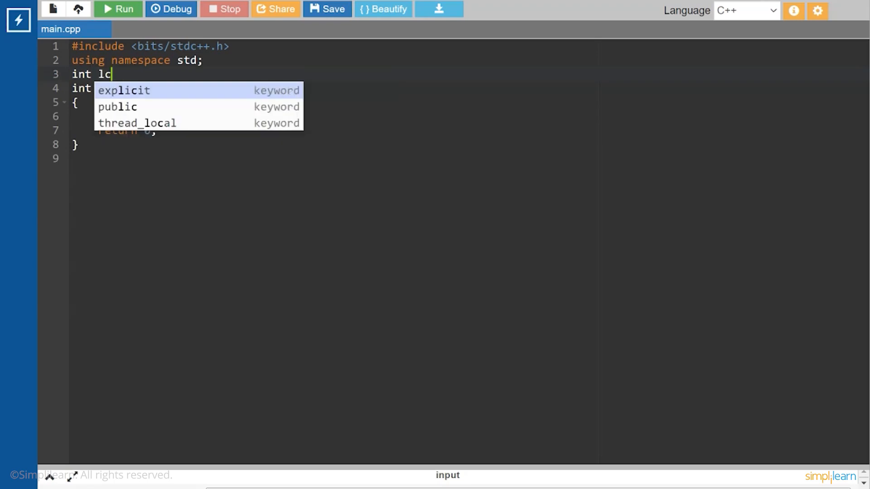
{"action": "type", "text": "sub"}
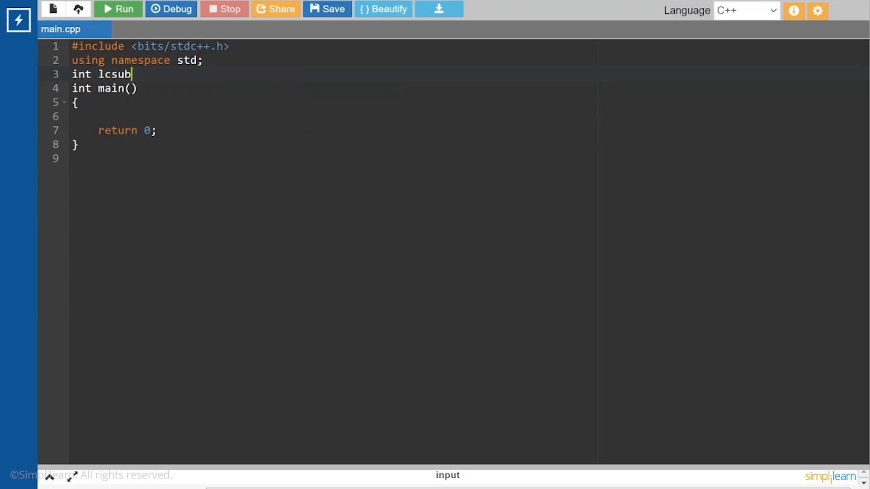
{"action": "type", "text": "tr"}
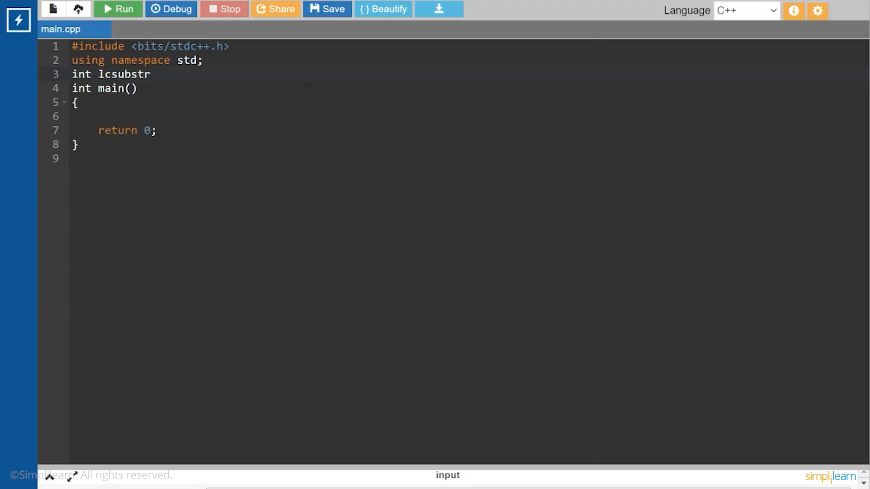
{"action": "type", "text": "()"}
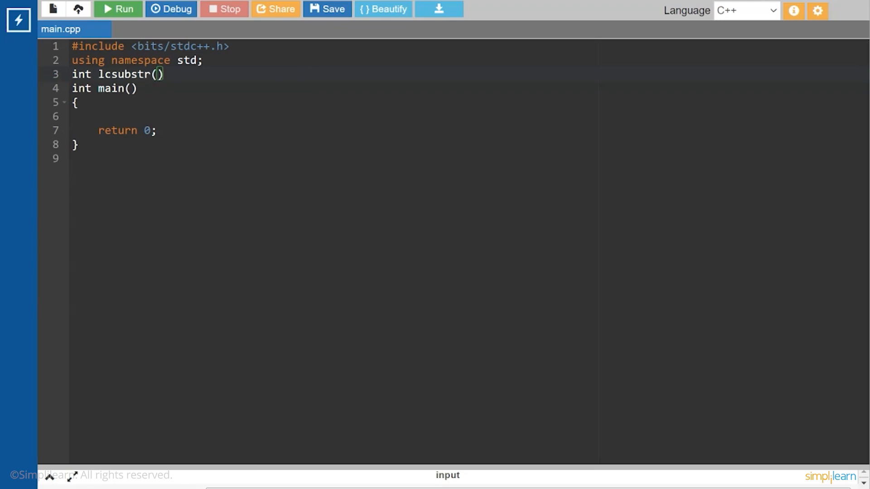
{"action": "type", "text": "char"}
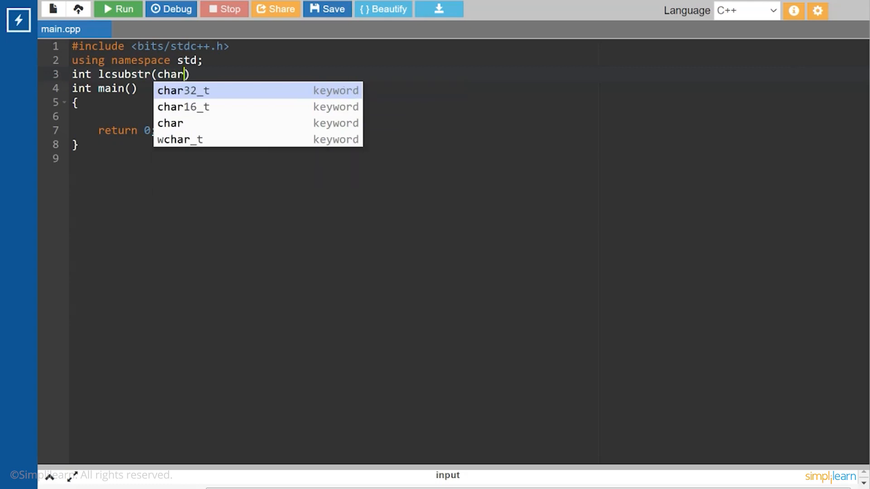
{"action": "type", "text": "*"}
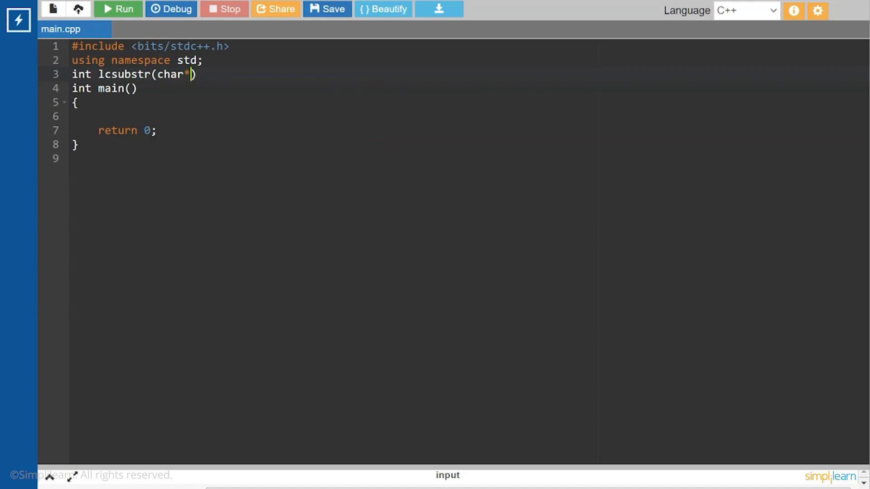
{"action": "type", "text": "X"}
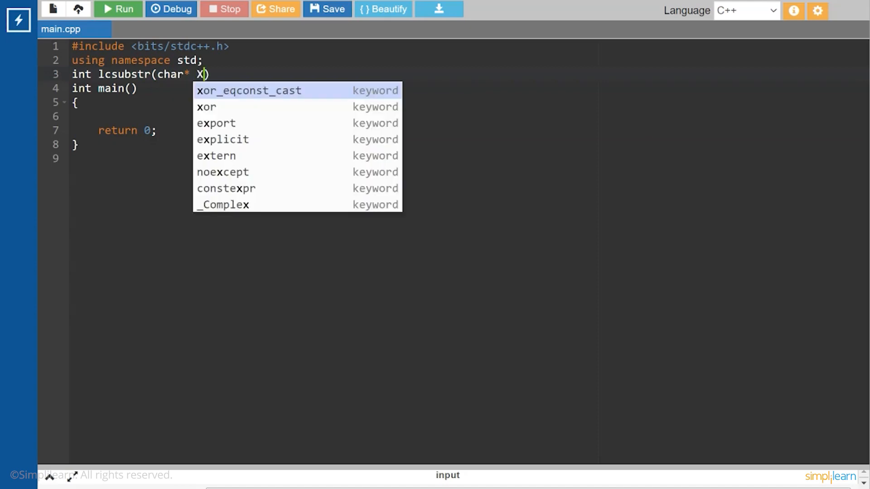
{"action": "type", "text": ","}
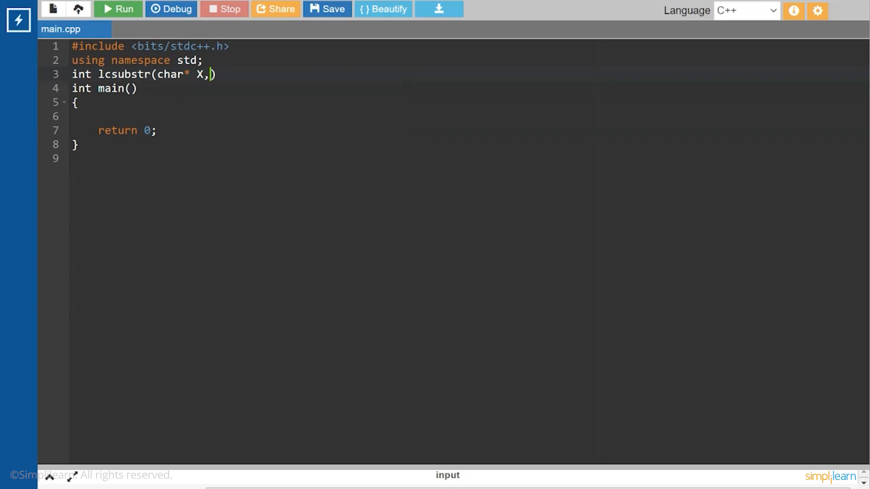
Step: Fix the mistyped Char and finish the parameters char* Y, int m, int n
{"action": "type", "text": "C"}
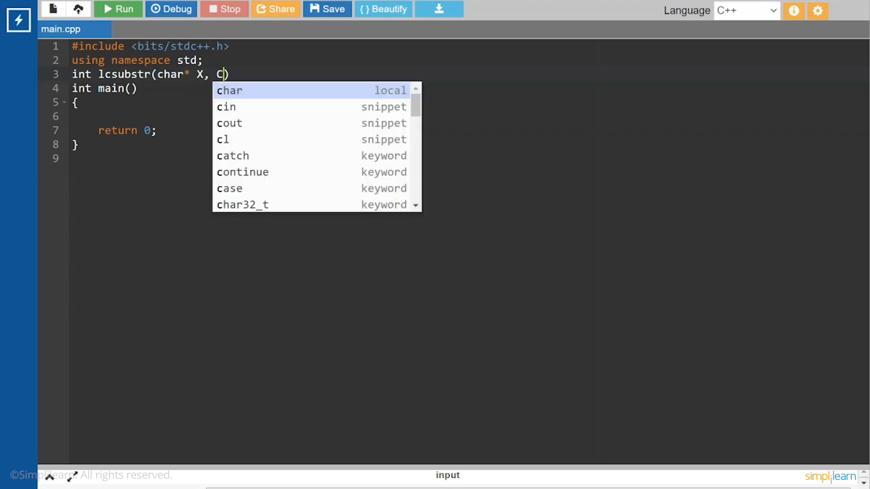
{"action": "type", "text": "har"}
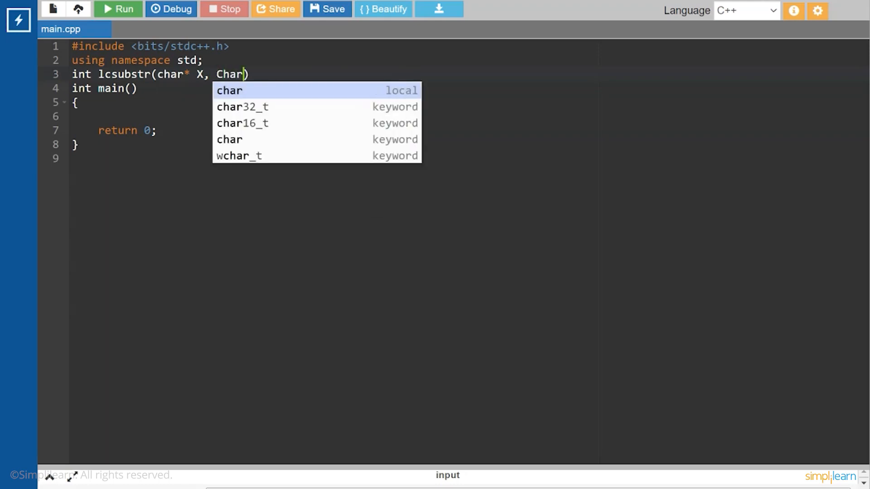
{"action": "key", "text": "Backspace"}
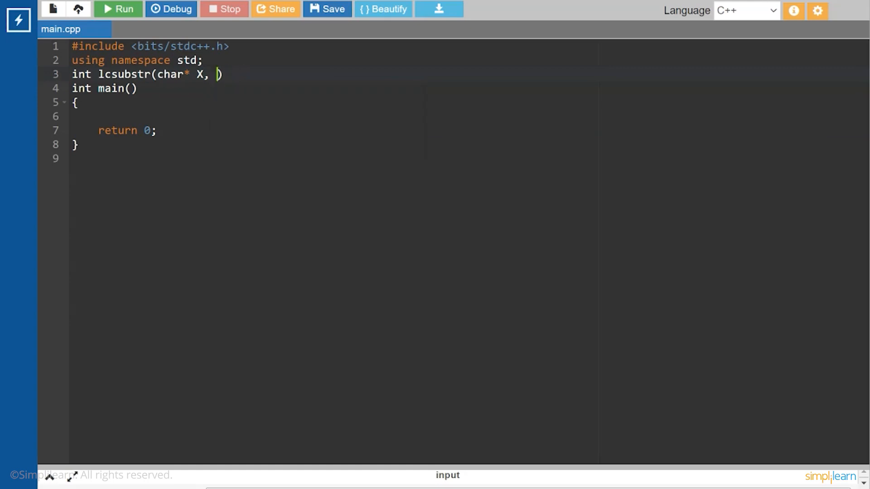
{"action": "type", "text": "cha"}
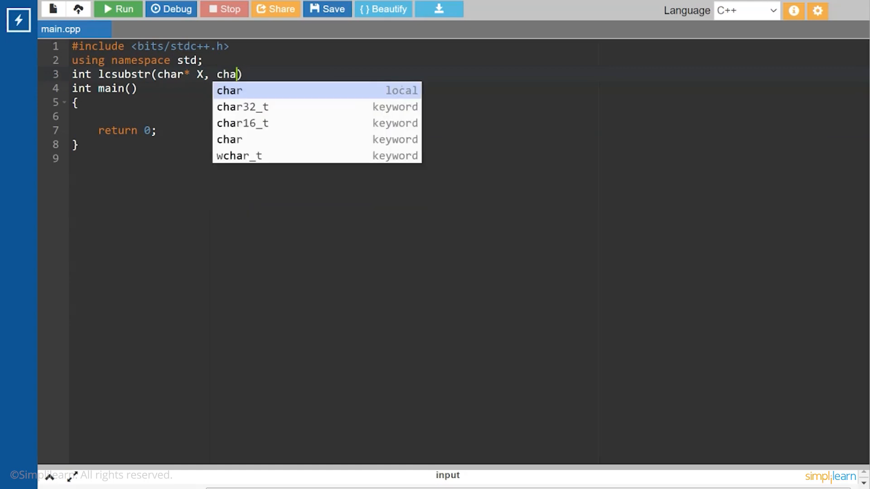
{"action": "type", "text": "r"}
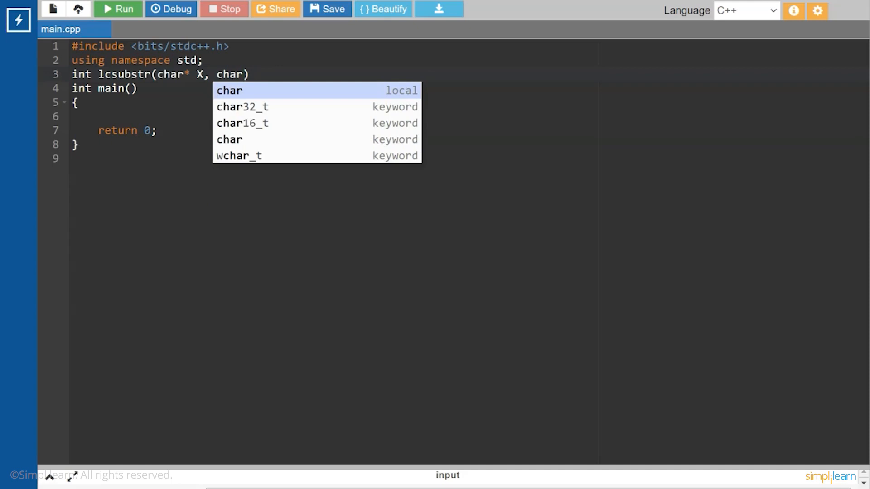
{"action": "type", "text": "*"}
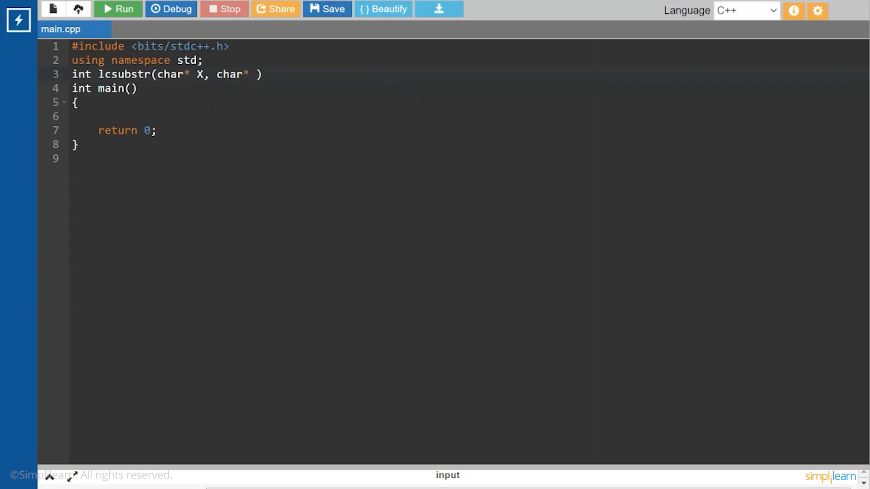
{"action": "type", "text": "Y"}
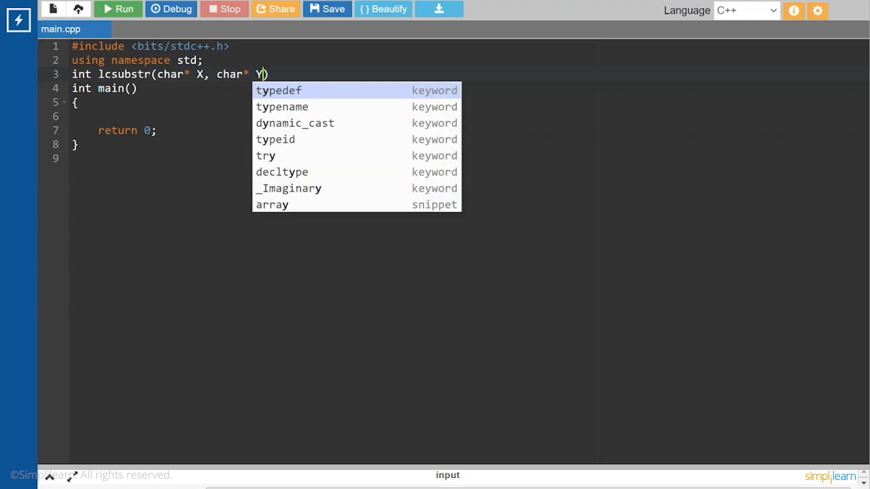
{"action": "type", "text": ","}
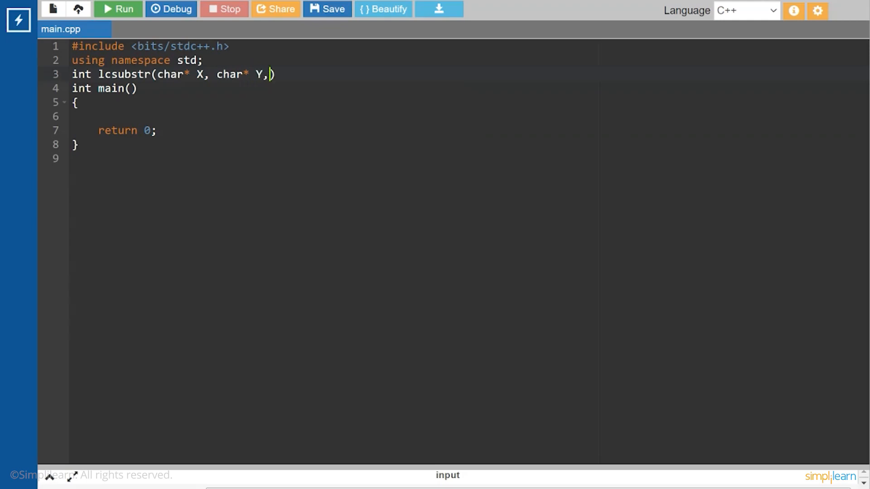
{"action": "type", "text": "int m"}
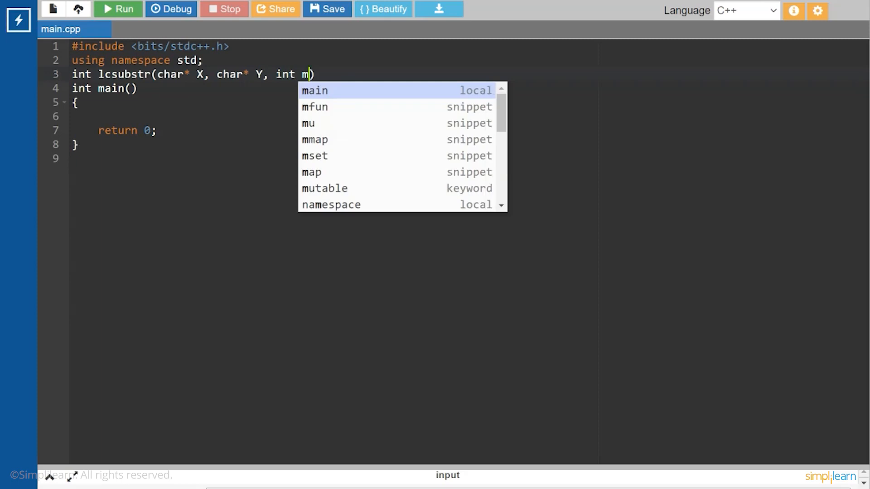
{"action": "type", "text": ","}
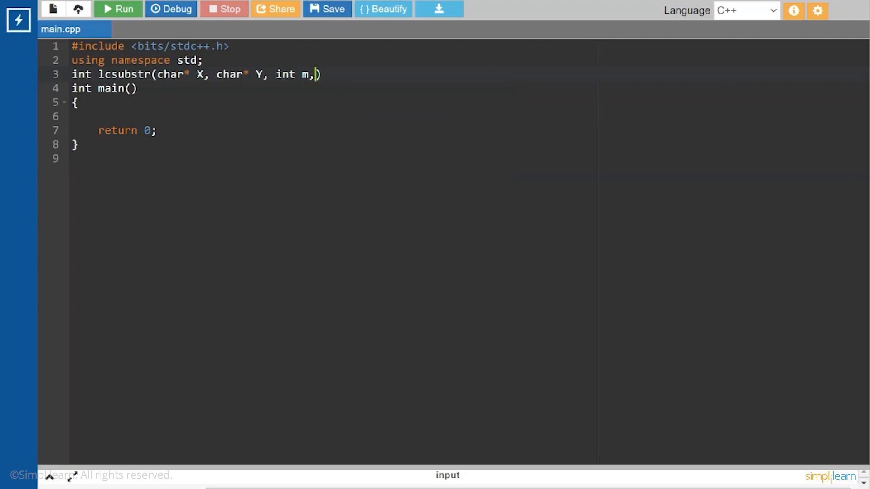
{"action": "type", "text": "int"}
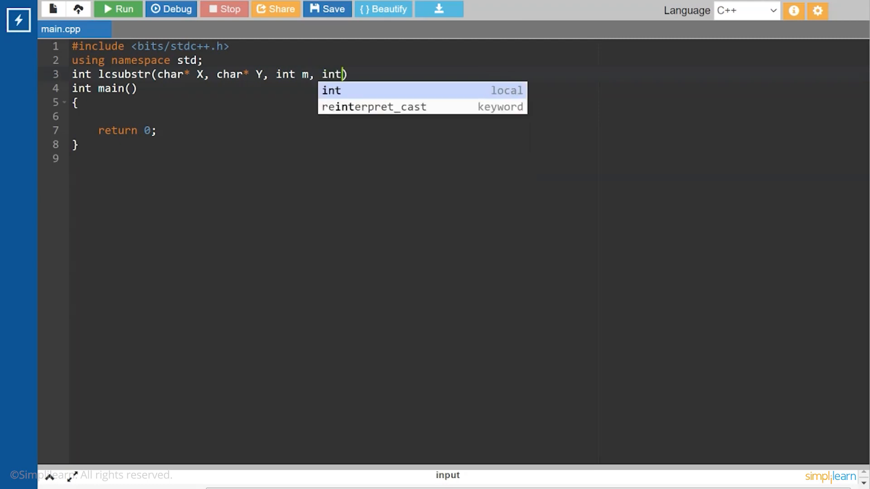
{"action": "type", "text": "n"}
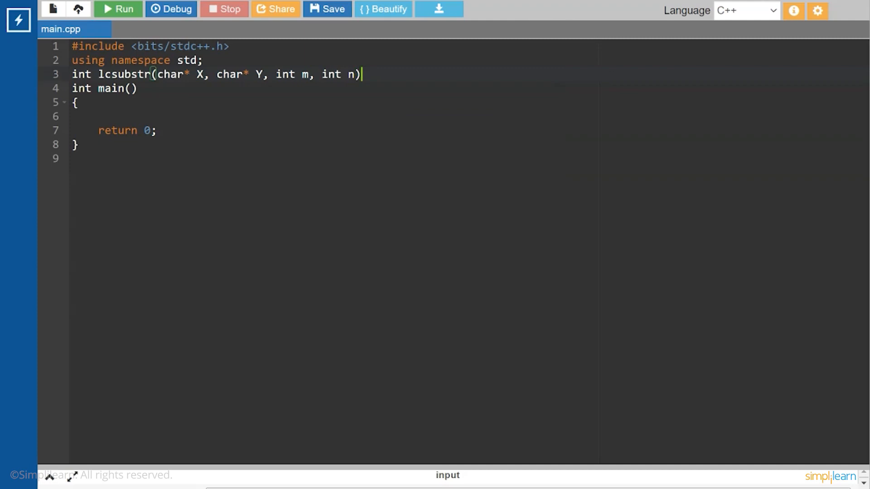
Step: Add an empty multi-line brace body below the lcsubstr signature
{"action": "key", "text": "Enter"}
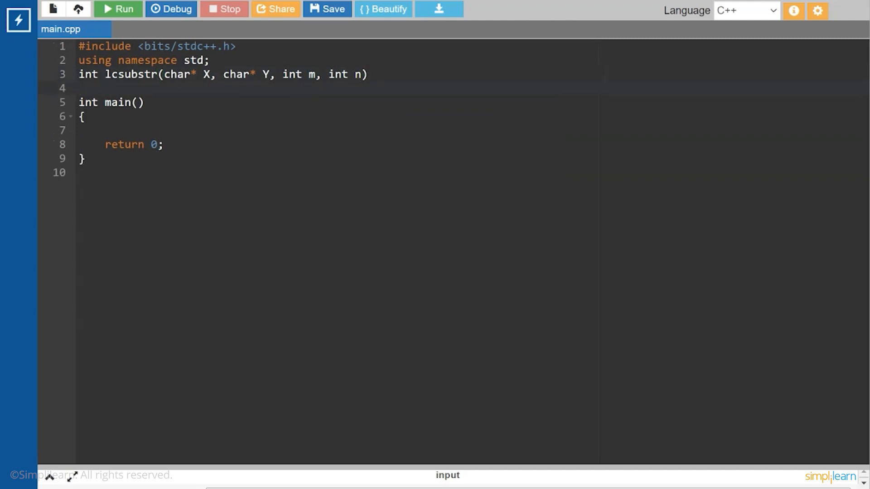
{"action": "type", "text": "{}"}
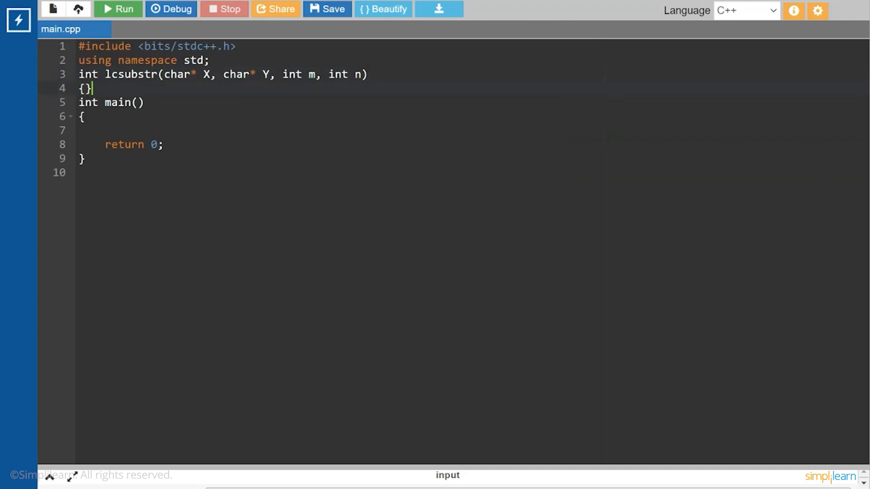
{"action": "key", "text": "Enter"}
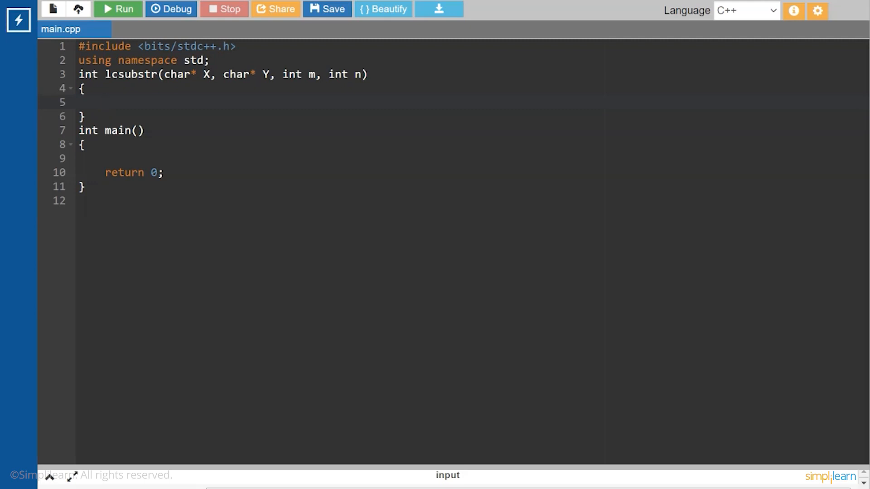
{"action": "left_click", "coordinate": [105, 101]}
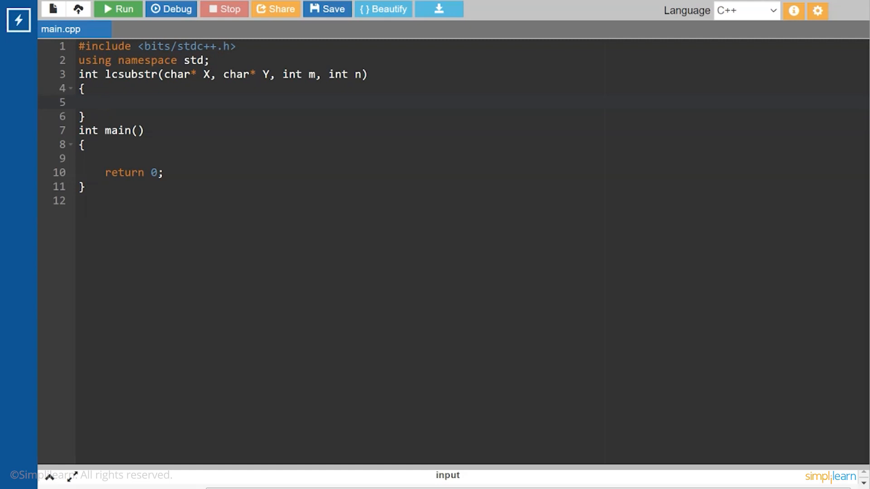
Step: Declare the 2D array int lcsuff[m+1][n+1]; inside the function body
{"action": "type", "text": "int l"}
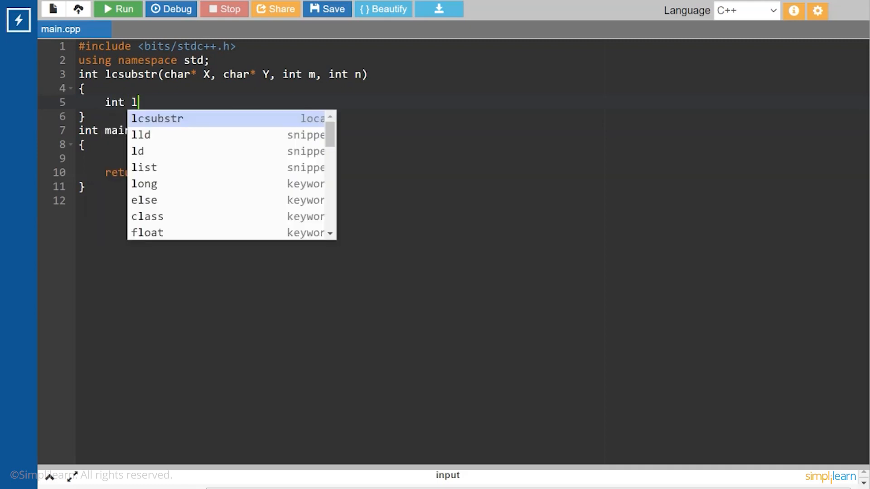
{"action": "type", "text": "csuff"}
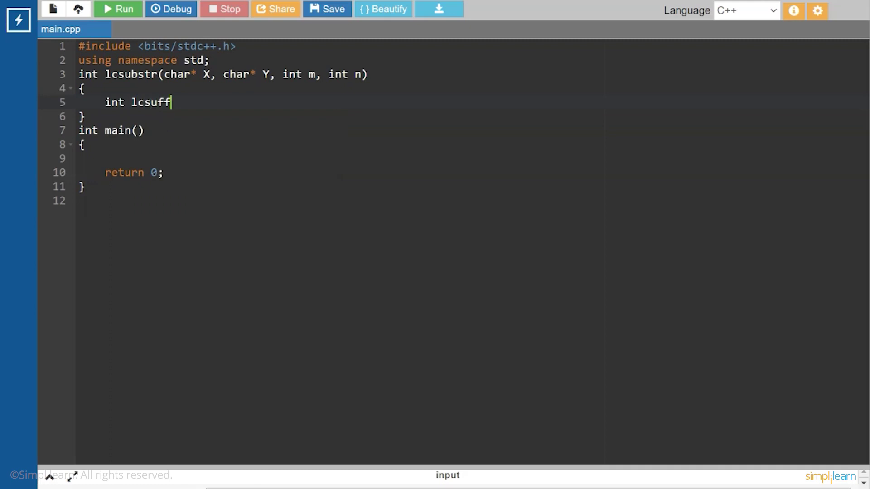
{"action": "type", "text": "[m"}
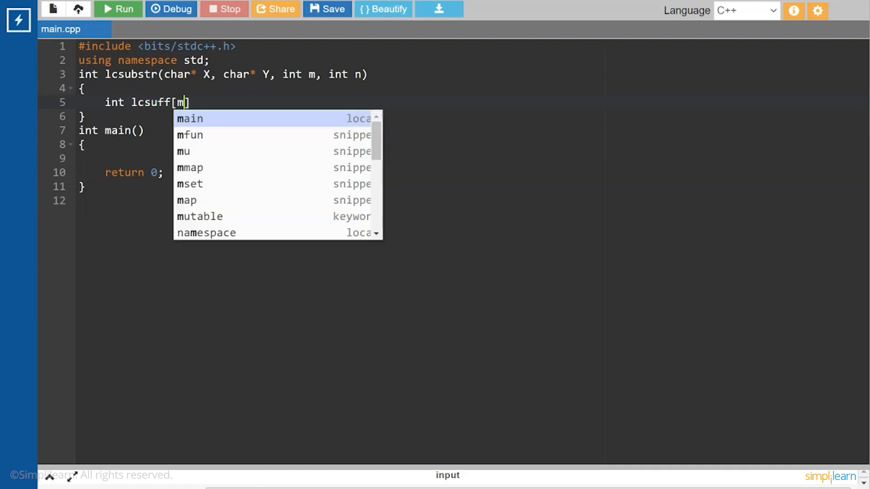
{"action": "type", "text": "+"}
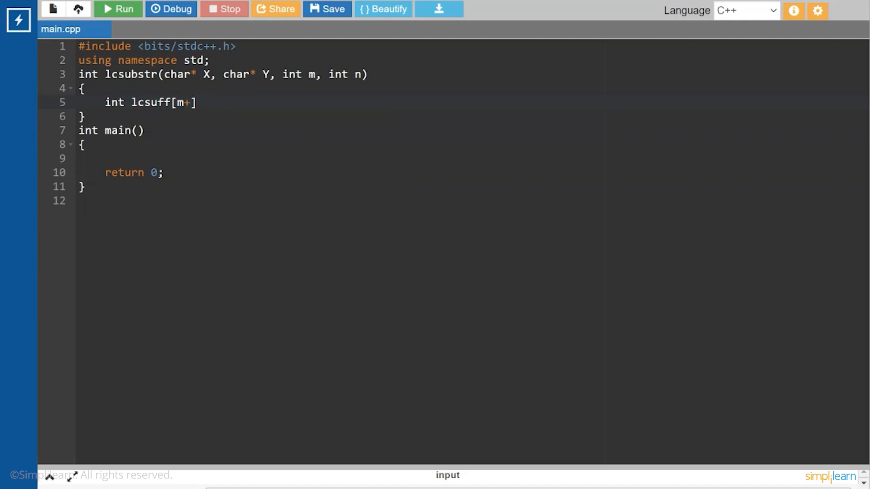
{"action": "type", "text": "1]"}
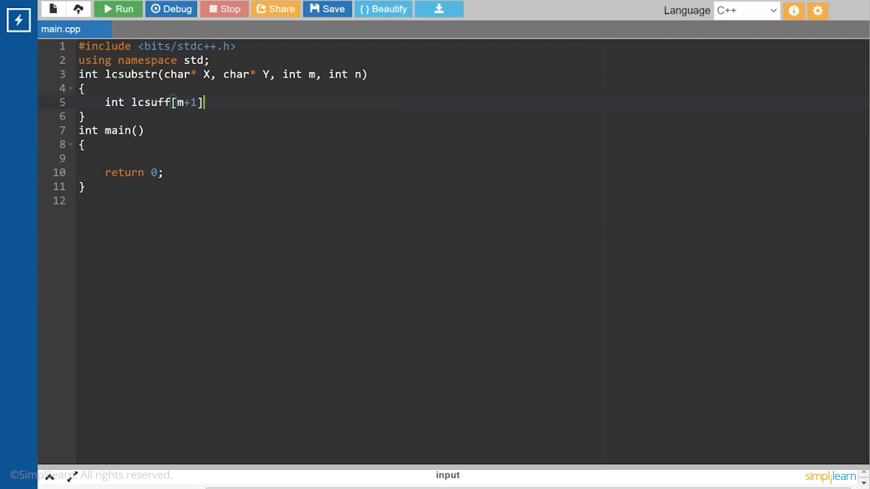
{"action": "type", "text": "[]"}
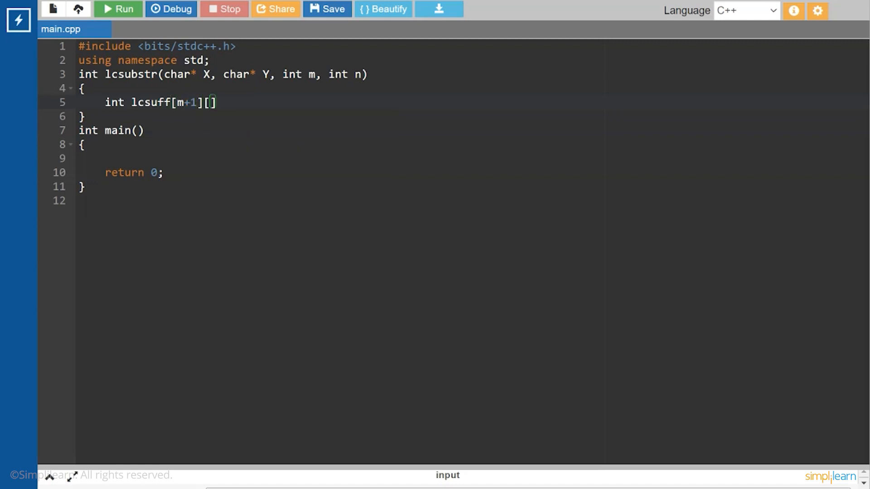
{"action": "type", "text": "n"}
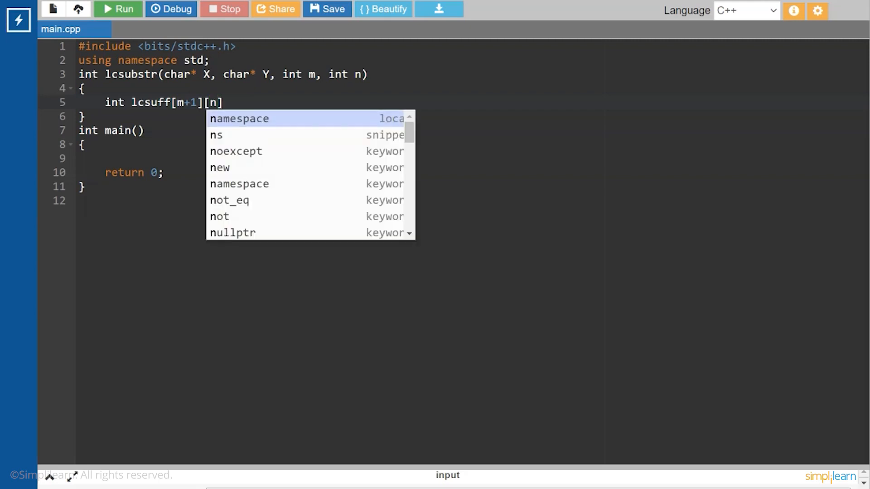
{"action": "type", "text": "+1"}
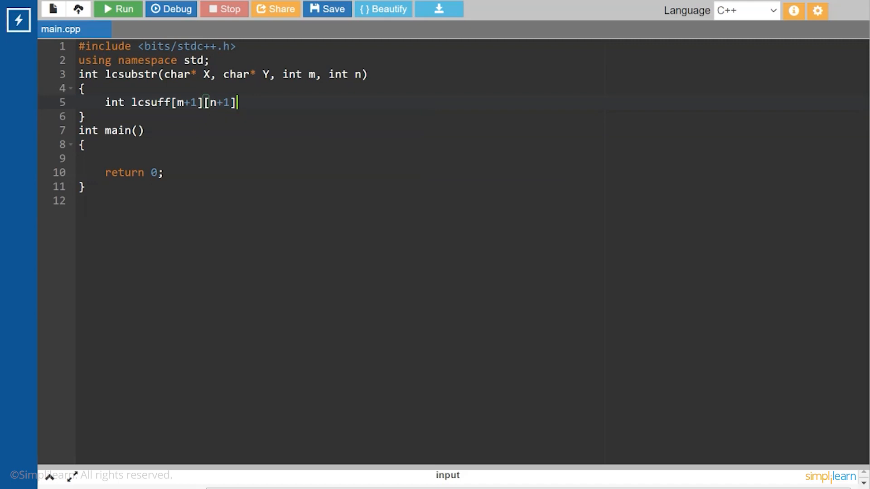
{"action": "type", "text": ";"}
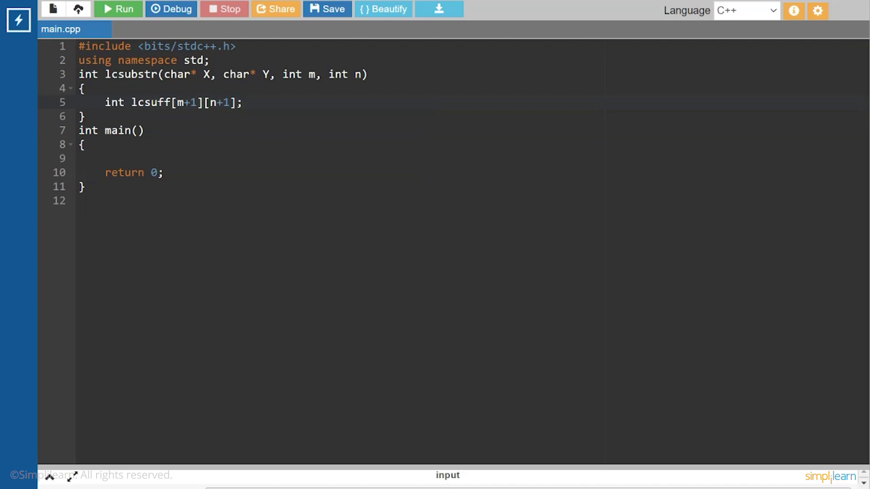
Step: Add int result=0; on a new line below the lcsuff declaration
{"action": "key", "text": "Enter"}
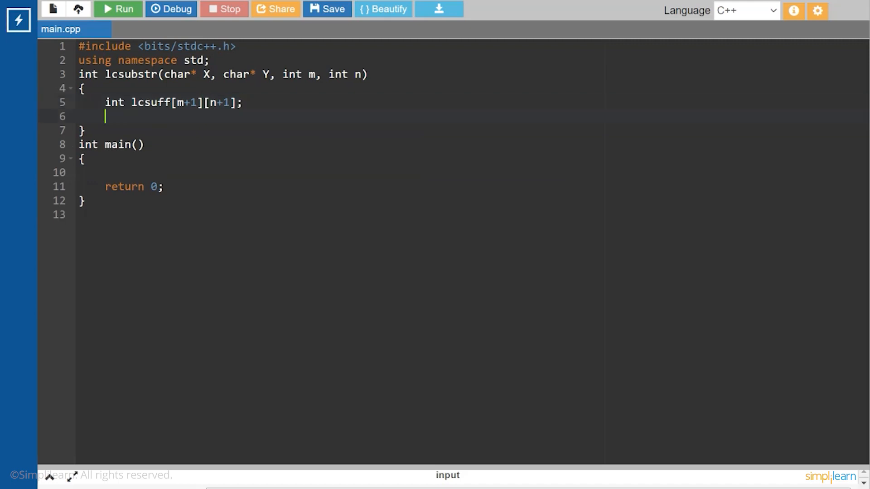
{"action": "type", "text": "int res"}
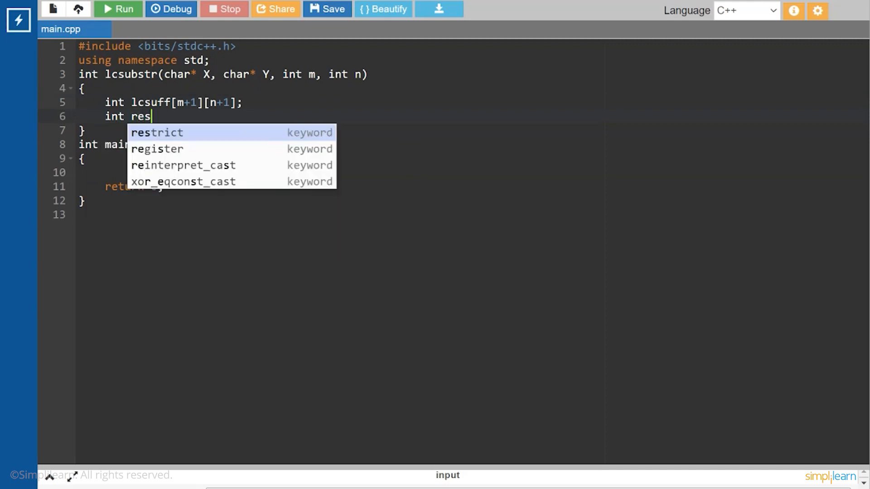
{"action": "type", "text": "ul"}
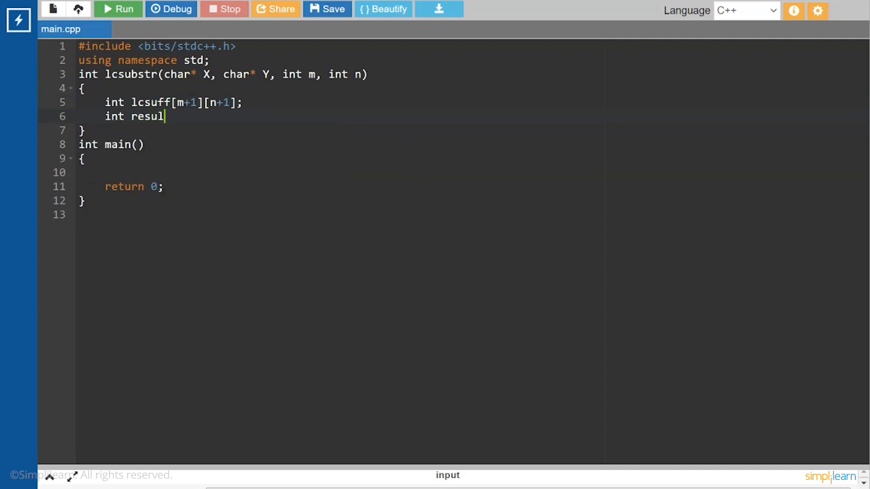
{"action": "type", "text": "t="}
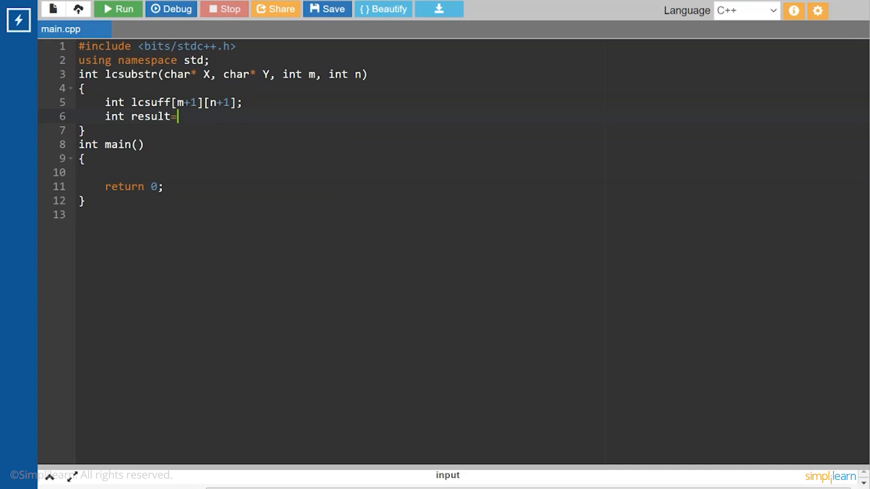
{"action": "type", "text": "0;"}
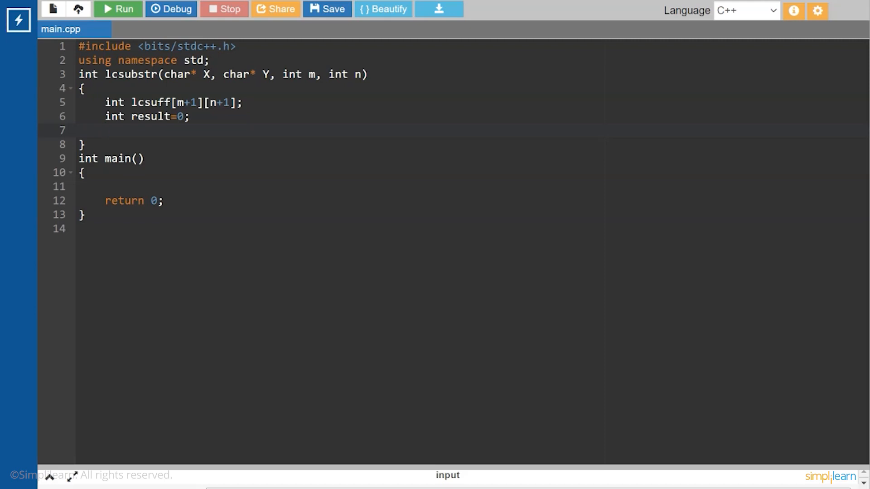
Step: Write the outer loop for(int i=0;i<=m;i++) with an opening brace
{"action": "type", "text": "for("}
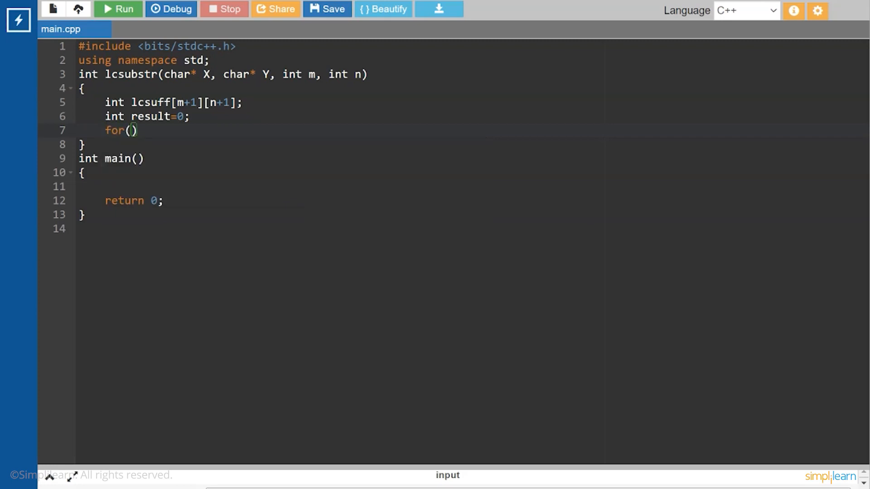
{"action": "type", "text": "int"}
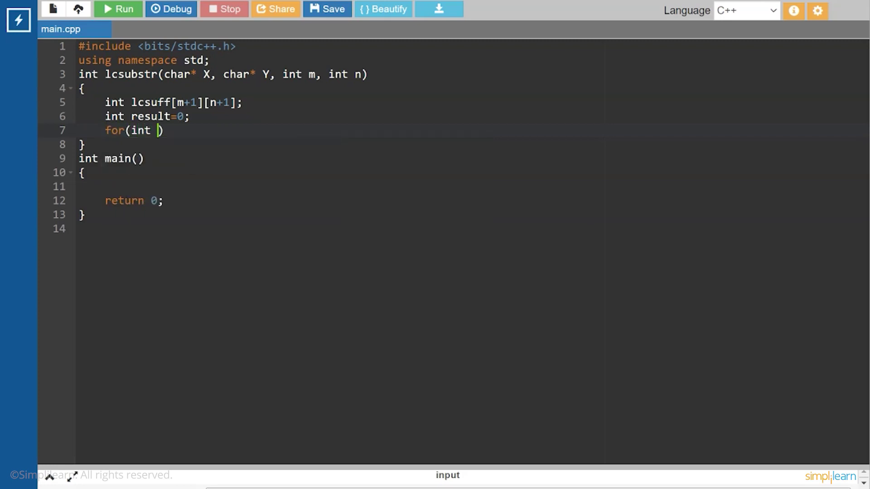
{"action": "type", "text": "i="}
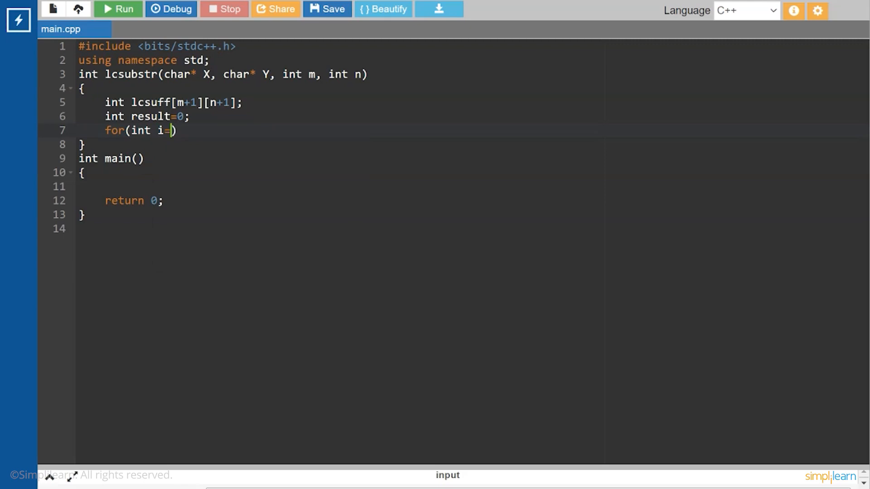
{"action": "type", "text": "0"}
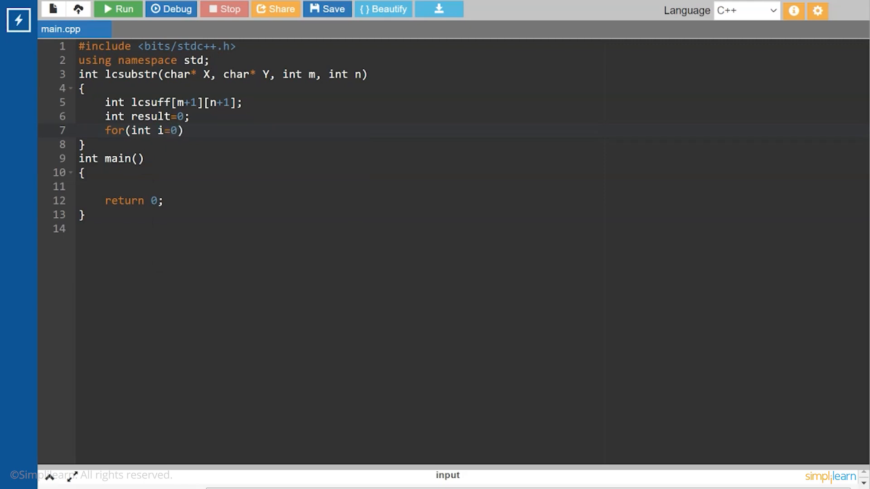
{"action": "type", "text": ";"}
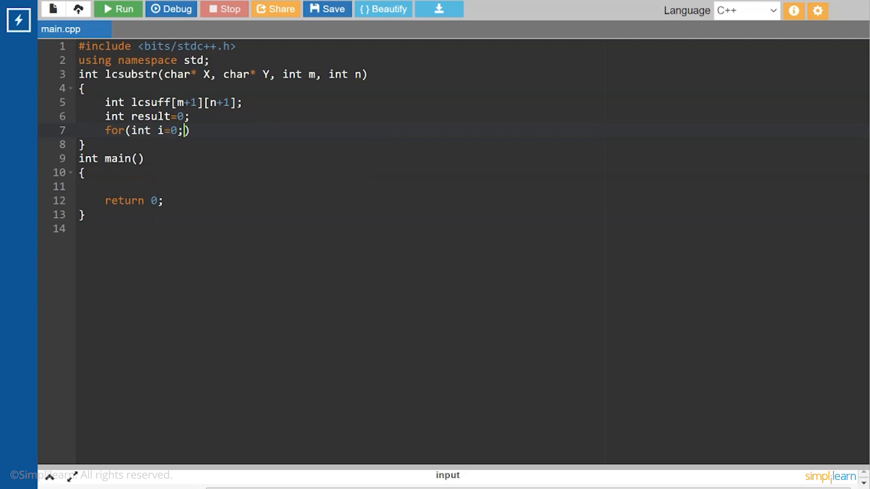
{"action": "type", "text": "i<"}
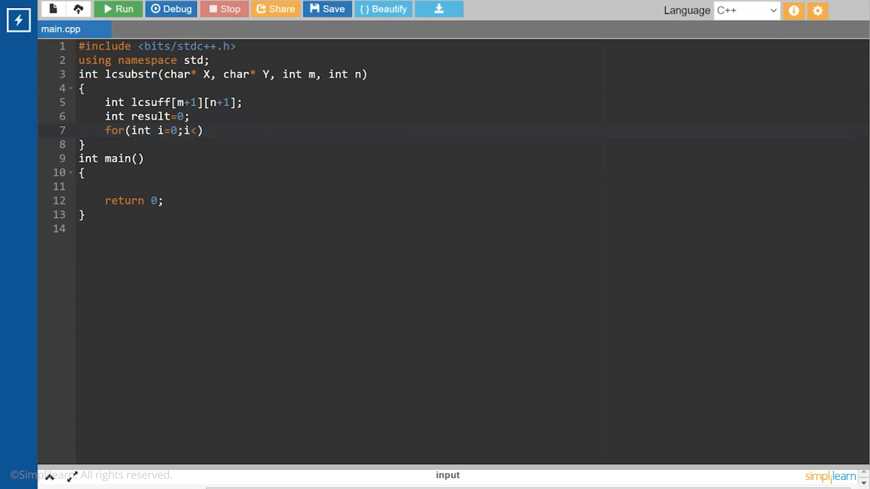
{"action": "type", "text": "=m"}
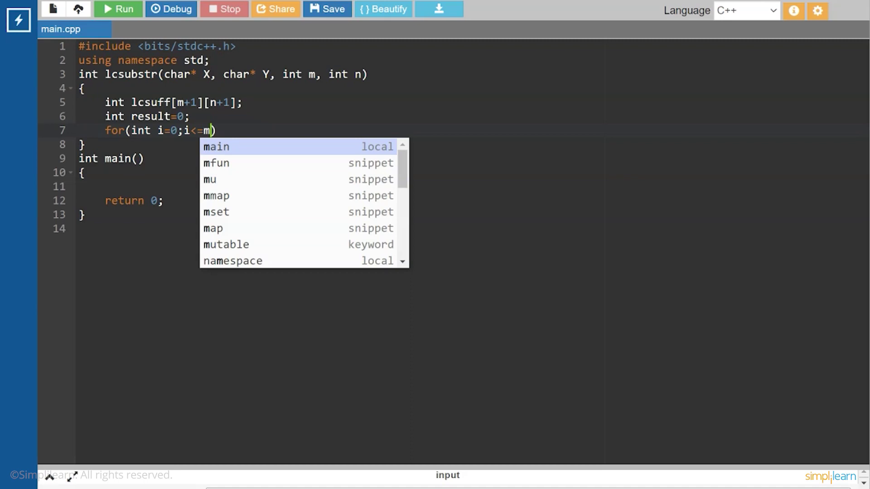
{"action": "type", "text": ";i"}
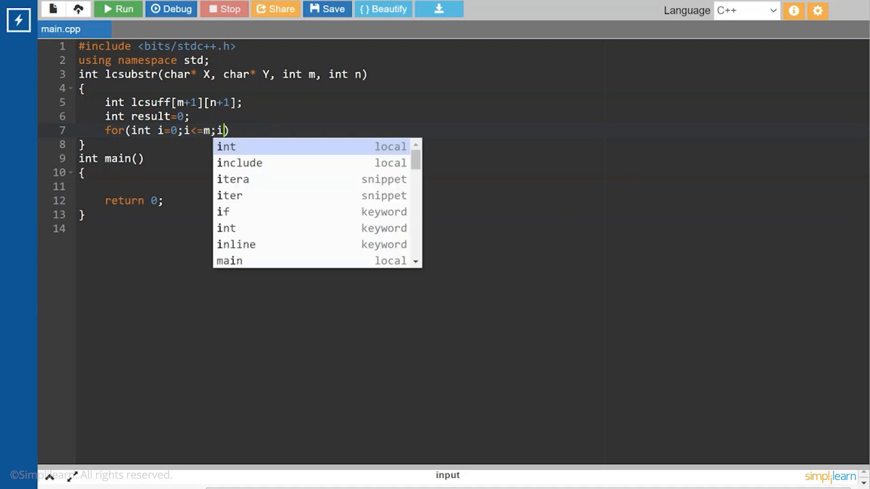
{"action": "type", "text": "++)"}
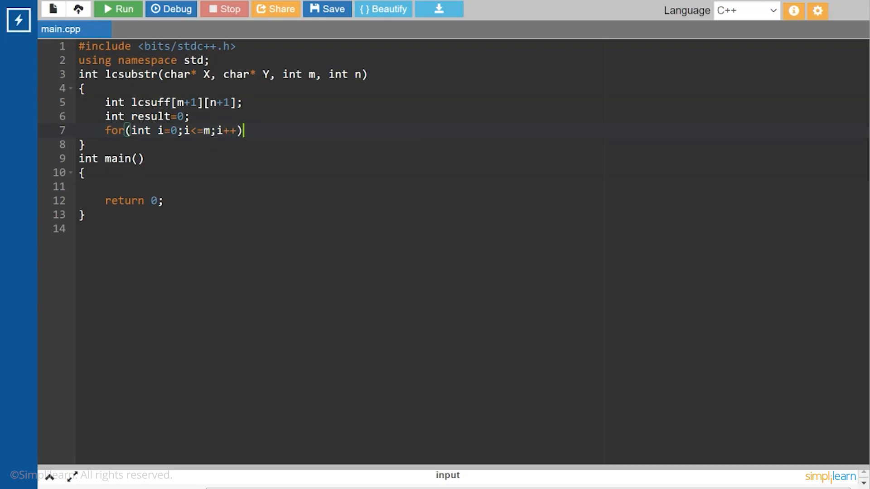
{"action": "key", "text": "Enter"}
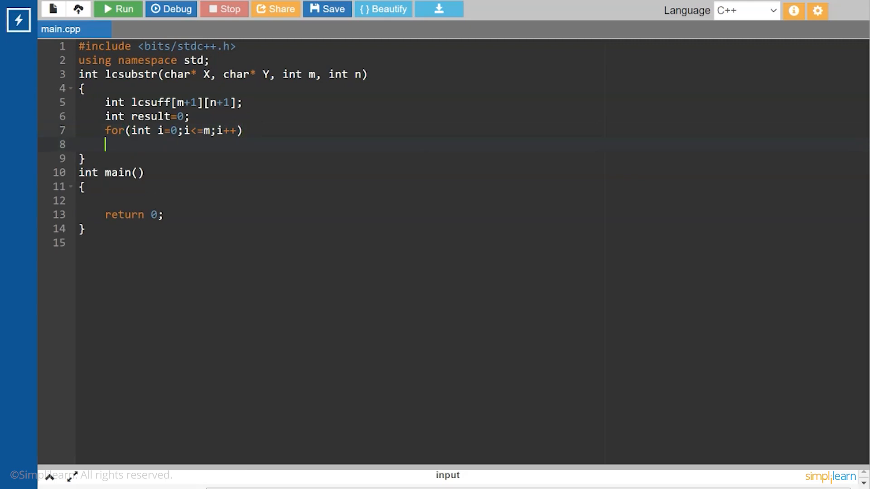
{"action": "type", "text": "{"}
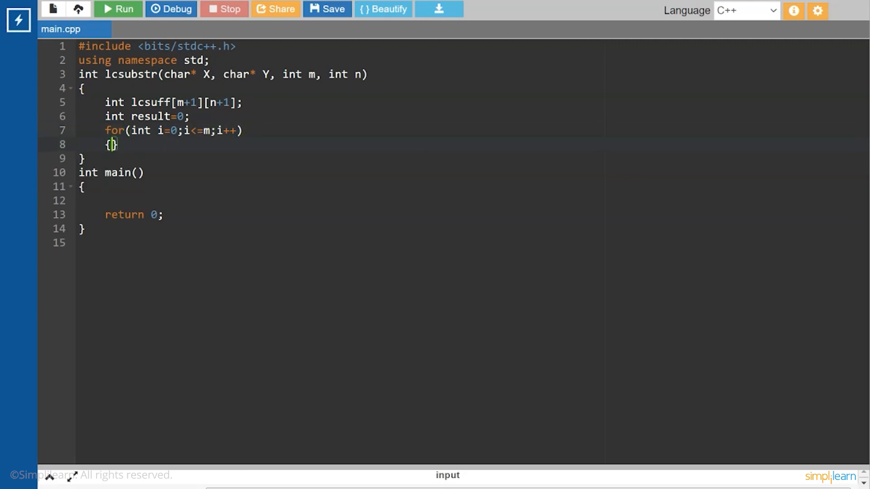
{"action": "key", "text": "Enter"}
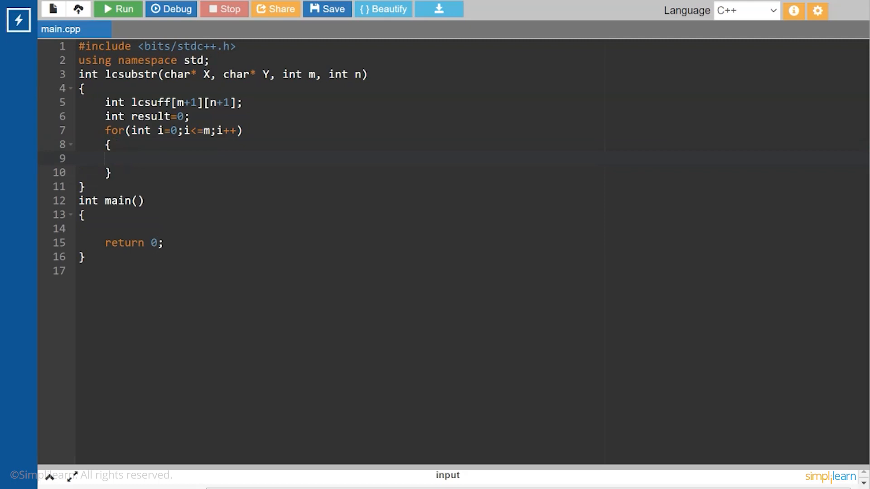
Step: Inside the i loop, write for(int j=0;j<=n;j++) and start its body
{"action": "type", "text": "for("}
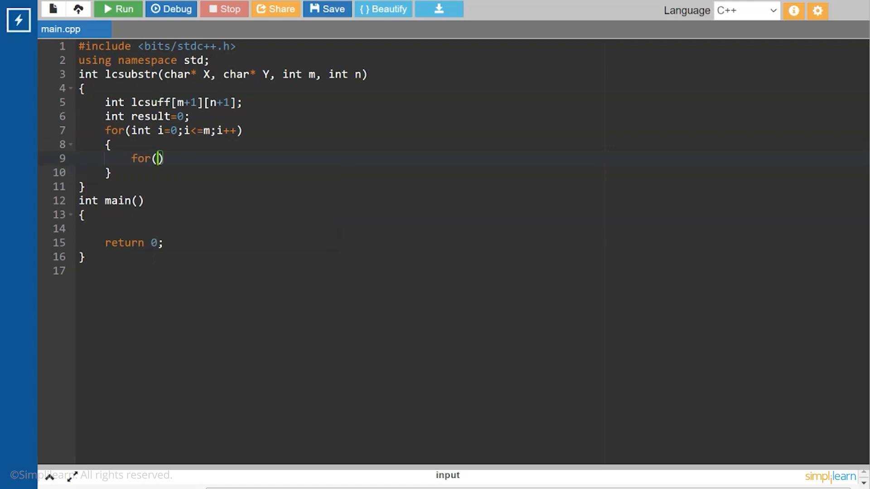
{"action": "type", "text": "int j"}
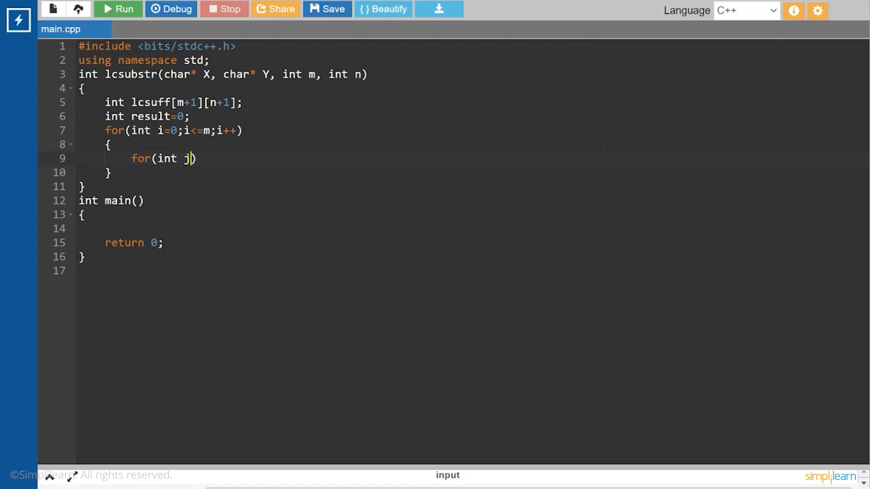
{"action": "type", "text": "="}
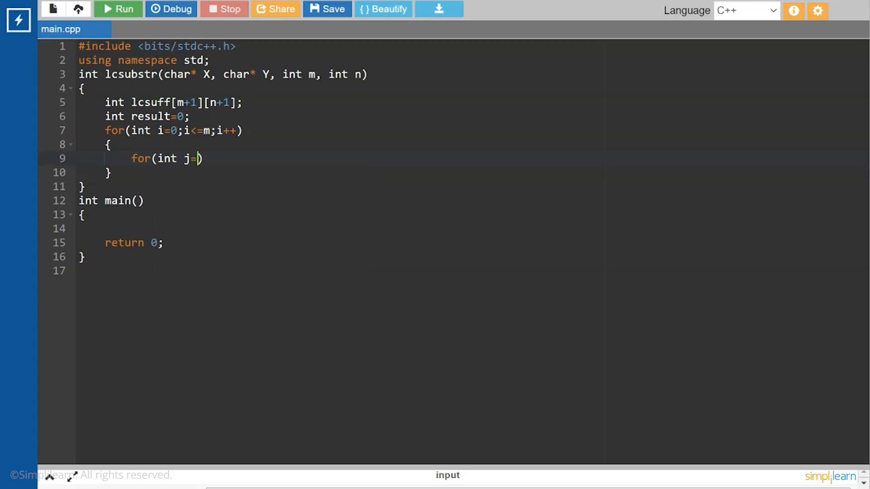
{"action": "type", "text": "0"}
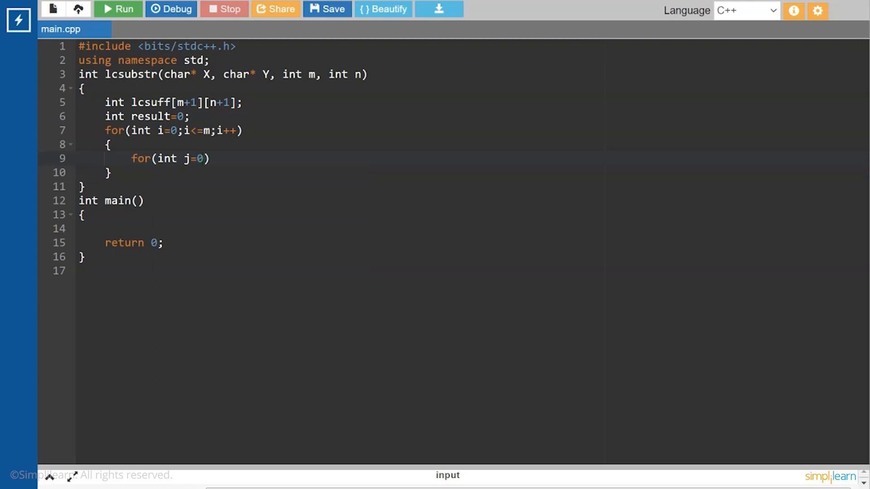
{"action": "type", "text": ";j<"}
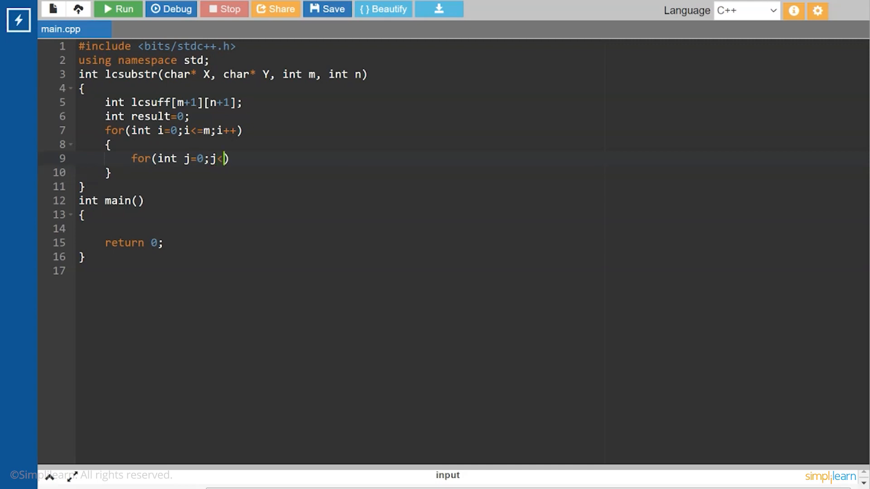
{"action": "type", "text": "="}
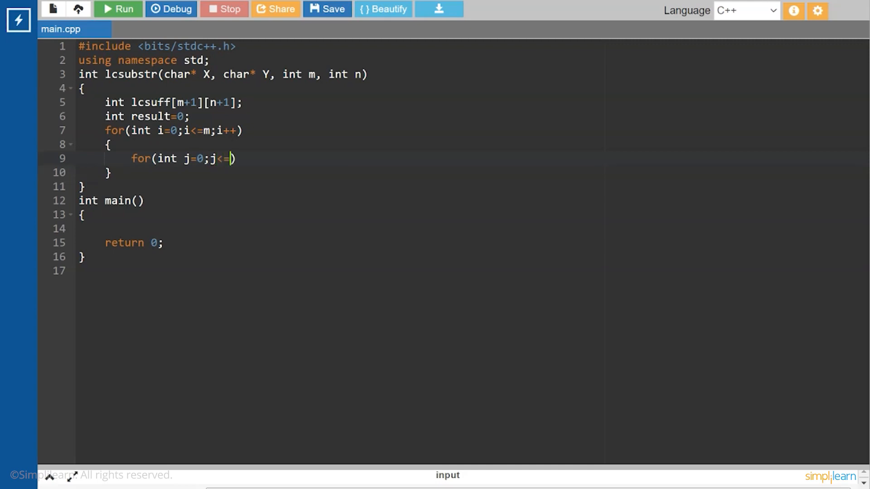
{"action": "type", "text": "n"}
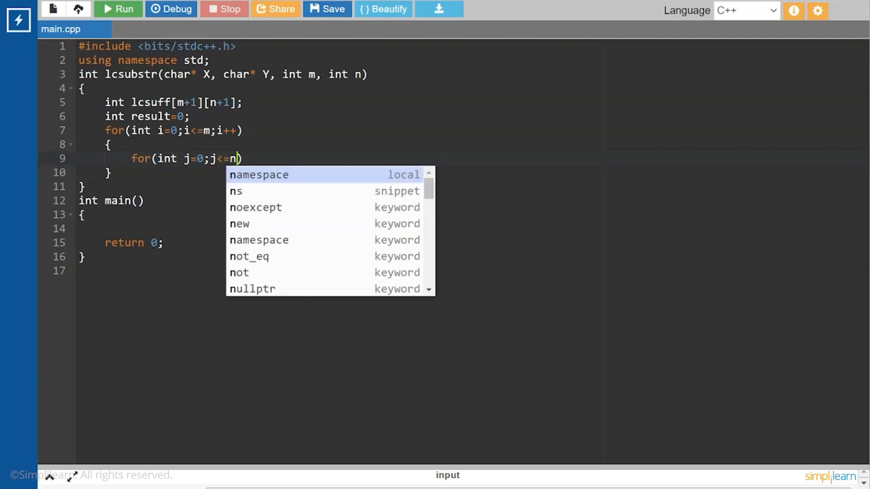
{"action": "type", "text": ";j)"}
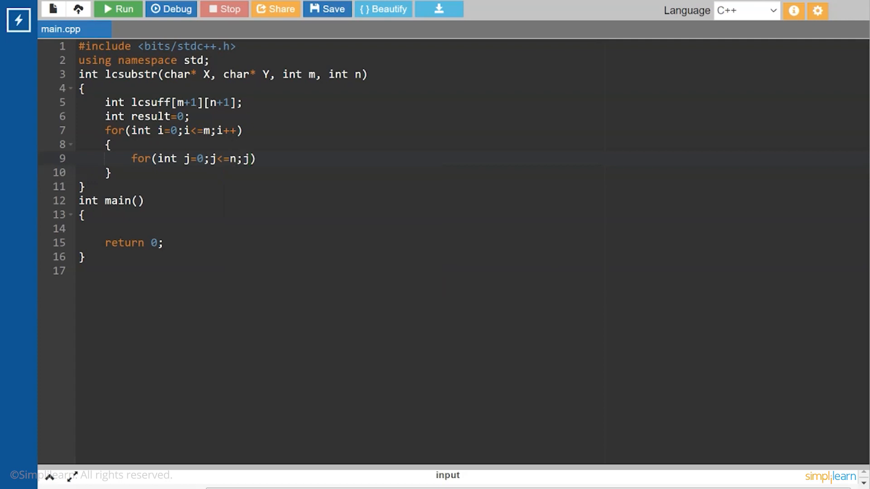
{"action": "type", "text": "++"}
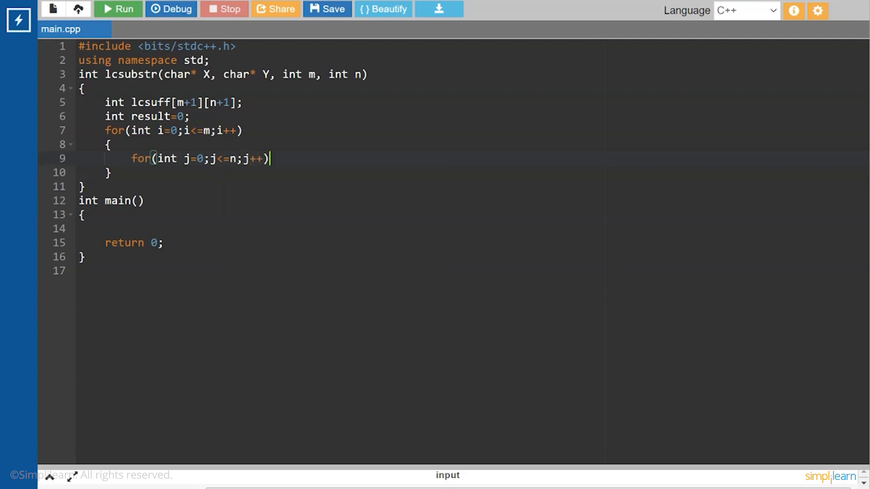
{"action": "key", "text": "Enter"}
{"action": "type", "text": "{"}
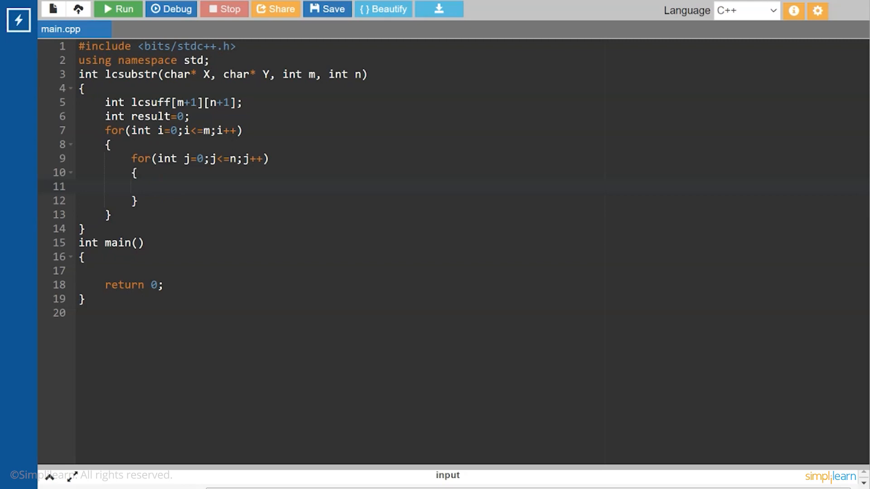
Step: Add the base-case condition if(i==0 || j==0) in the inner loop
{"action": "type", "text": "if("}
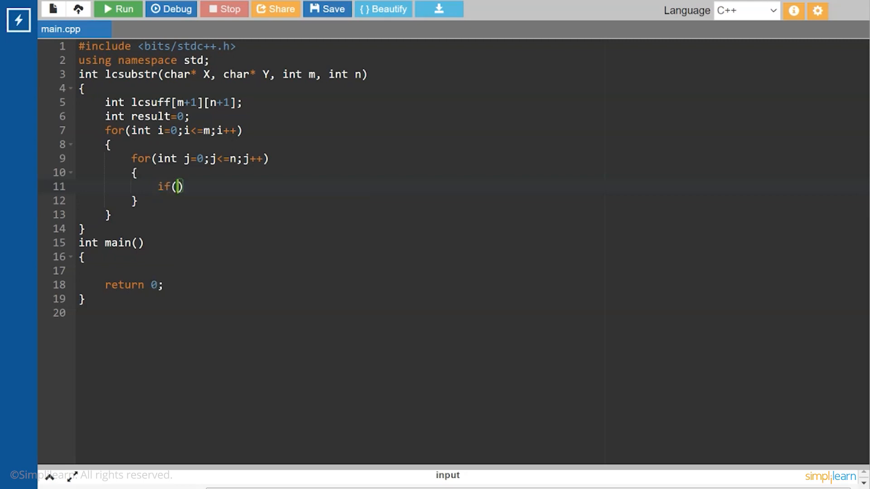
{"action": "type", "text": "i=="}
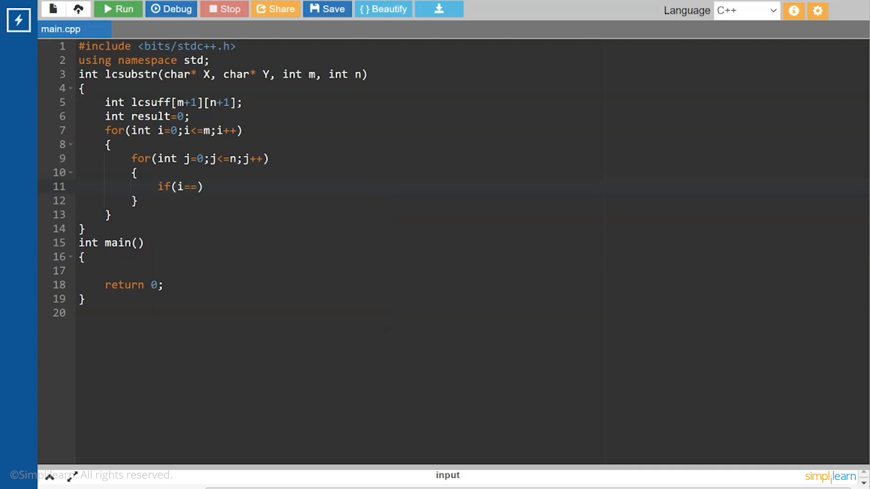
{"action": "type", "text": "0|"}
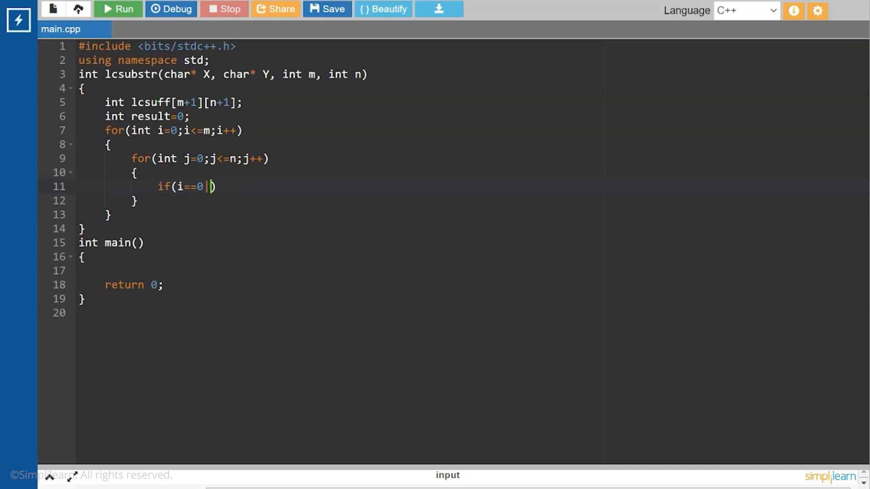
{"action": "type", "text": "|"}
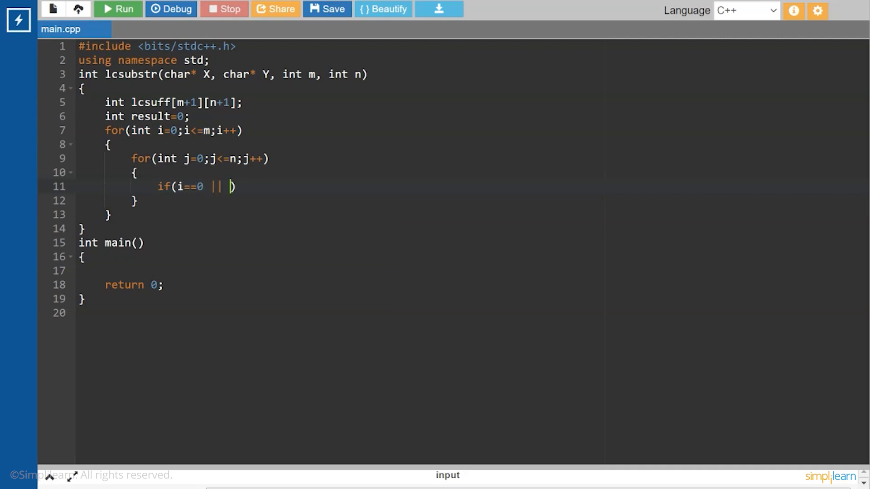
{"action": "type", "text": "j"}
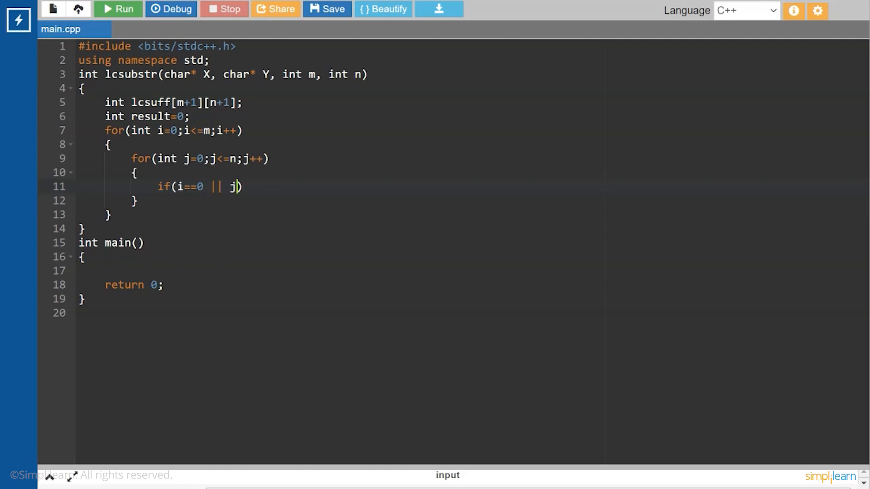
{"action": "type", "text": "==0"}
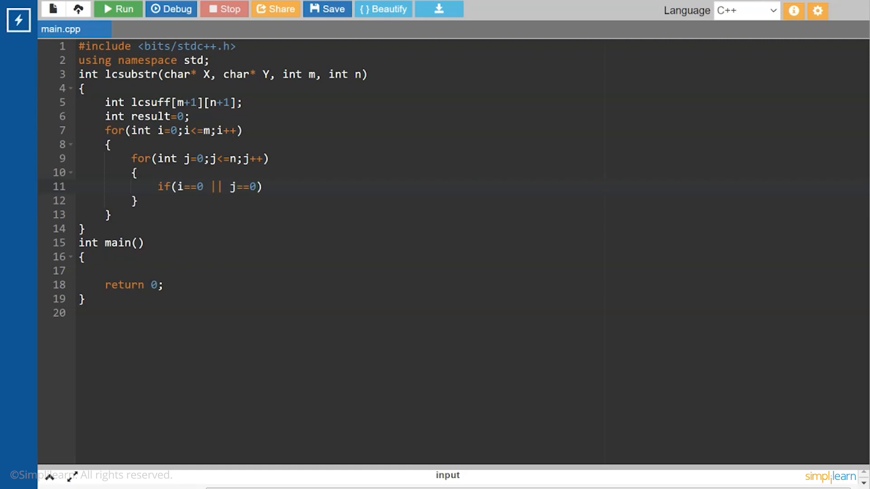
{"action": "key", "text": "Enter"}
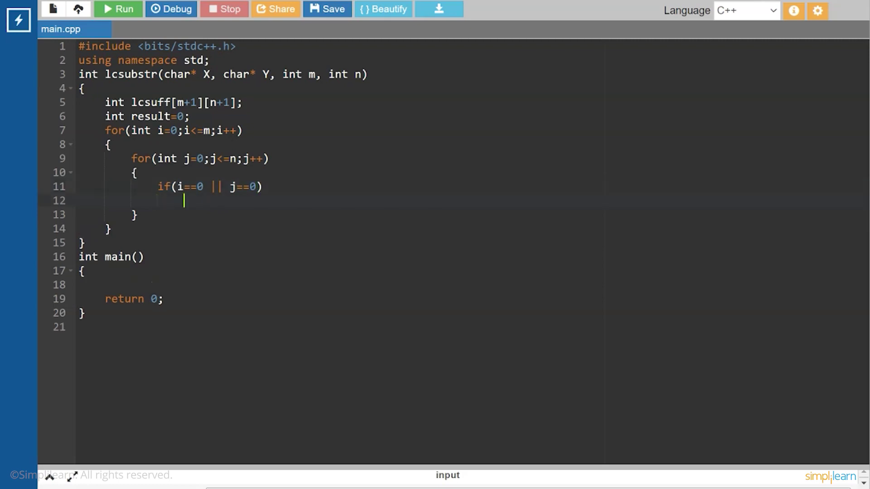
Step: Set lcsuff[i][j]=0; as the if body, using autocomplete for lcsuff
{"action": "type", "text": "lcsuf"}
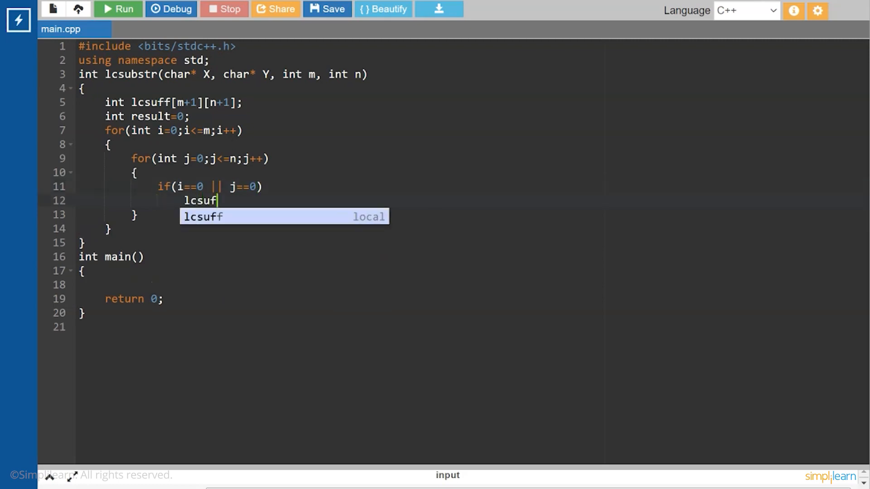
{"action": "key", "text": "Tab"}
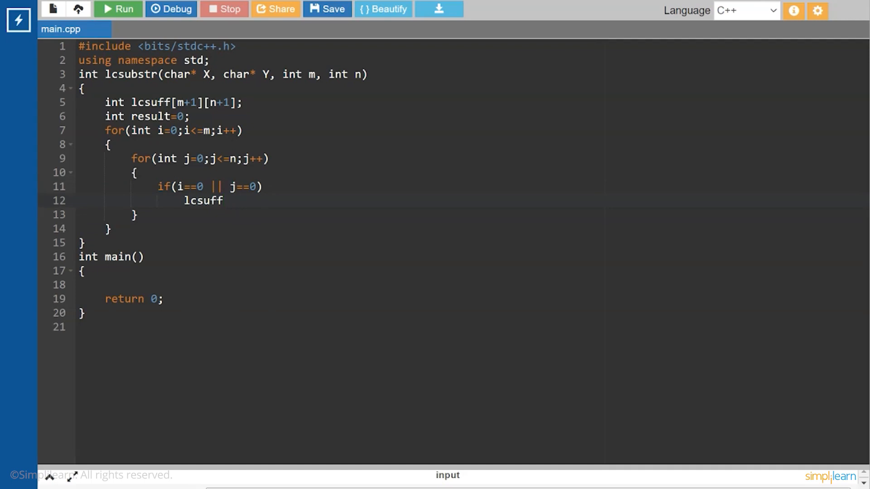
{"action": "type", "text": "[i]"}
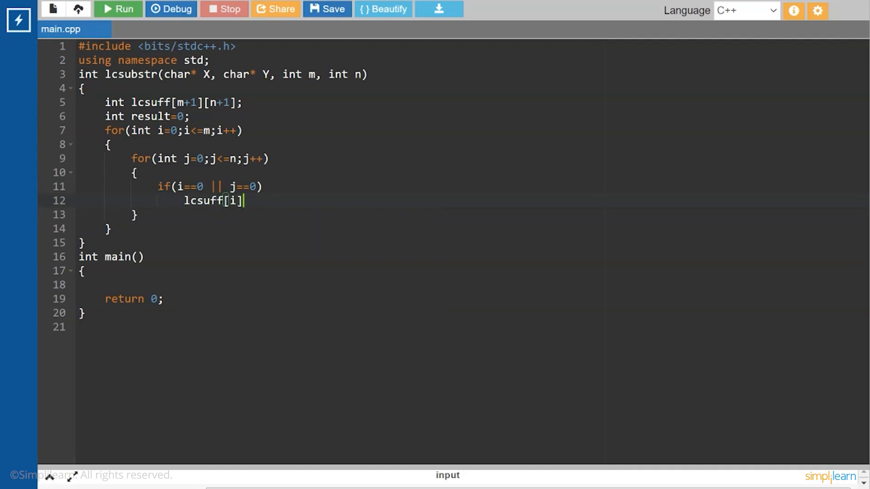
{"action": "type", "text": "[j]"}
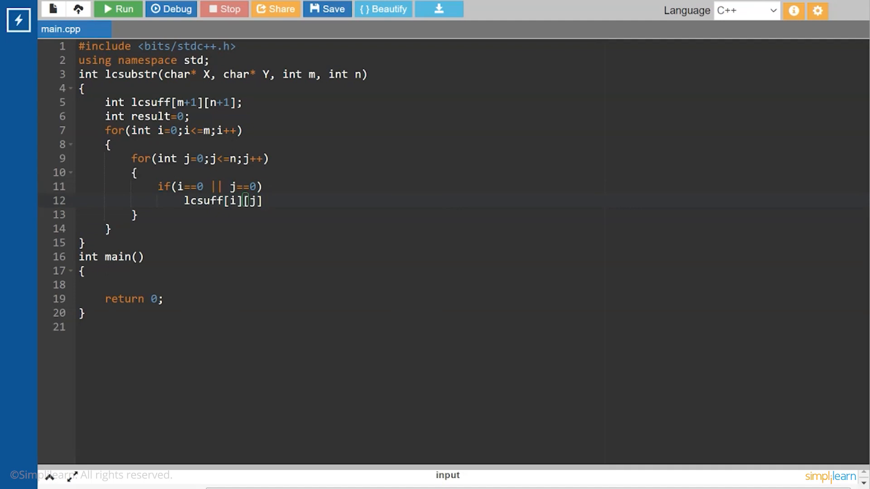
{"action": "type", "text": "=0"}
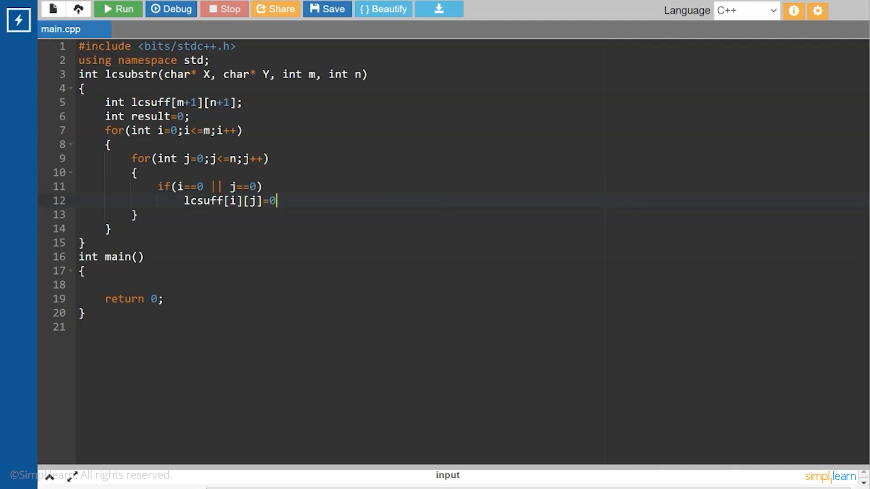
{"action": "type", "text": ";"}
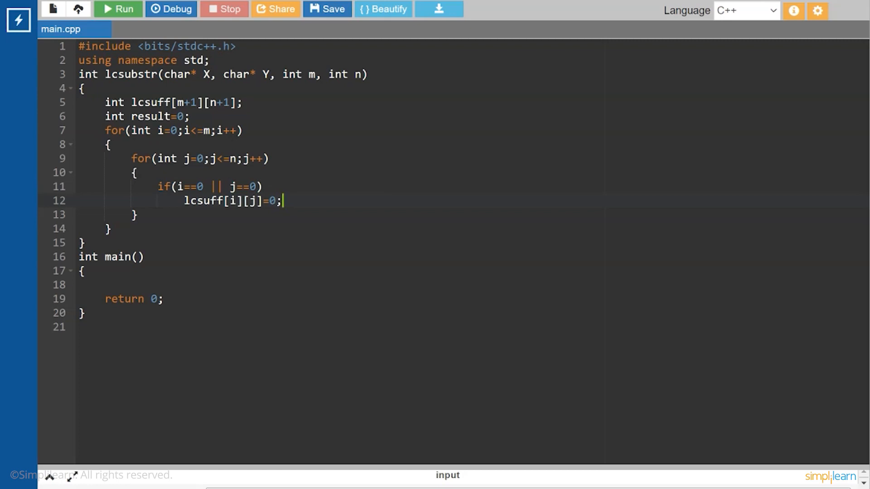
{"action": "type", "text": "e"}
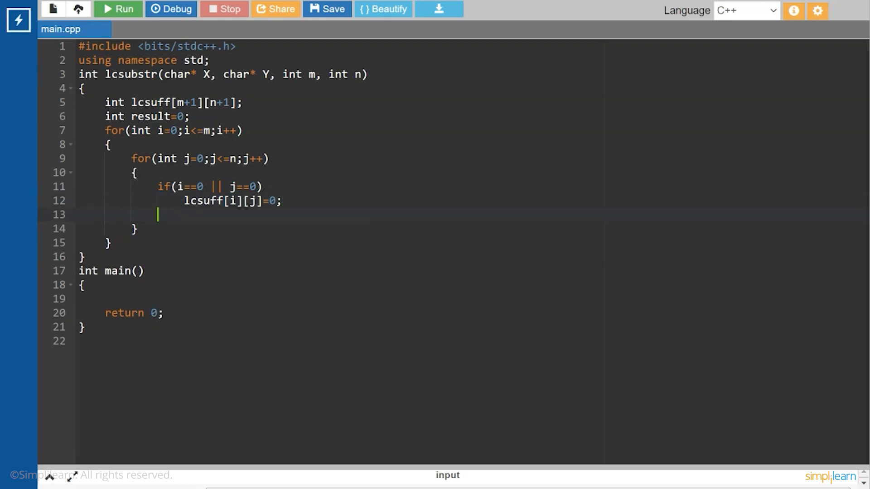
Step: Add else if(X[i-1]==Y[j-1]) followed by an opening brace
{"action": "type", "text": "else"}
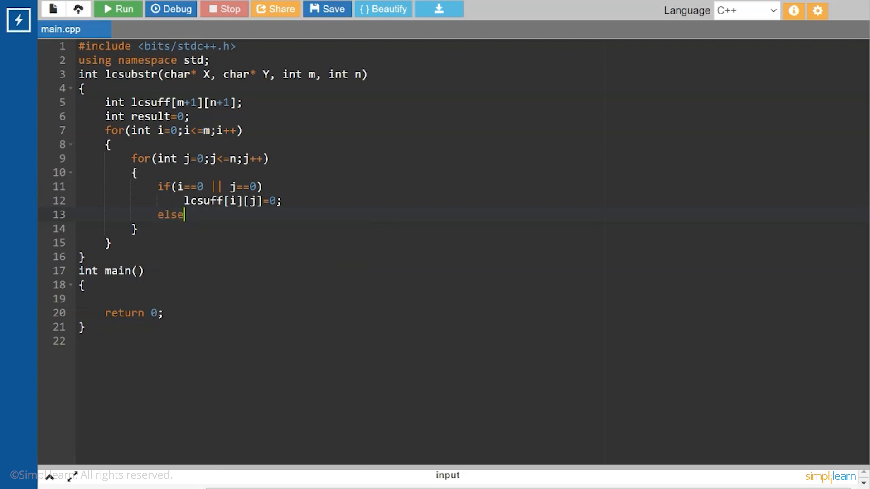
{"action": "type", "text": "if"}
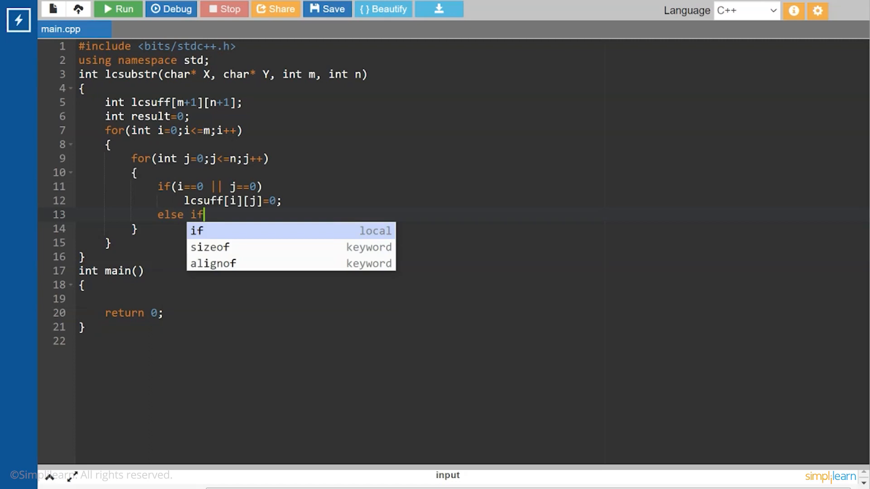
{"action": "type", "text": "("}
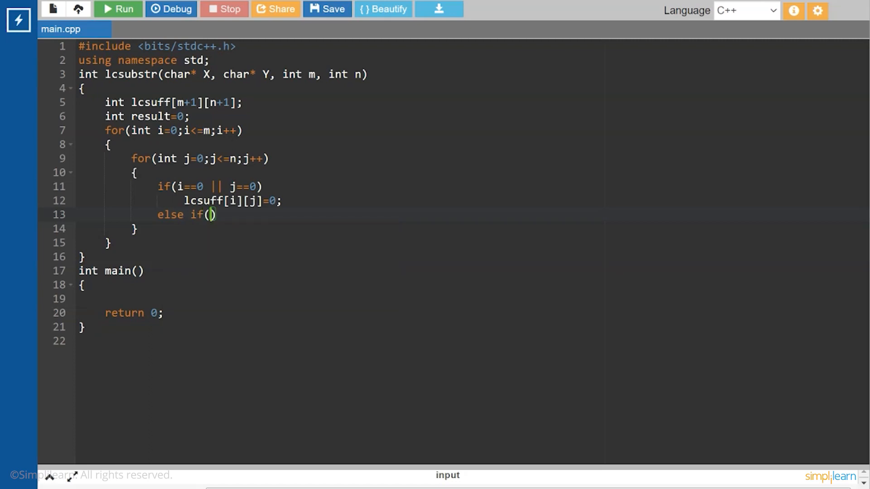
{"action": "type", "text": "X"}
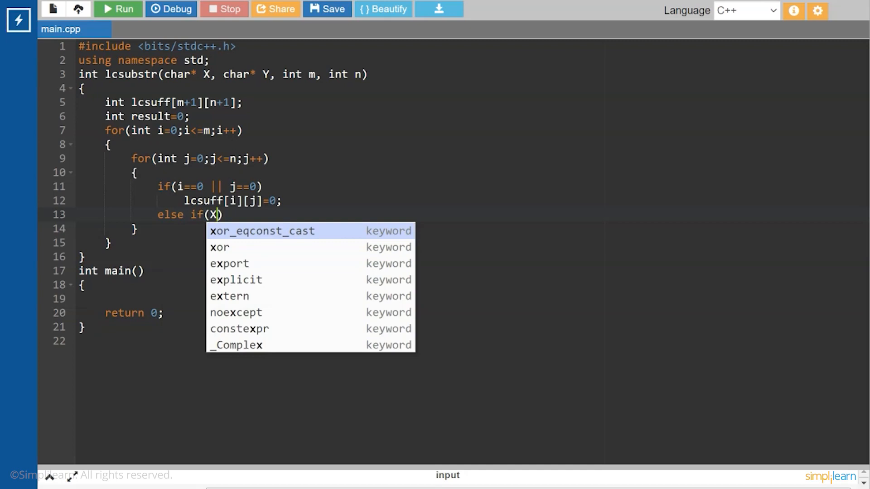
{"action": "type", "text": "["}
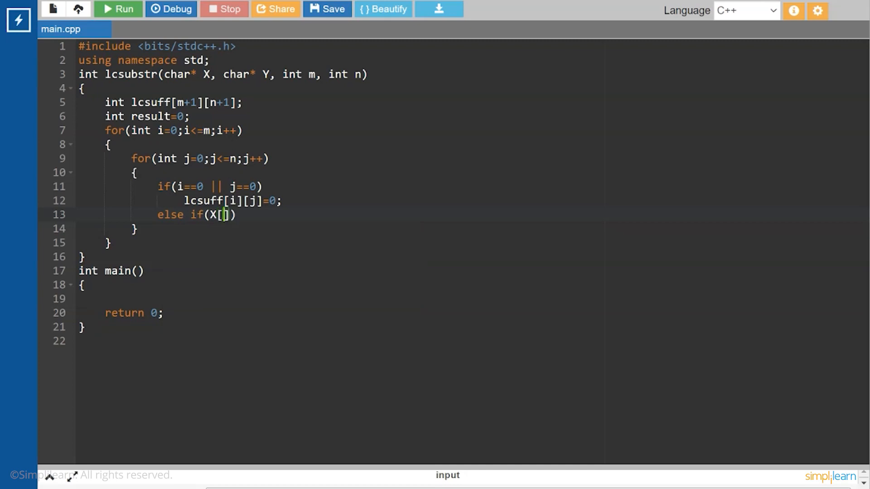
{"action": "type", "text": "i-1]"}
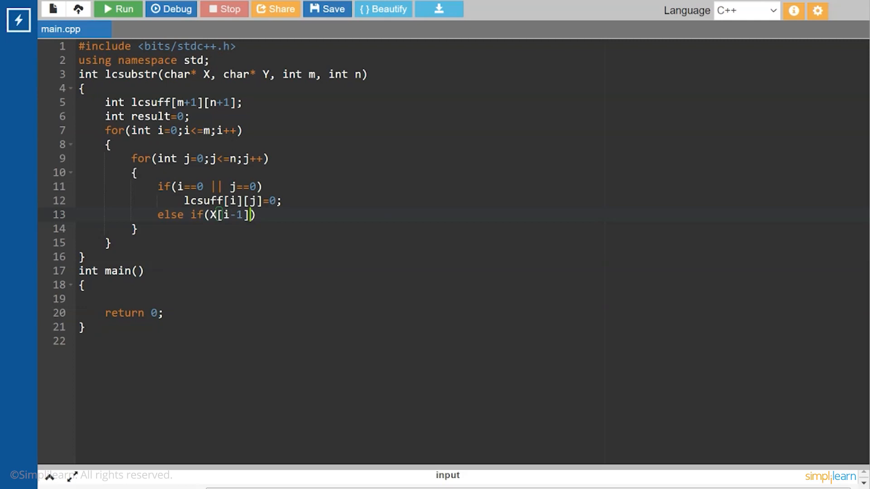
{"action": "type", "text": "=="}
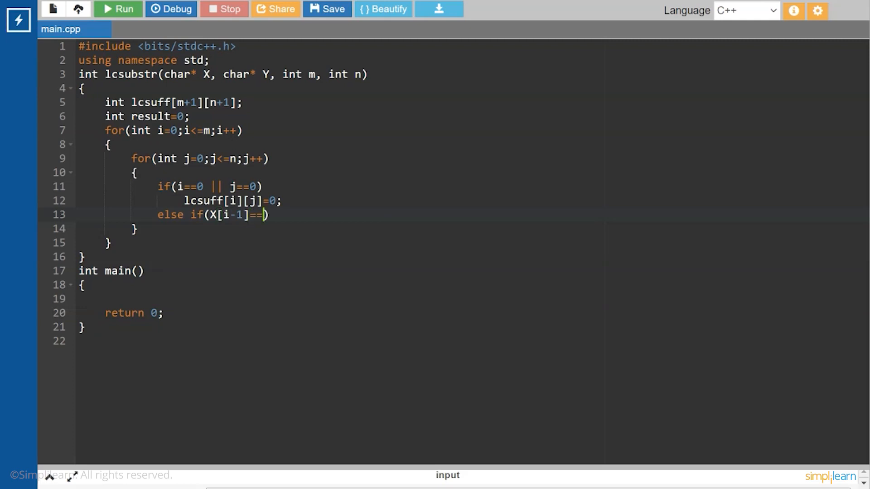
{"action": "type", "text": "Y"}
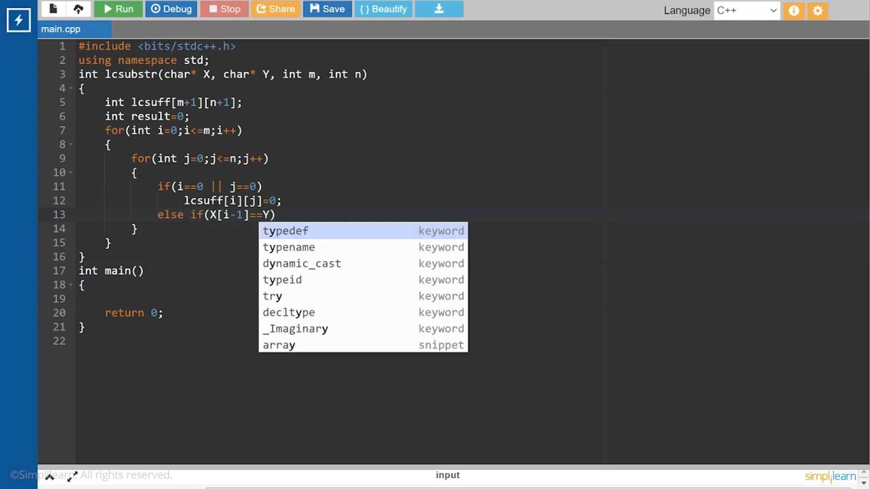
{"action": "type", "text": "[]"}
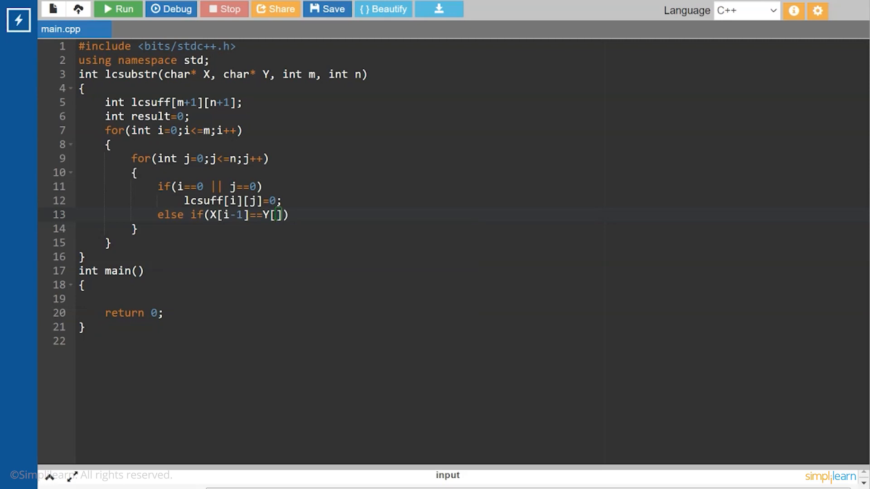
{"action": "type", "text": "j-1"}
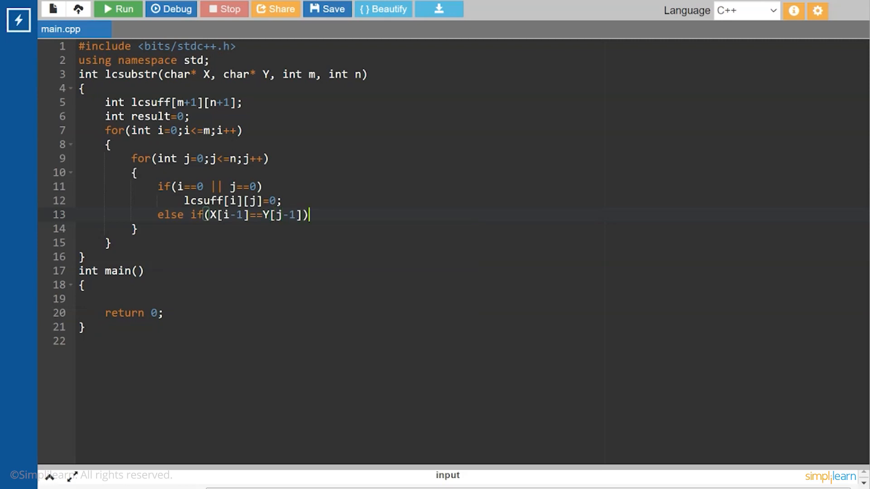
{"action": "type", "text": "{"}
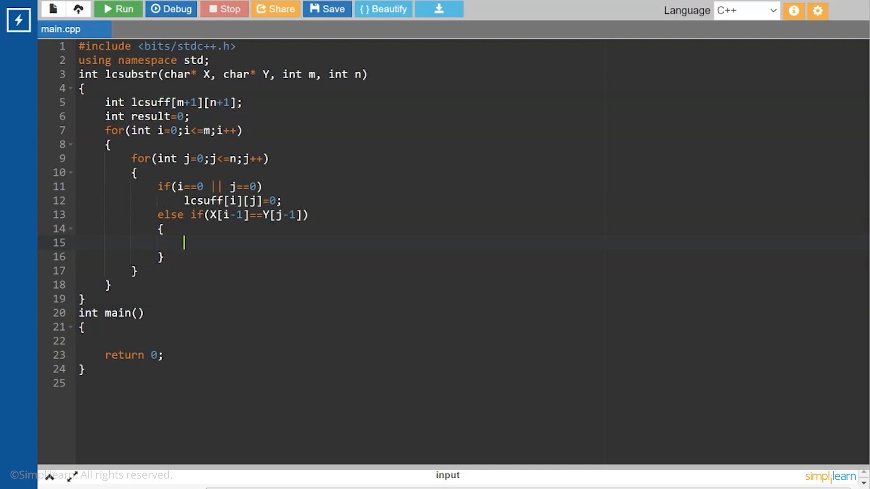
Step: Start the assignment lcsuff[i][j]= in the matching branch via autocomplete
{"action": "type", "text": "lcs"}
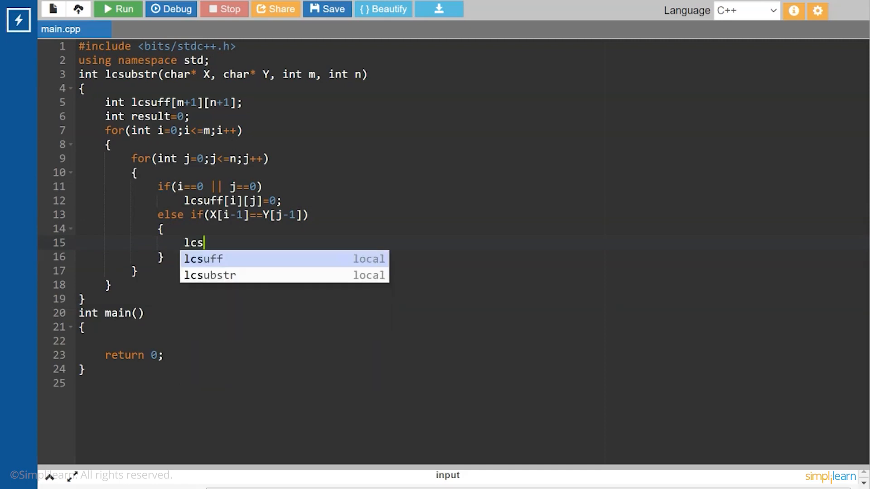
{"action": "left_click", "coordinate": [202, 259]}
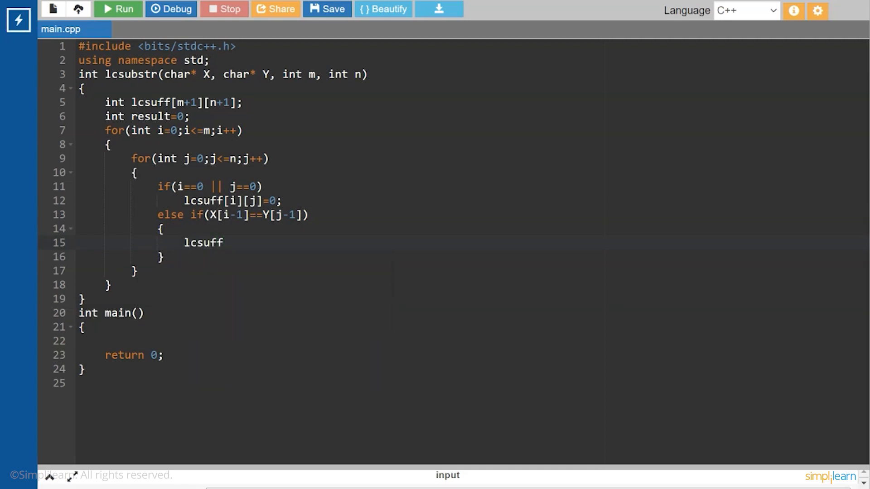
{"action": "type", "text": "[i"}
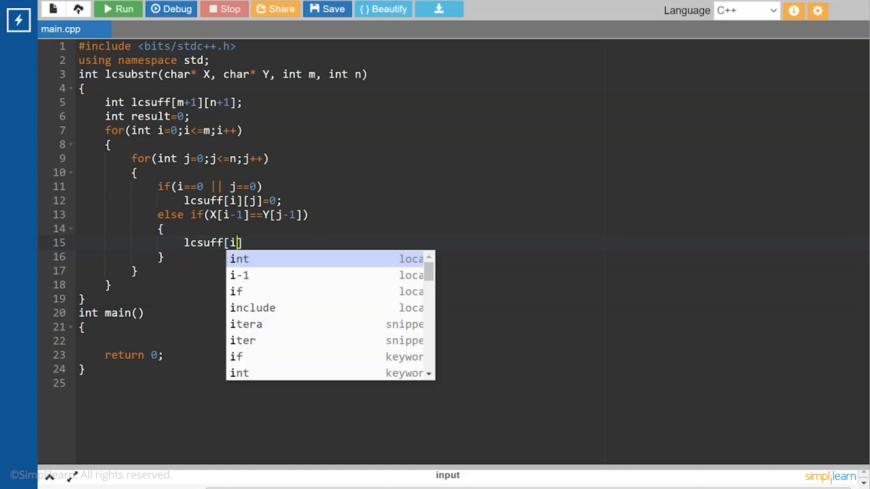
{"action": "type", "text": "]["}
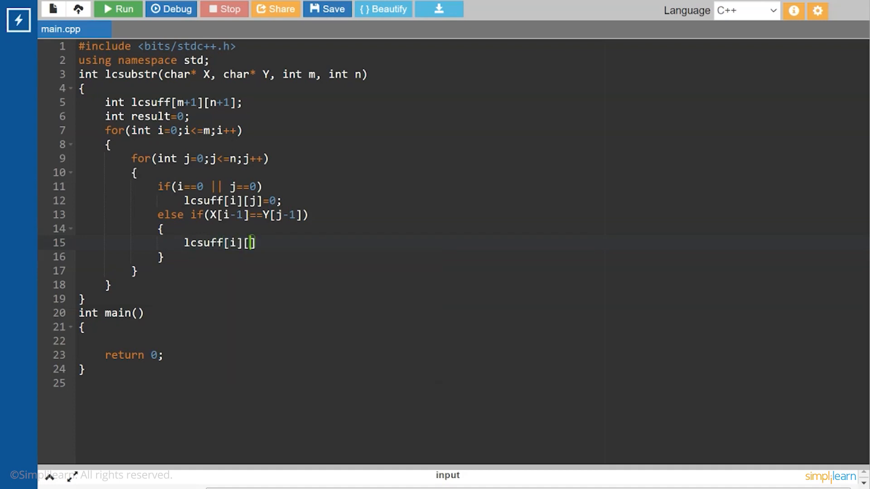
{"action": "type", "text": "j]"}
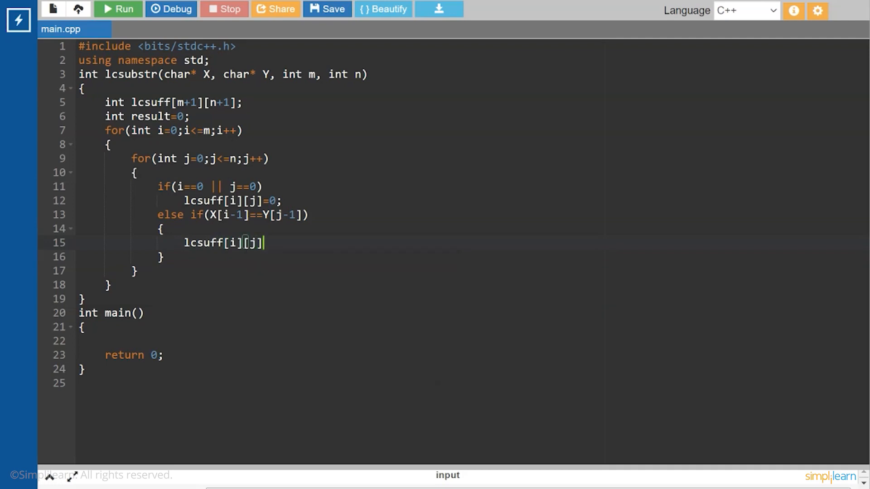
{"action": "type", "text": "="}
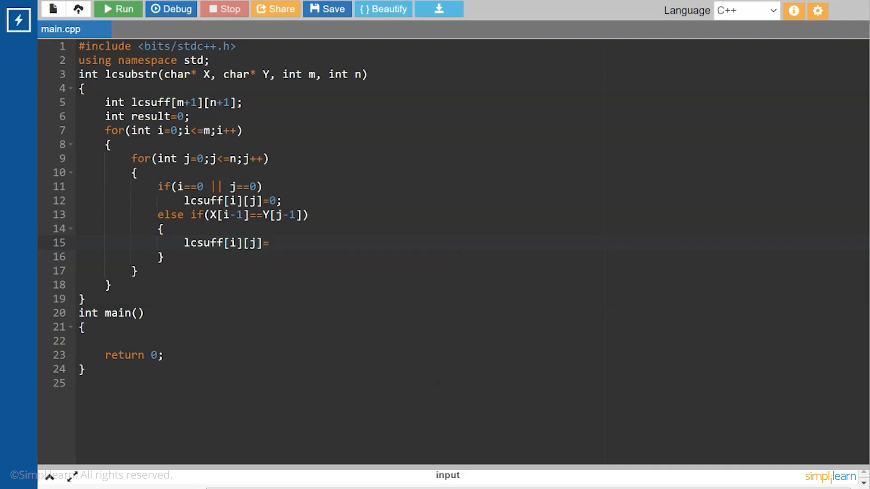
Step: Complete the right side as lcsuff[i-1][j-1]+1; and open a new line
{"action": "type", "text": "lcs"}
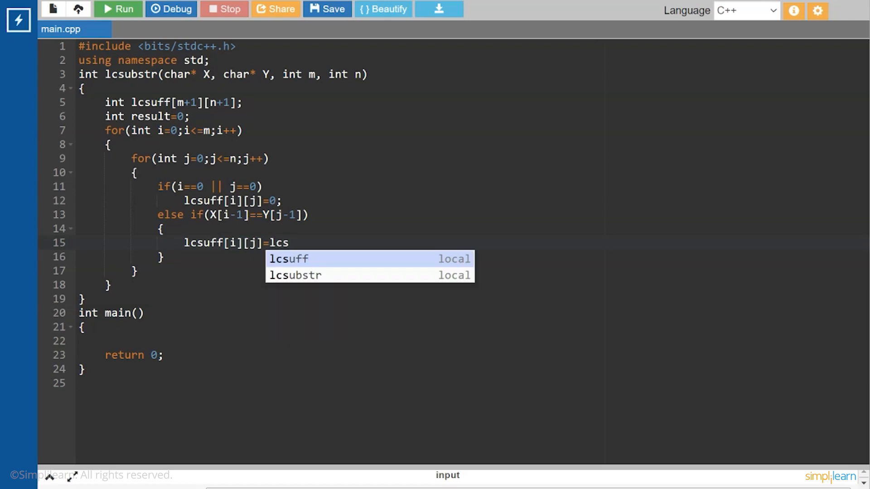
{"action": "type", "text": "uf"}
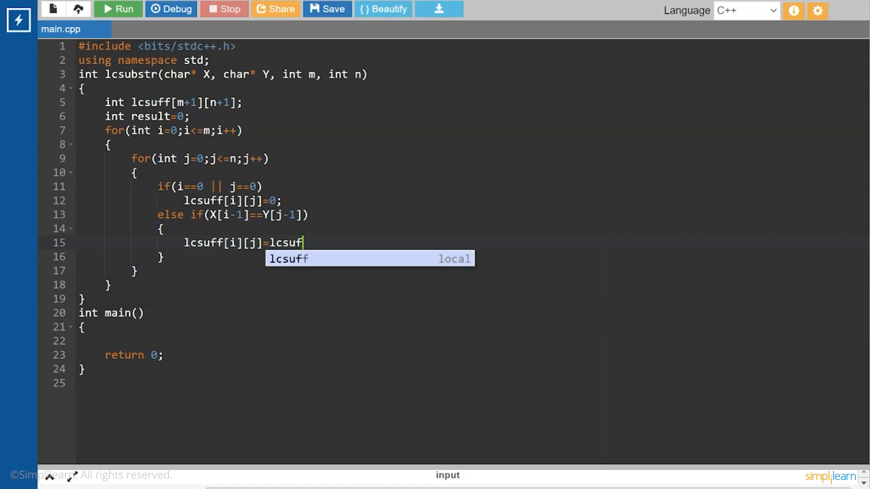
{"action": "type", "text": "f"}
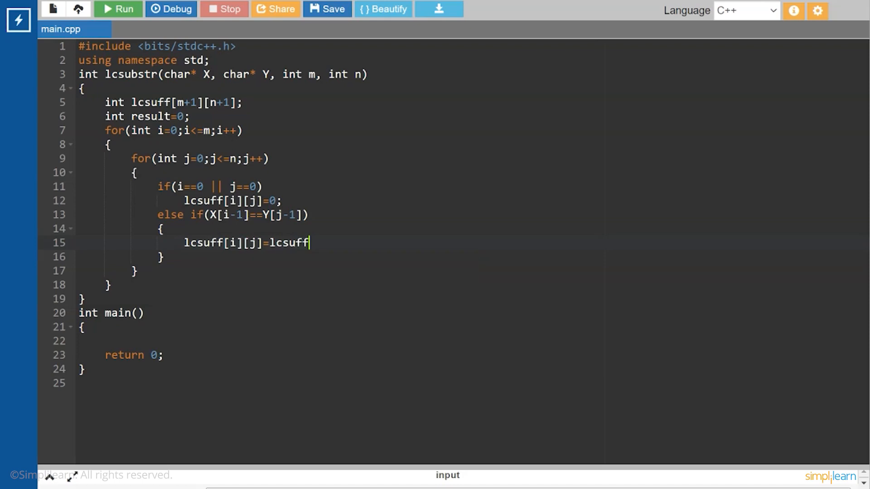
{"action": "type", "text": "[i"}
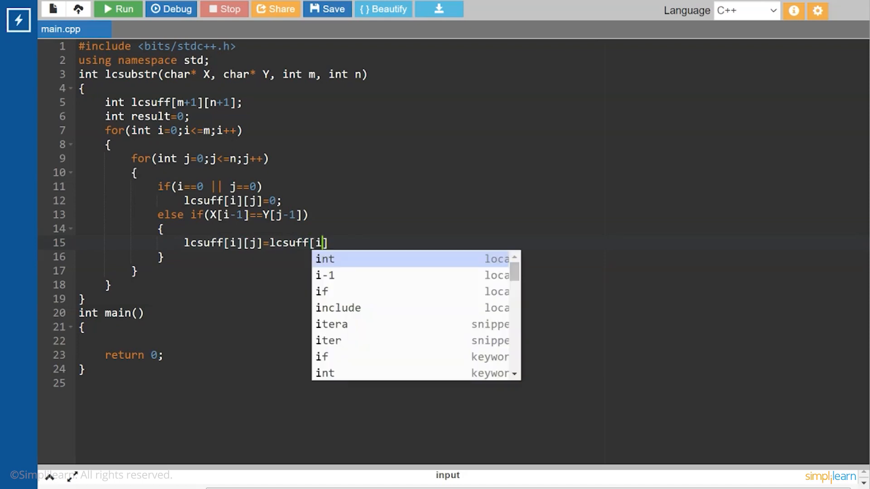
{"action": "left_click", "coordinate": [324, 275]}
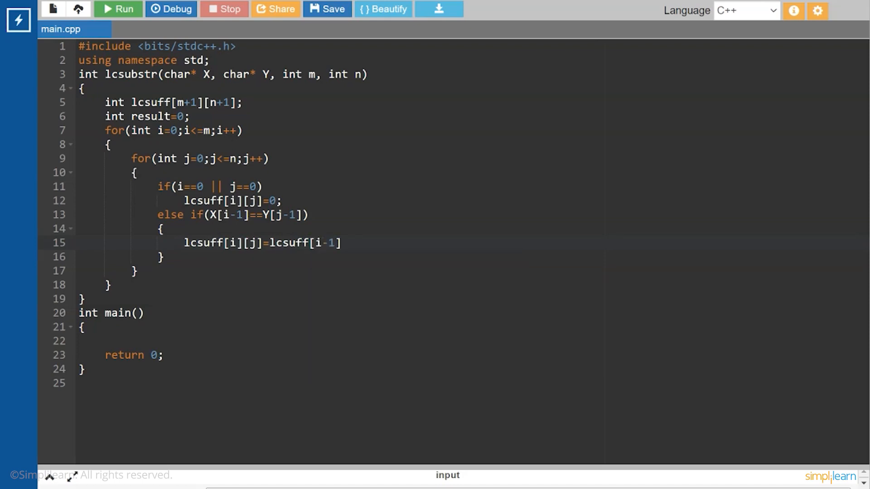
{"action": "type", "text": "[j"}
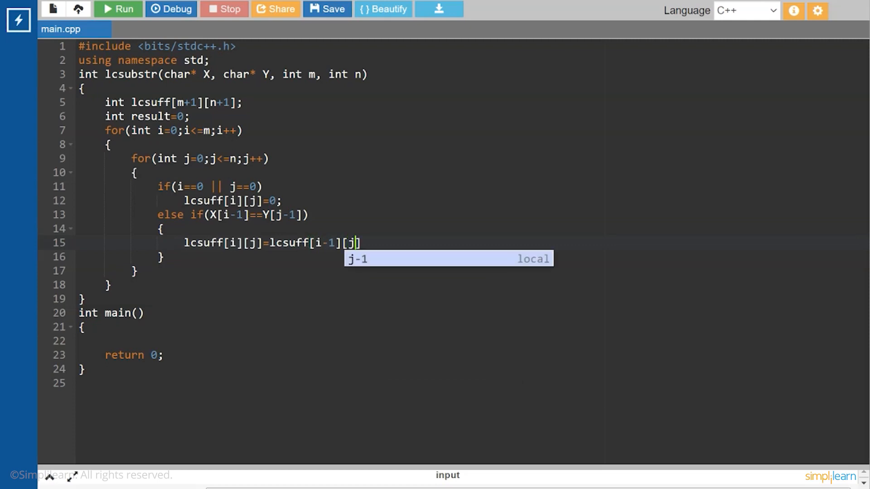
{"action": "type", "text": "-1"}
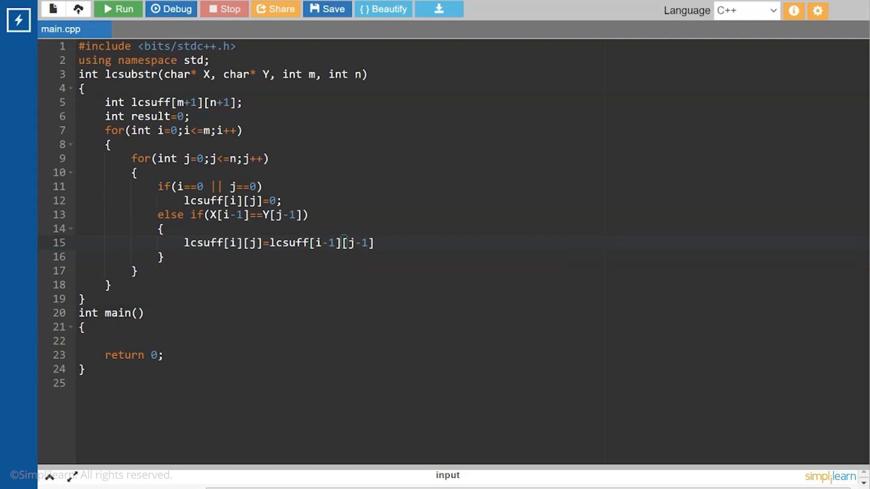
{"action": "type", "text": "+"}
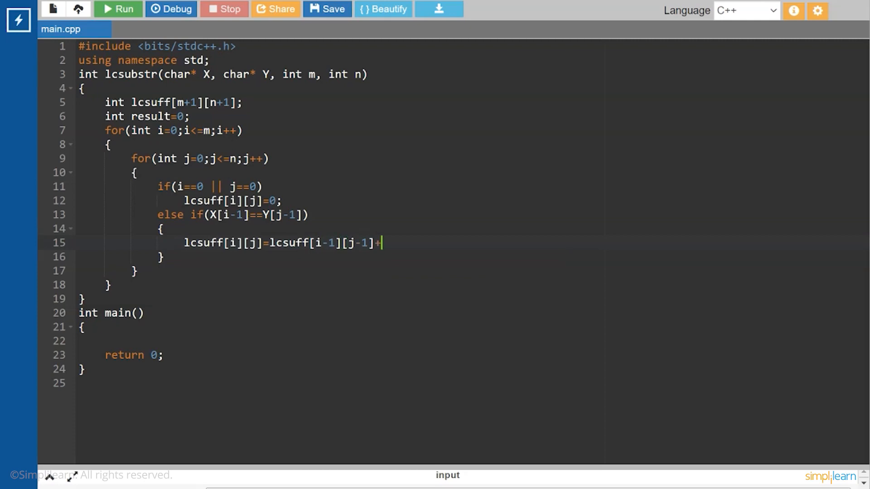
{"action": "type", "text": "1;"}
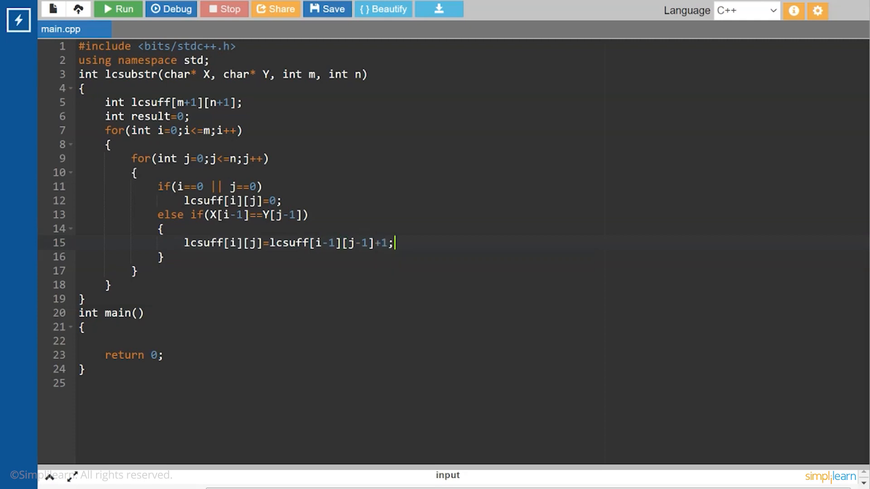
{"action": "key", "text": "Enter"}
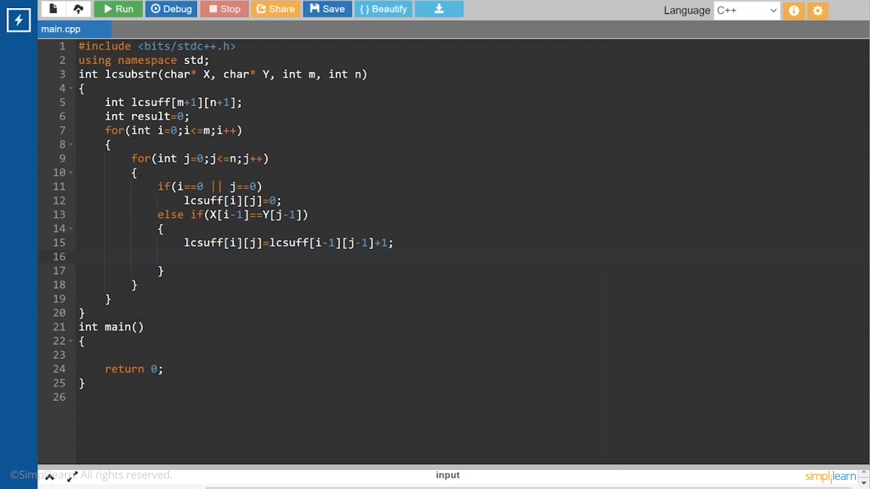
Step: Add result=max(result,lcsuff[i][j]); to the matching branch
{"action": "type", "text": "resul"}
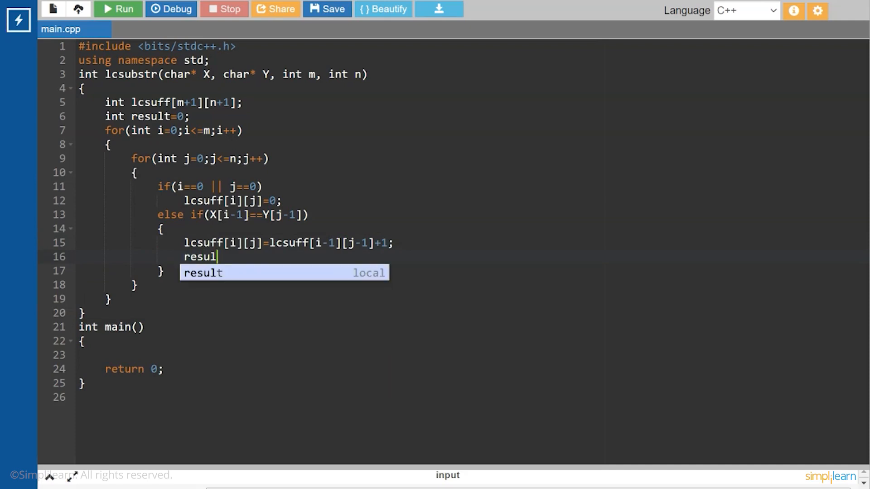
{"action": "type", "text": "t="}
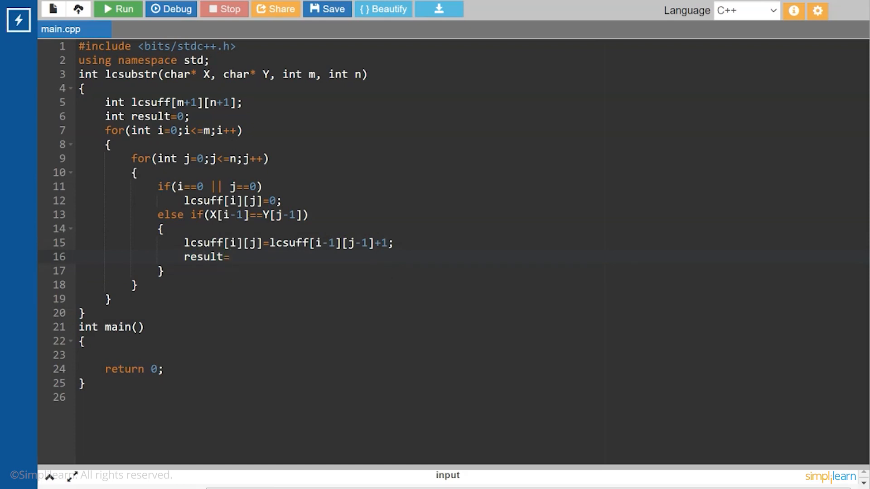
{"action": "type", "text": "m"}
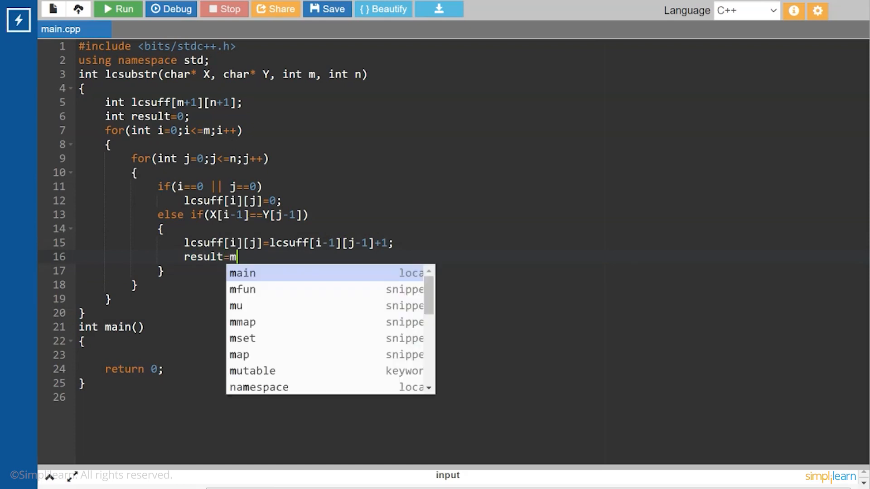
{"action": "type", "text": "ax"}
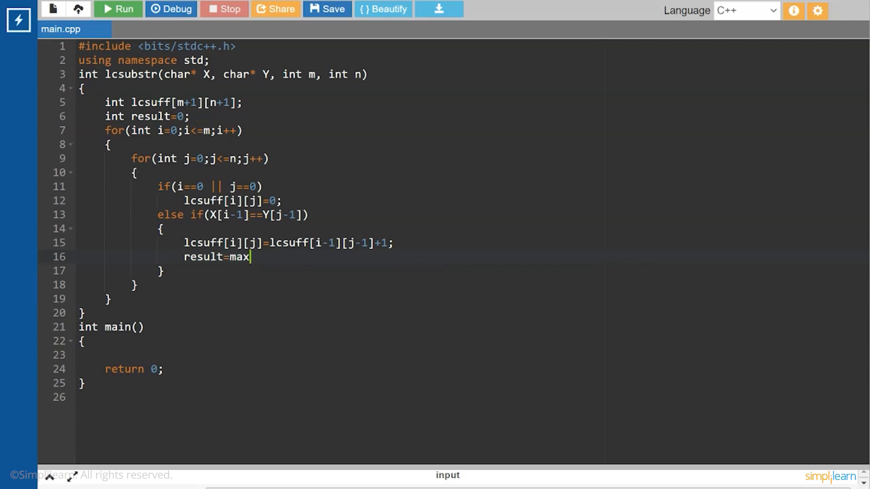
{"action": "type", "text": "()"}
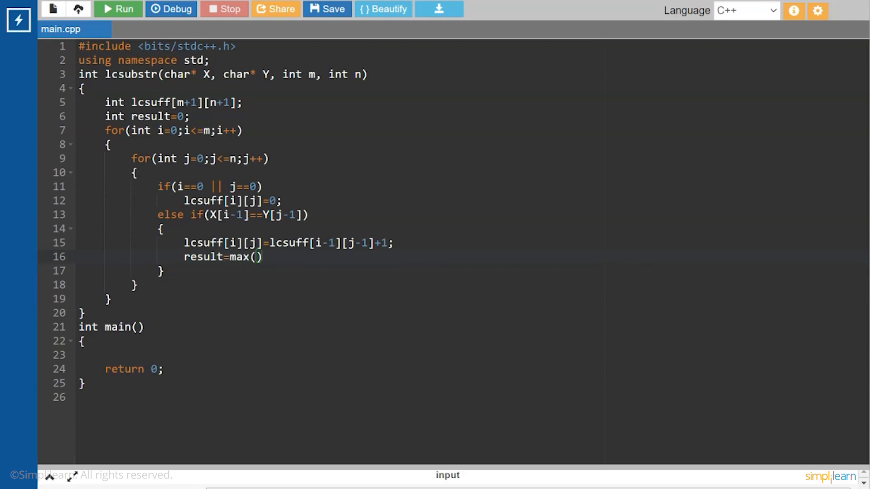
{"action": "type", "text": "result,"}
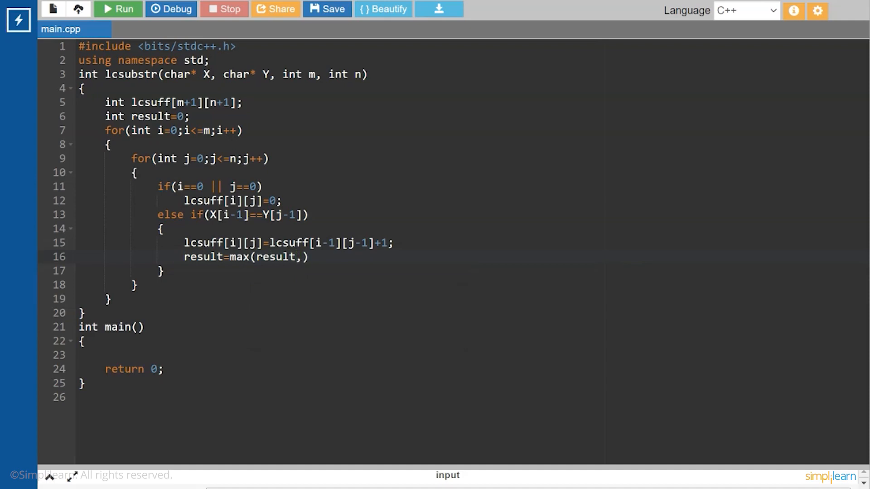
{"action": "type", "text": "l"}
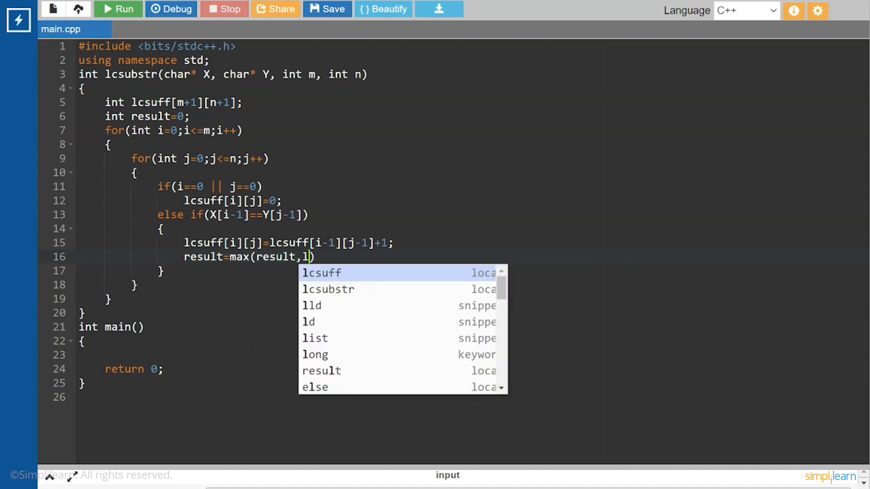
{"action": "left_click", "coordinate": [322, 273]}
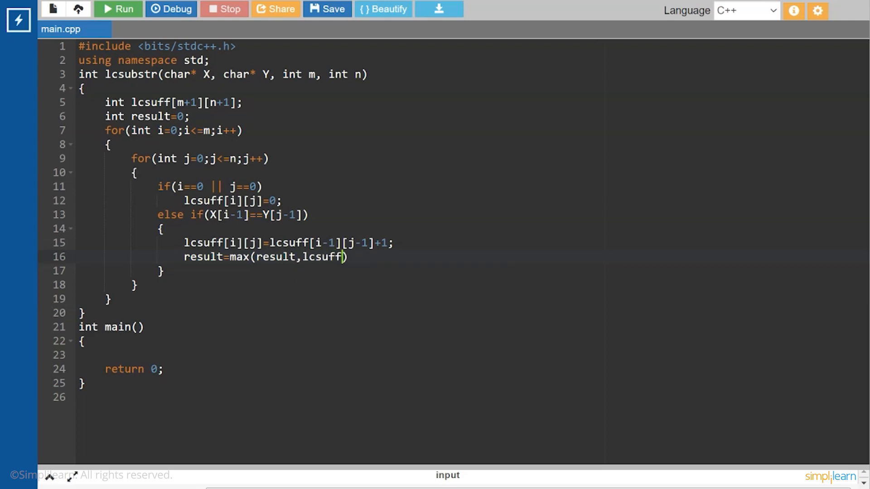
{"action": "type", "text": "[i]"}
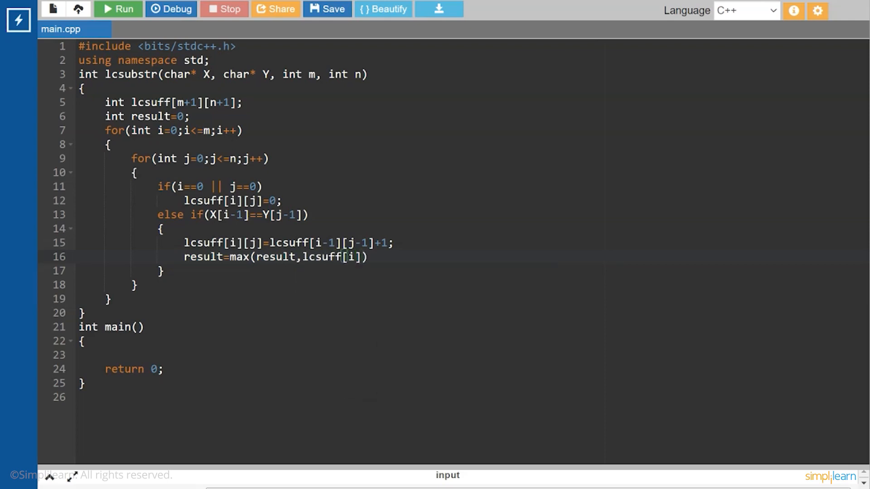
{"action": "type", "text": "[j]);"}
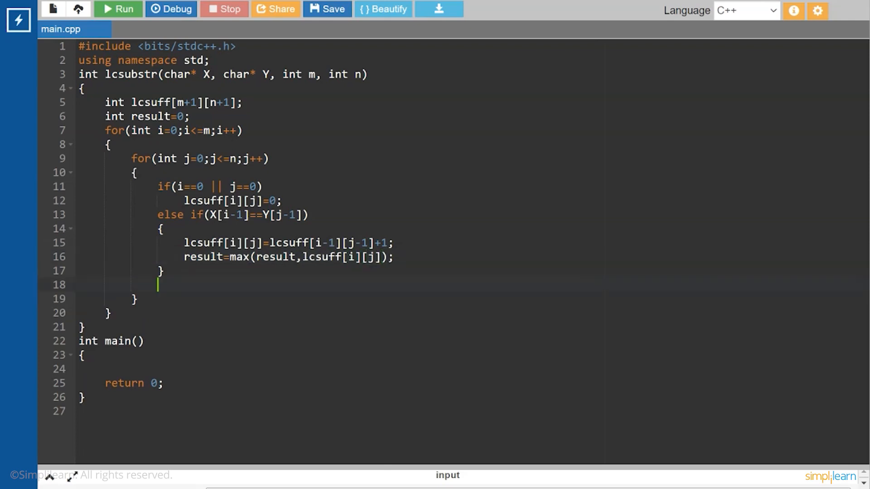
{"action": "type", "text": "else"}
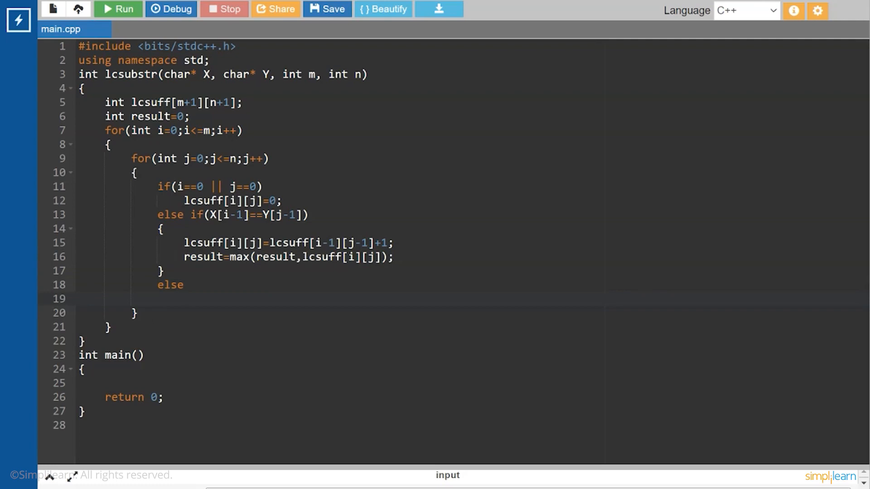
Step: Write the else branch body lcsuff[i][j]=0; for differing characters
{"action": "type", "text": "lcsuff"}
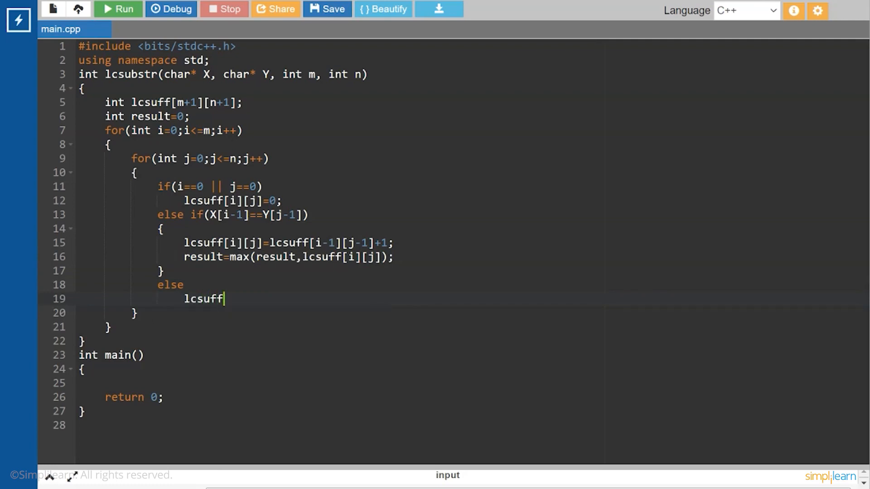
{"action": "type", "text": "[]"}
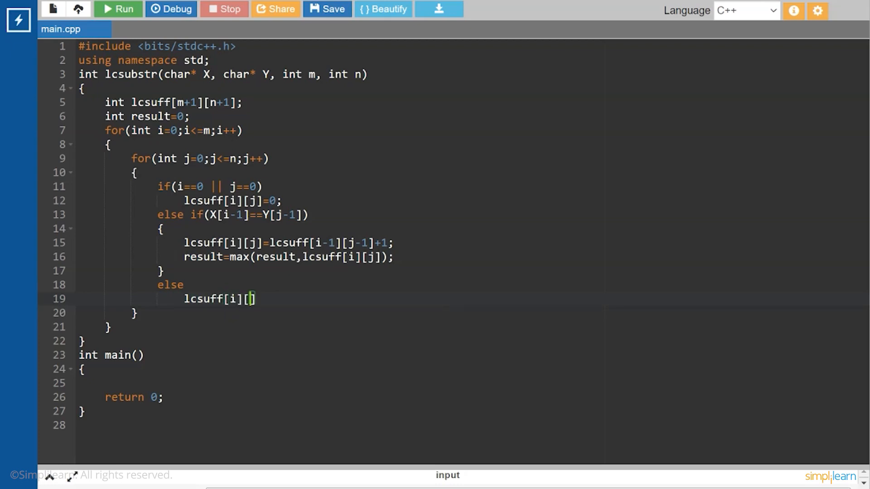
{"action": "type", "text": "j]="}
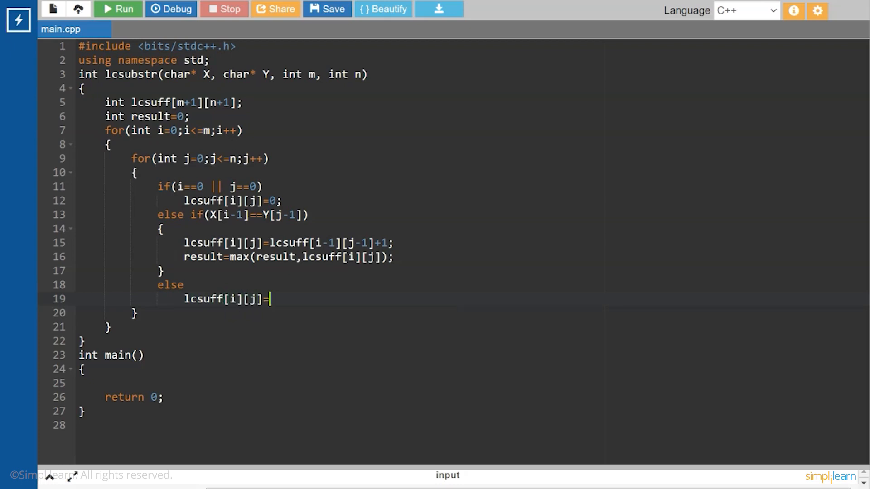
{"action": "type", "text": "0;"}
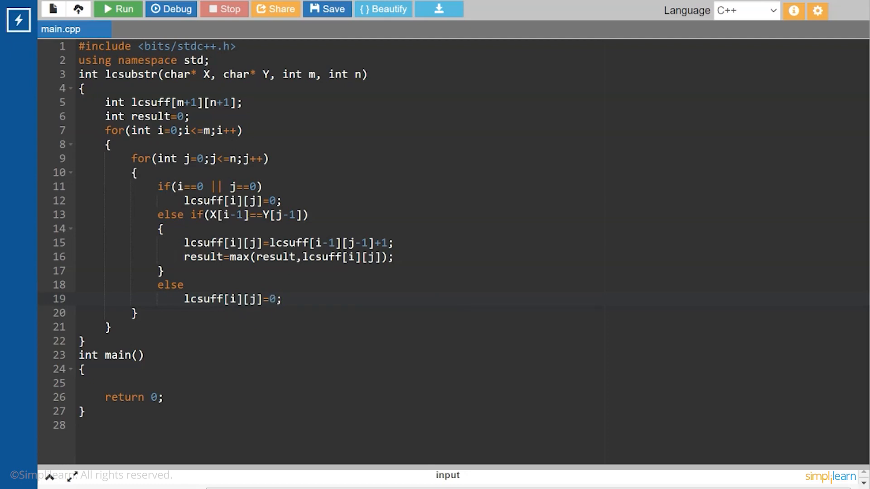
{"action": "type", "text": "return"}
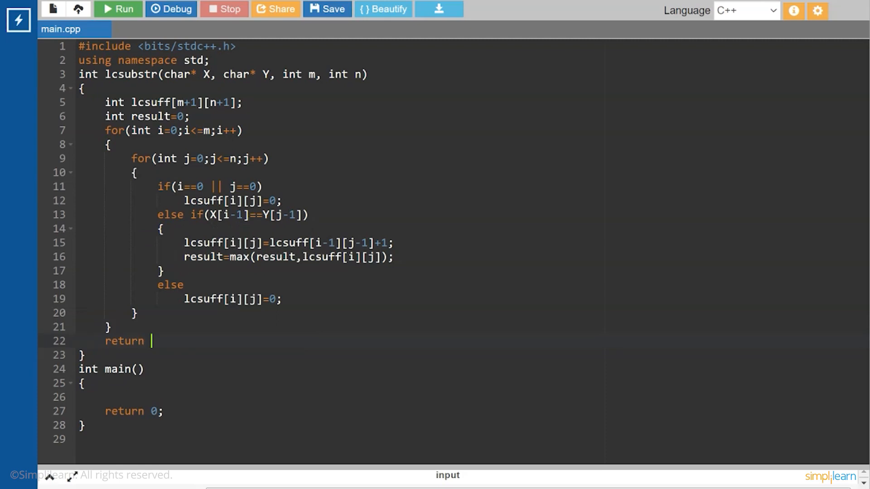
Step: Finish the return statement as return result; after the loops
{"action": "type", "text": "result"}
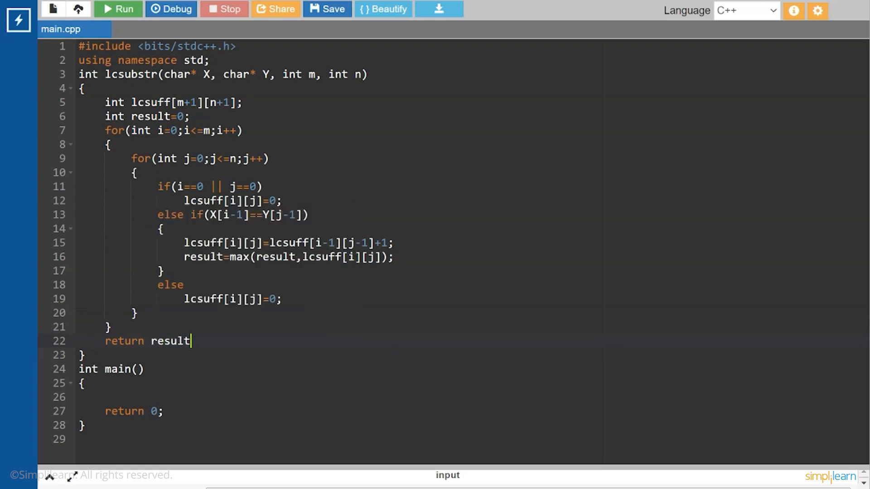
{"action": "type", "text": ";"}
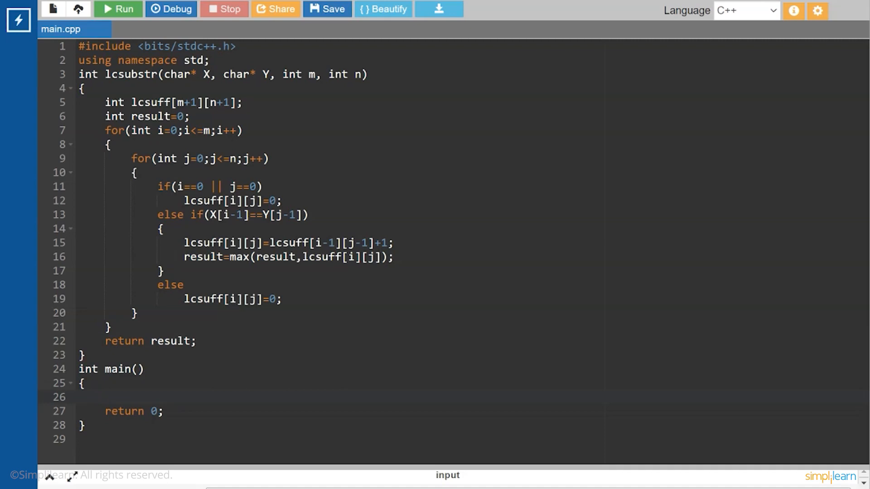
Step: Declare char X[]="CALMDOWN"; at the top of main
{"action": "type", "text": "cha"}
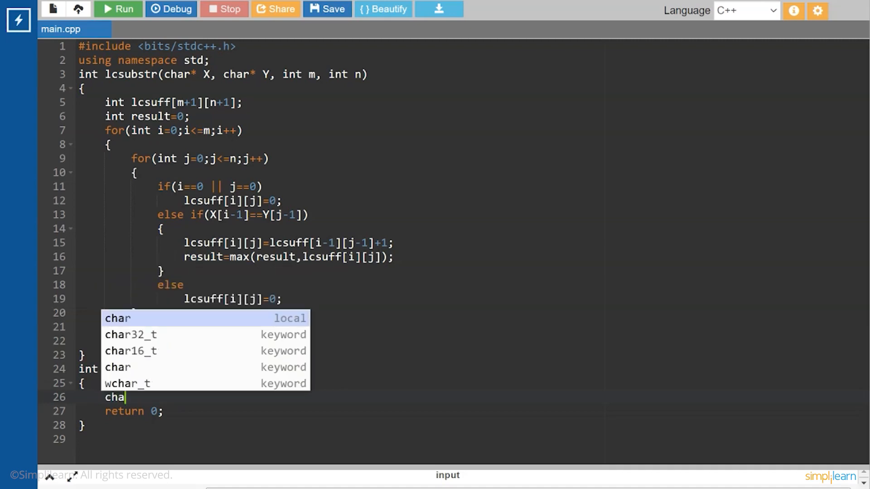
{"action": "type", "text": "r"}
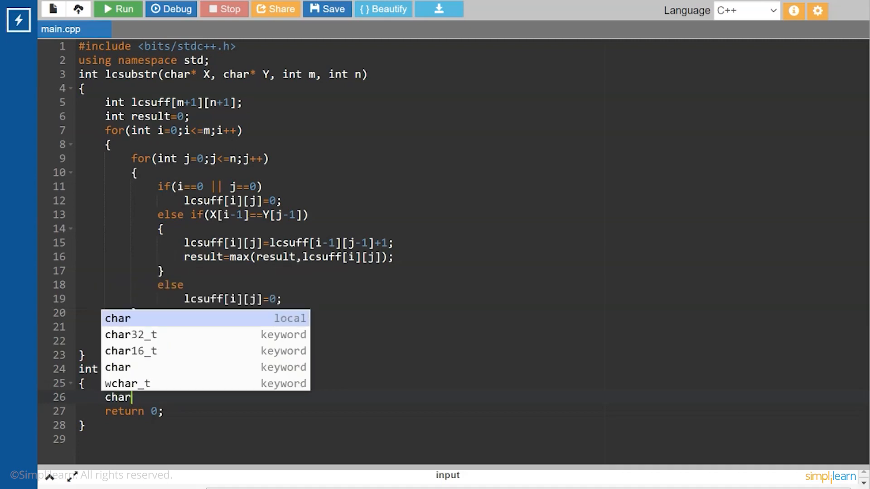
{"action": "type", "text": "X[]"}
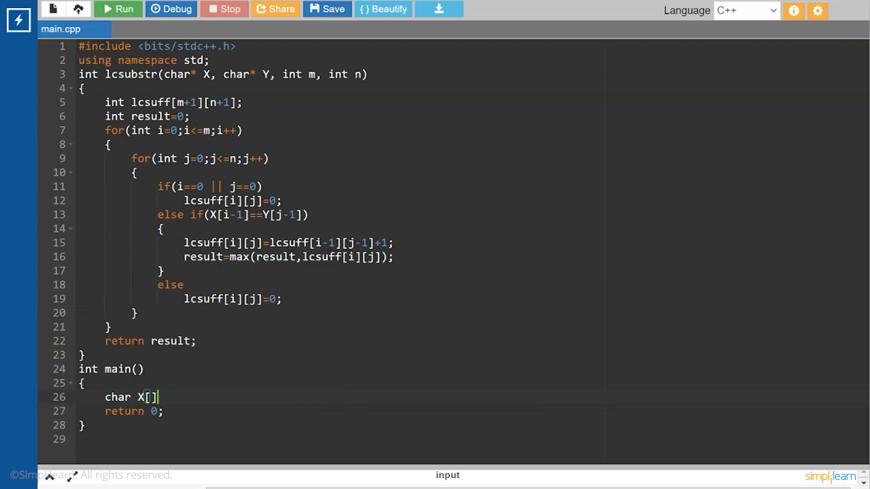
{"action": "type", "text": "="}
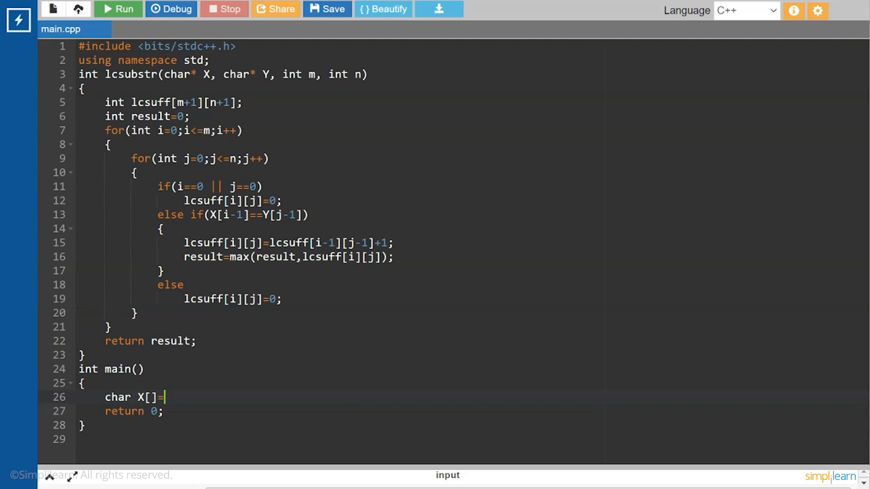
{"action": "type", "text": "\"CA\""}
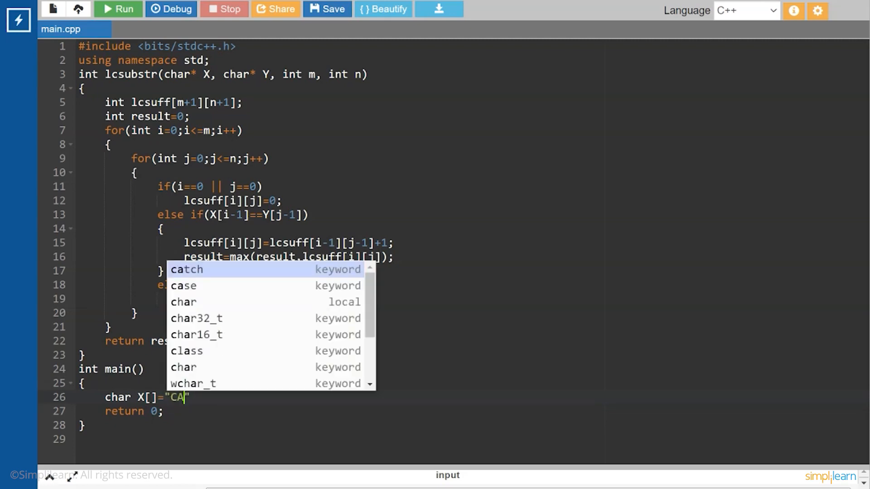
{"action": "type", "text": "LMD"}
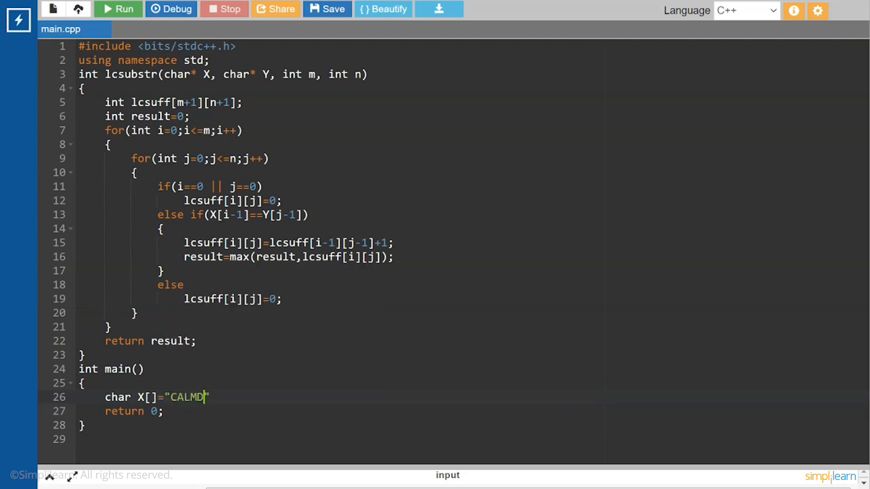
{"action": "type", "text": "OWN"}
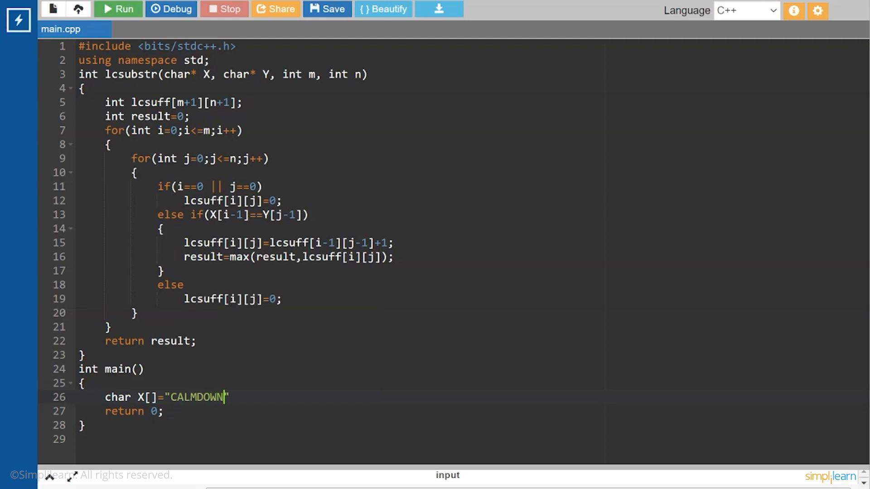
{"action": "type", "text": ";"}
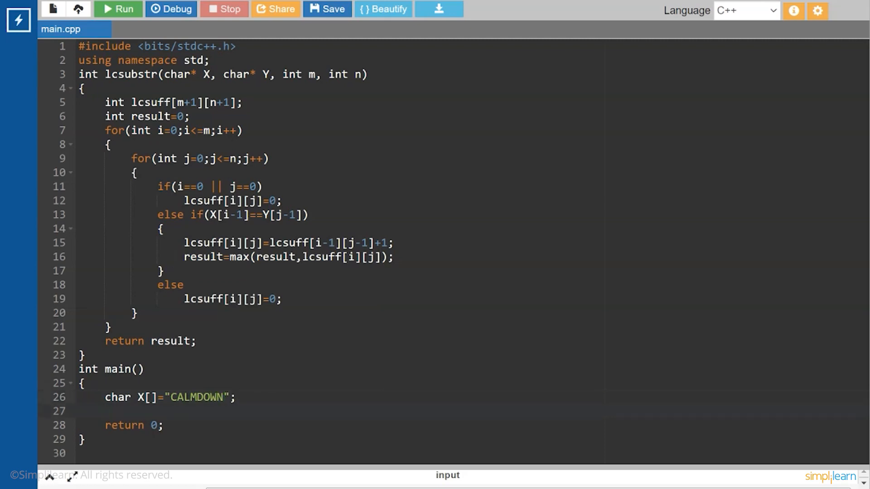
Step: Declare char Y[]="KEEPCALM"; below X and begin an int declaration
{"action": "type", "text": "CHAR"}
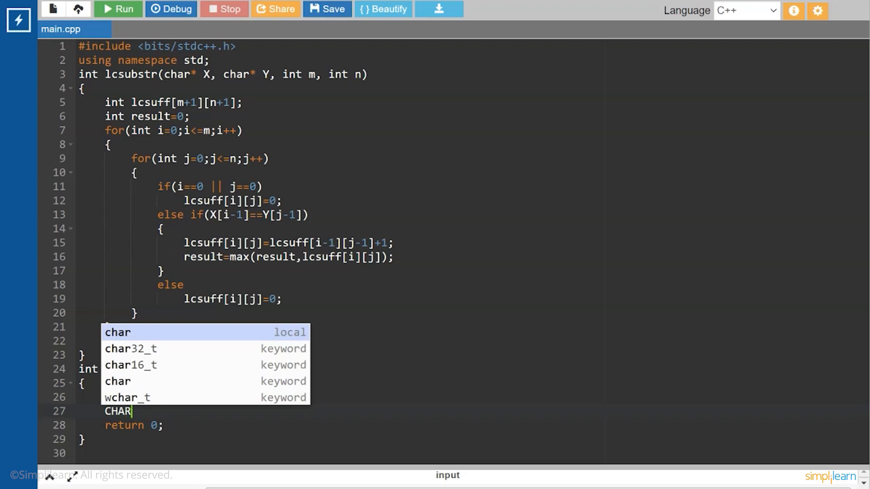
{"action": "type", "text": "C"}
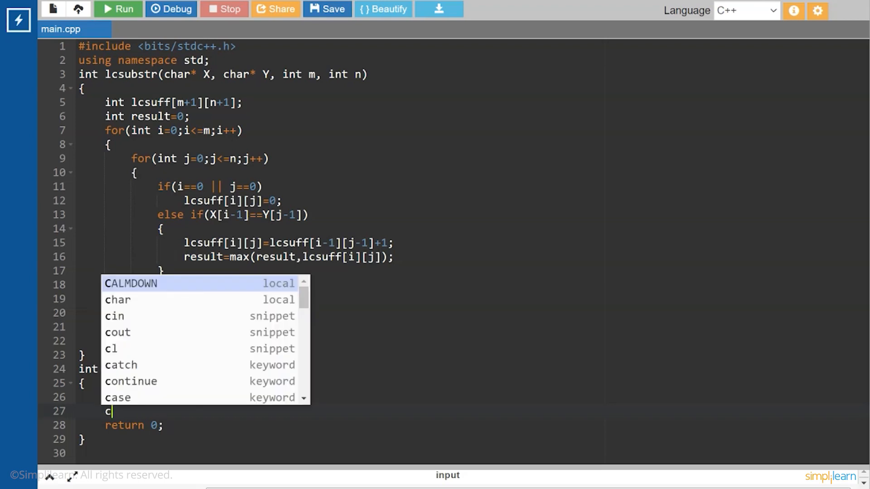
{"action": "type", "text": "har"}
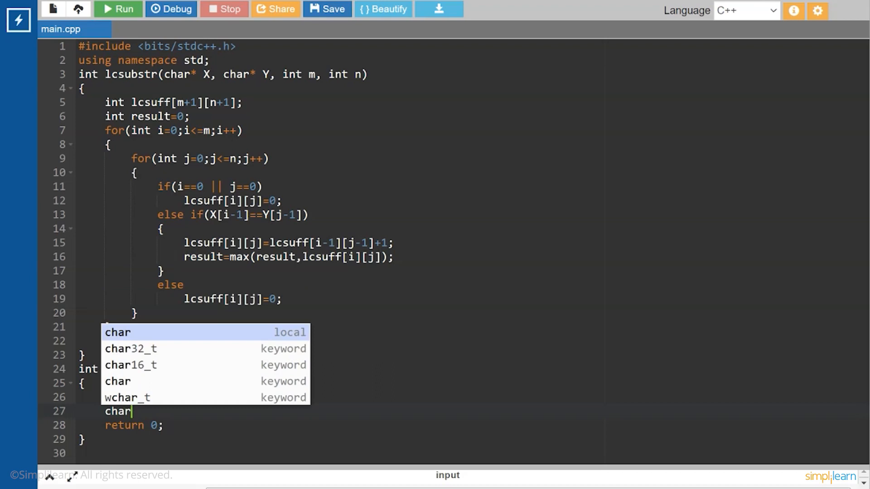
{"action": "type", "text": "Y[]=\""}
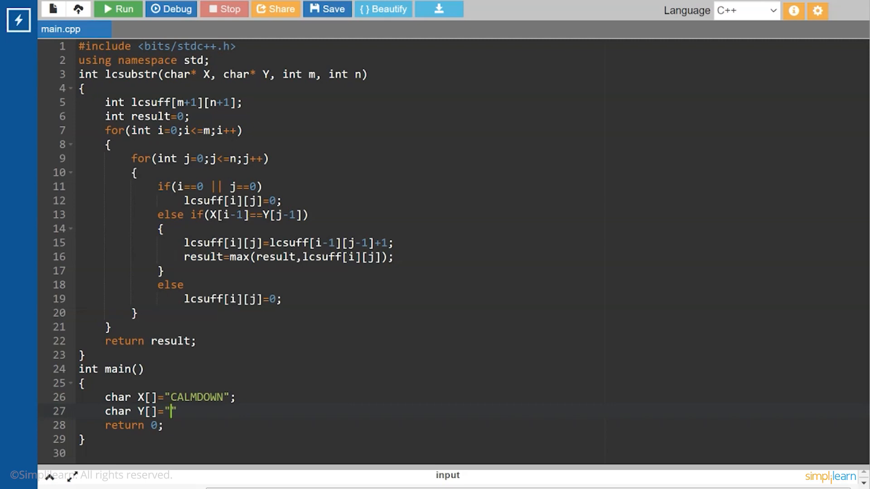
{"action": "type", "text": "KEE"}
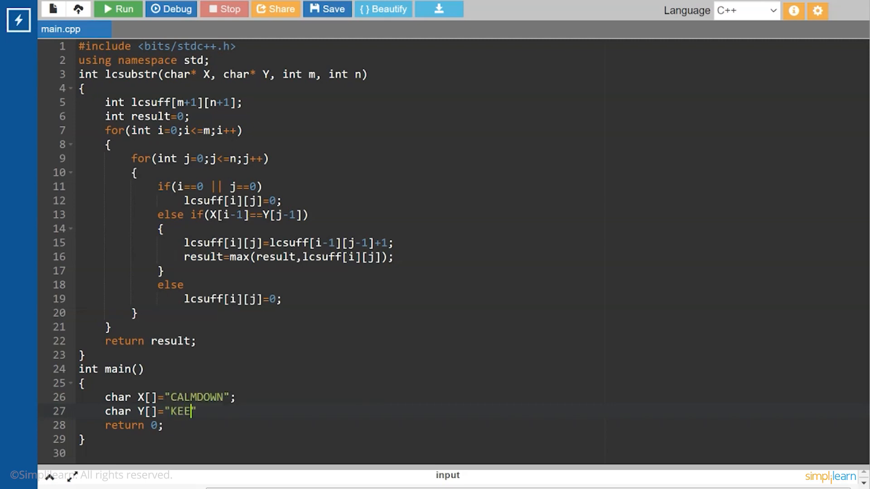
{"action": "type", "text": "PCA"}
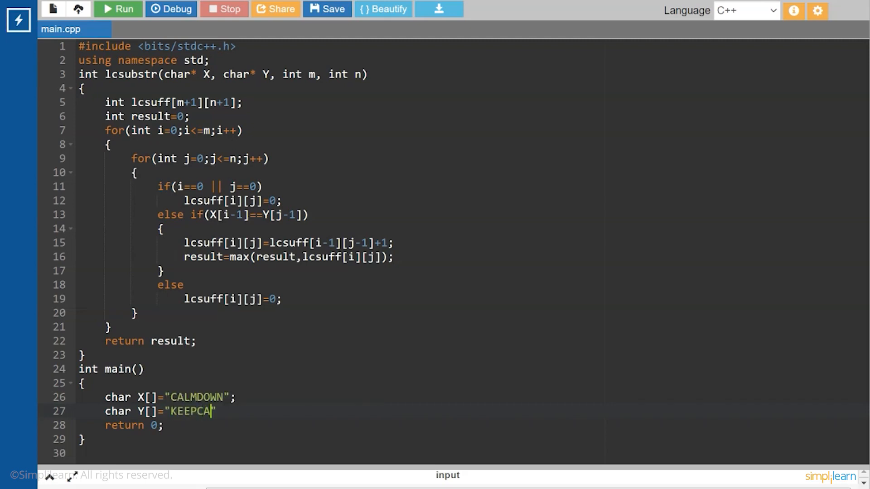
{"action": "type", "text": "LM"}
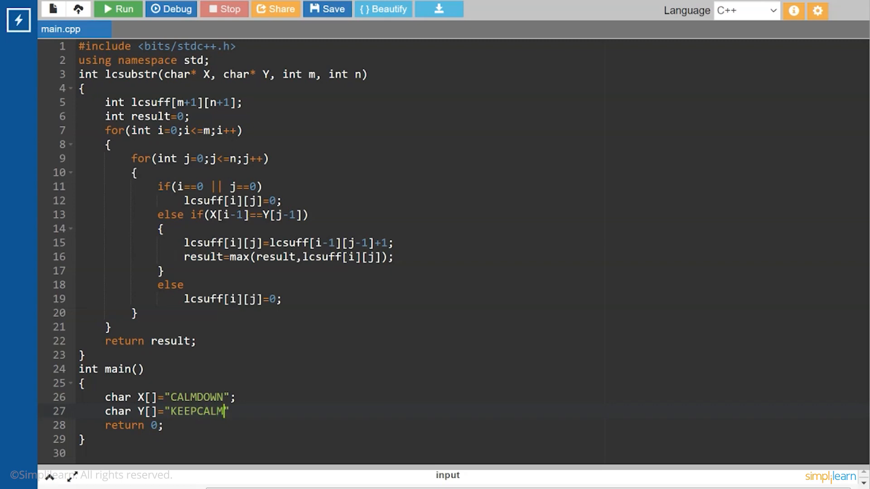
{"action": "type", "text": "\";"}
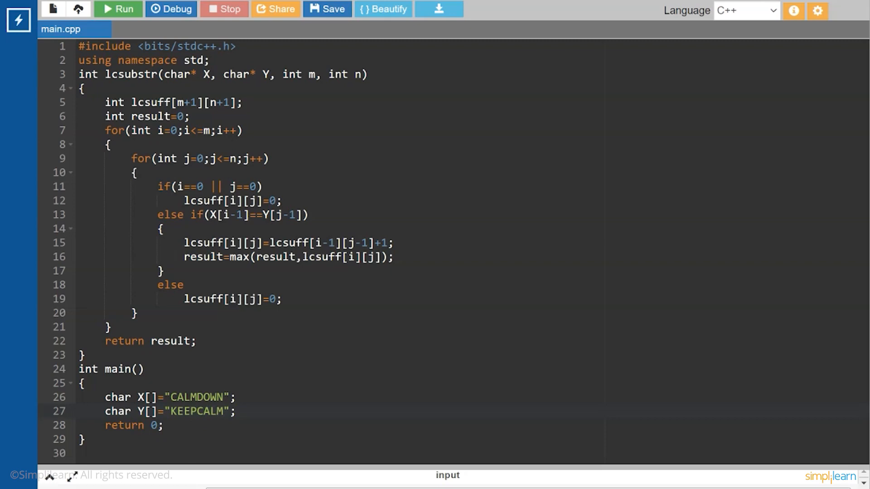
{"action": "type", "text": "int"}
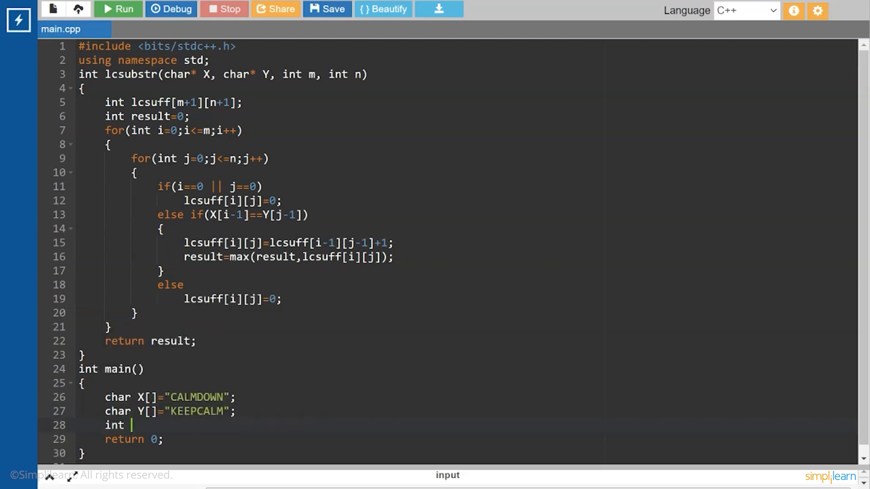
Step: Store the length of X with int m=strlen(X);
{"action": "type", "text": "m"}
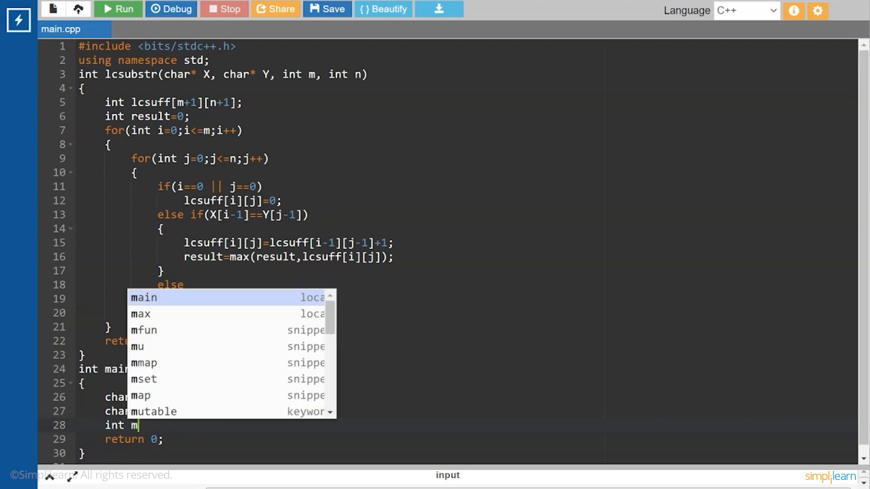
{"action": "type", "text": "=strl"}
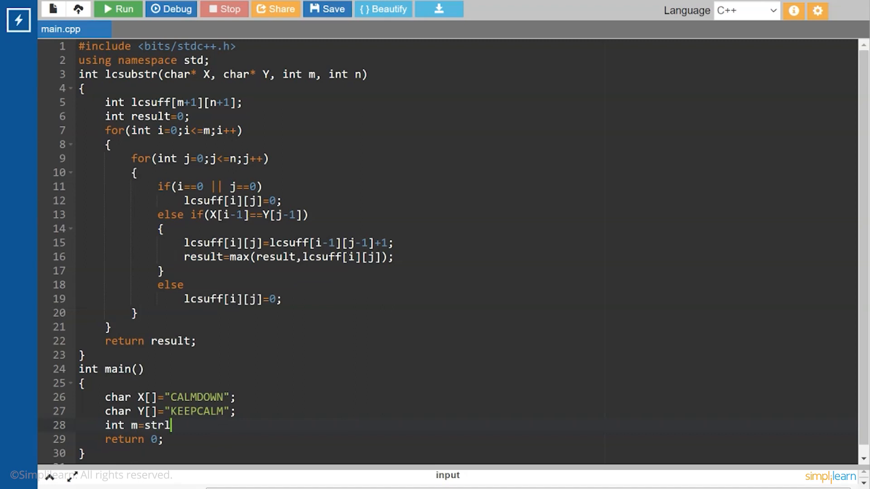
{"action": "type", "text": "en"}
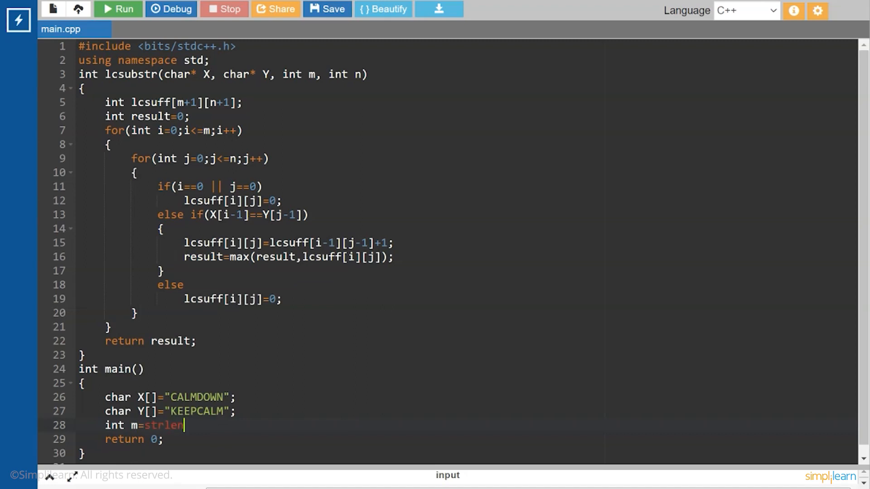
{"action": "type", "text": "()"}
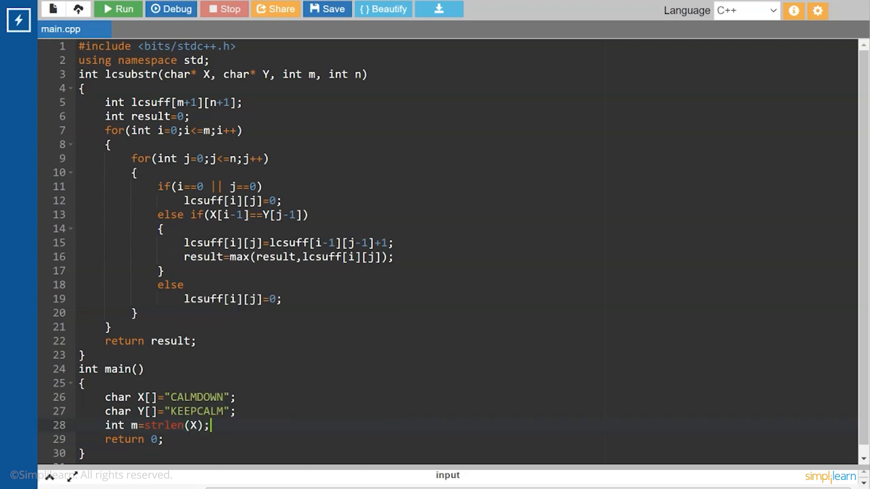
{"action": "key", "text": "Enter"}
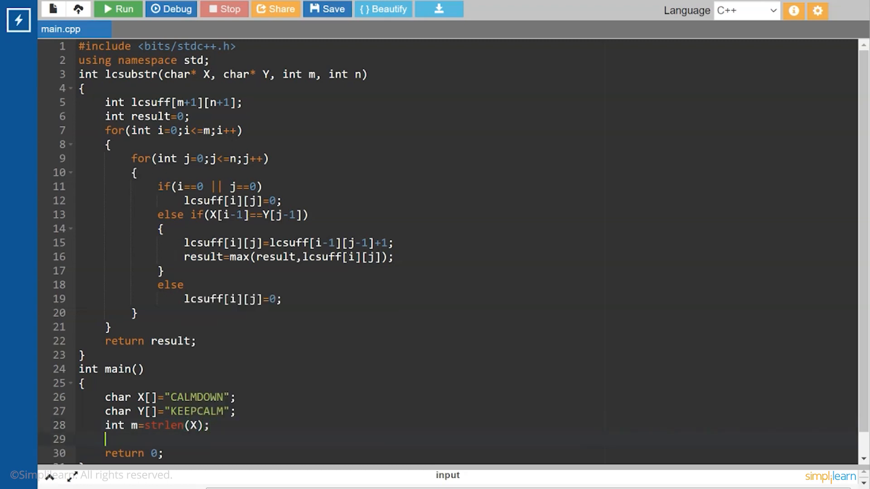
Step: Store the length of Y with int n=strlen(Y);, using autocomplete for strlen
{"action": "type", "text": "int"}
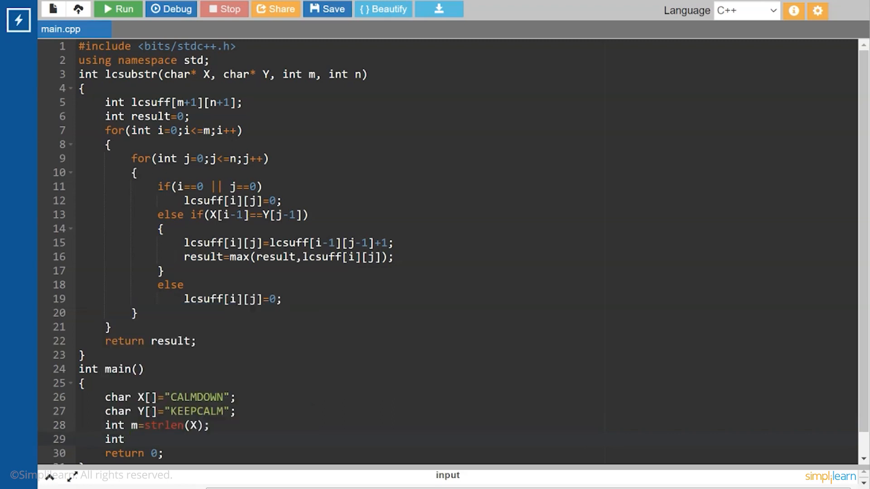
{"action": "type", "text": "n="}
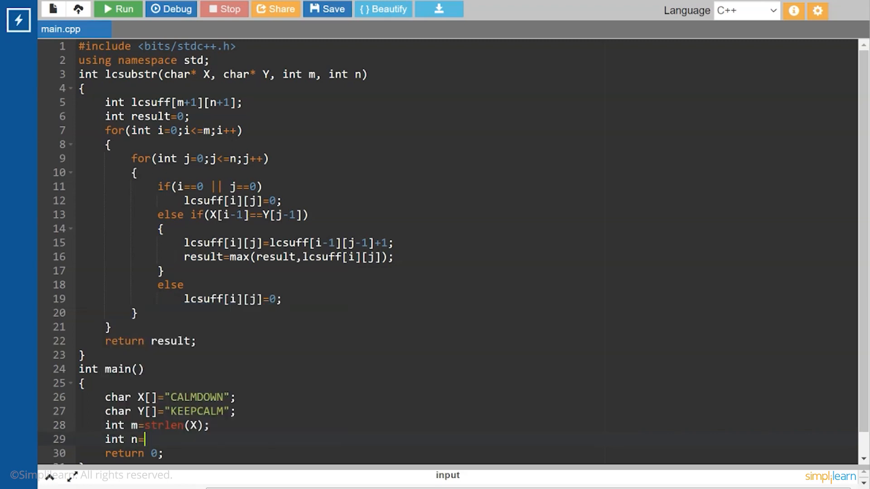
{"action": "type", "text": "str"}
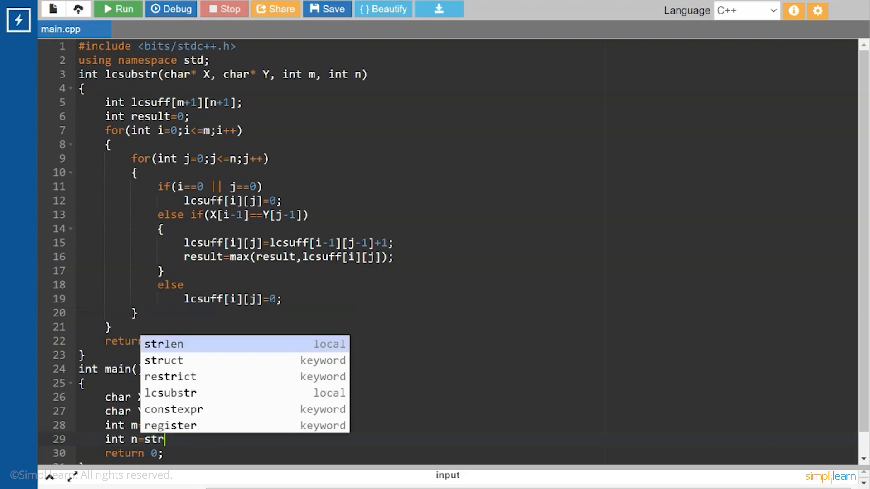
{"action": "left_click", "coordinate": [165, 345]}
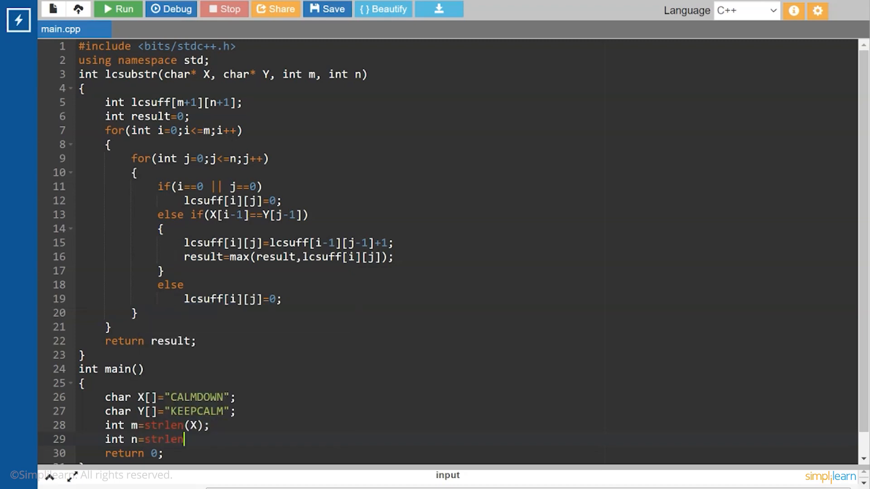
{"action": "type", "text": "()"}
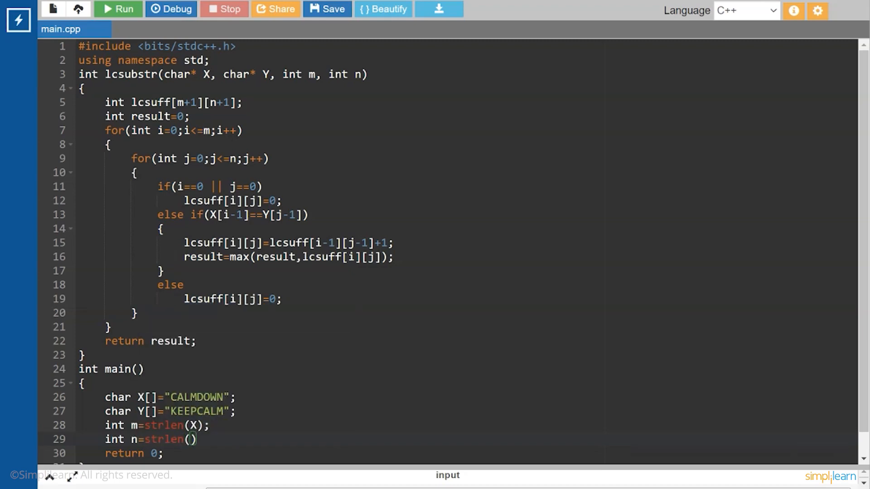
{"action": "type", "text": "Y"}
{"action": "type", "text": "cout<<"}
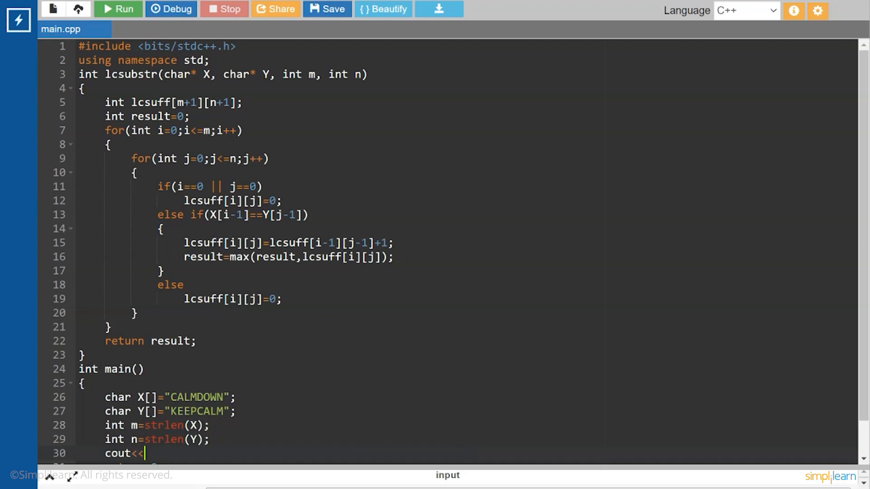
Step: Start a cout printing "length of longest common substring: "
{"action": "type", "text": "\"\""}
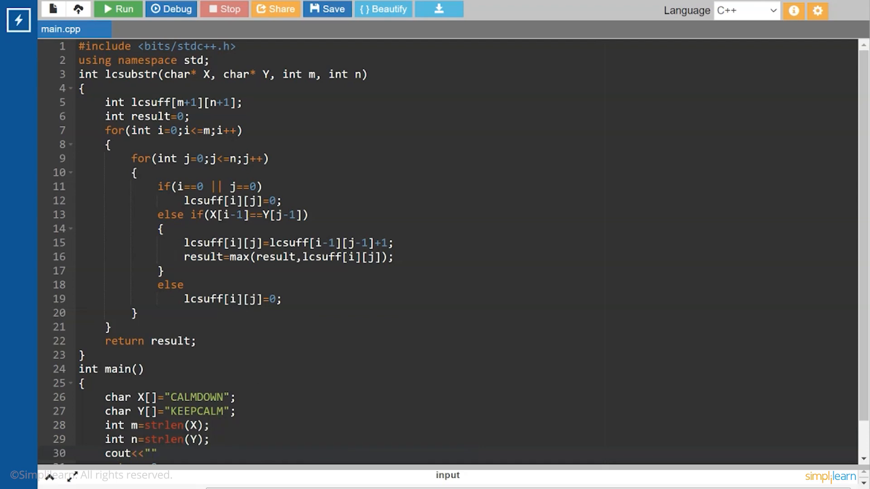
{"action": "type", "text": "length o"}
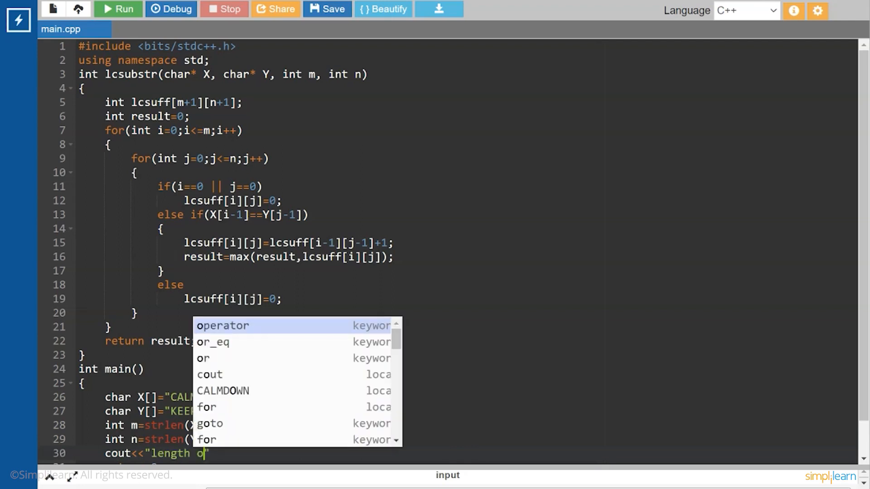
{"action": "type", "text": "f"}
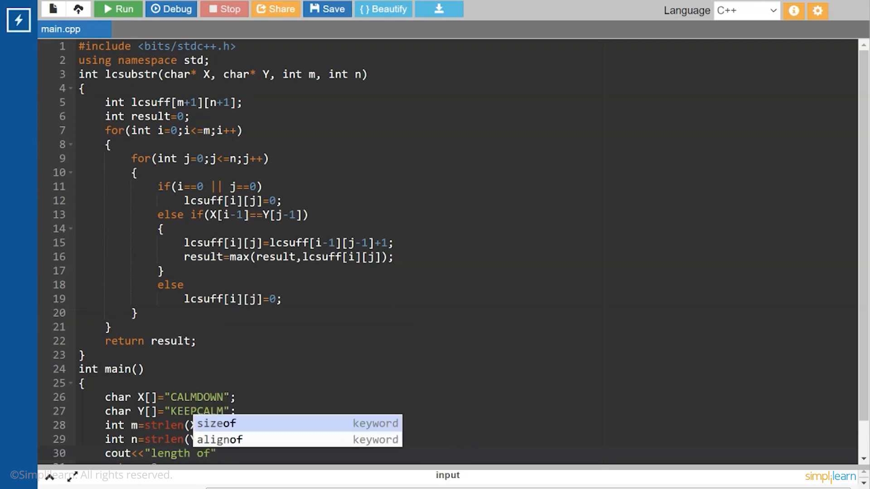
{"action": "type", "text": "lon"}
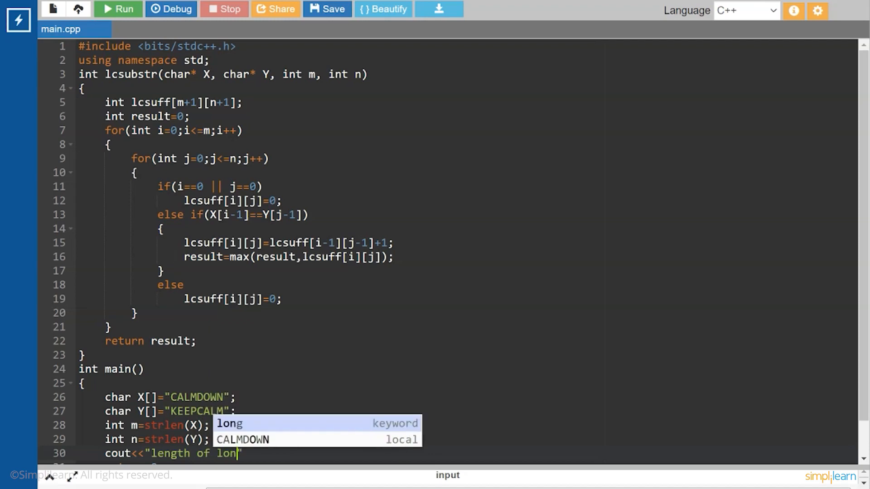
{"action": "type", "text": "gest common"}
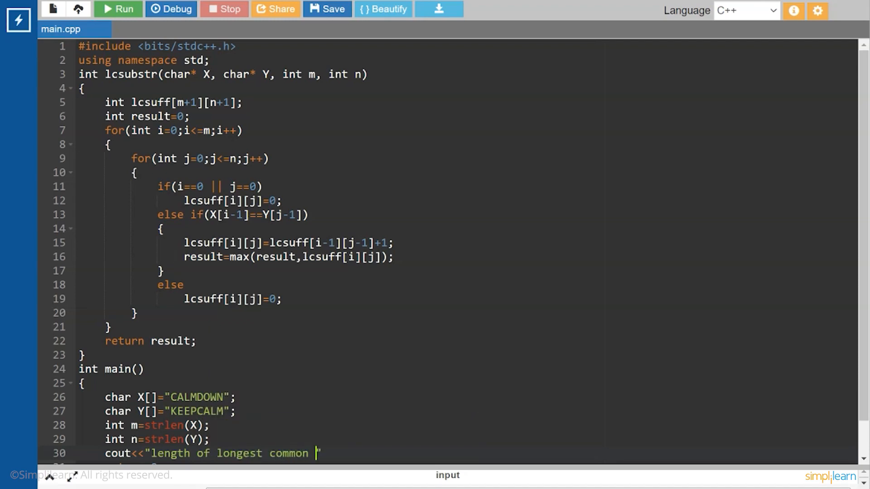
{"action": "type", "text": "substr"}
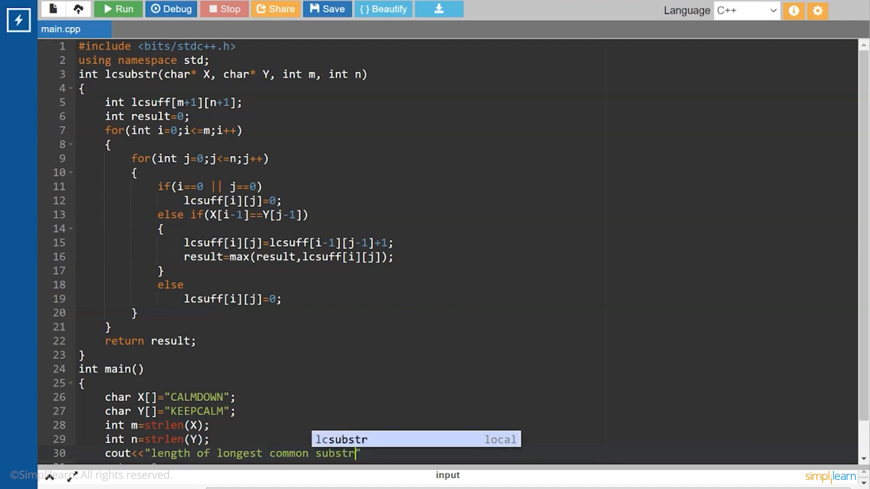
{"action": "type", "text": "ing: <<"}
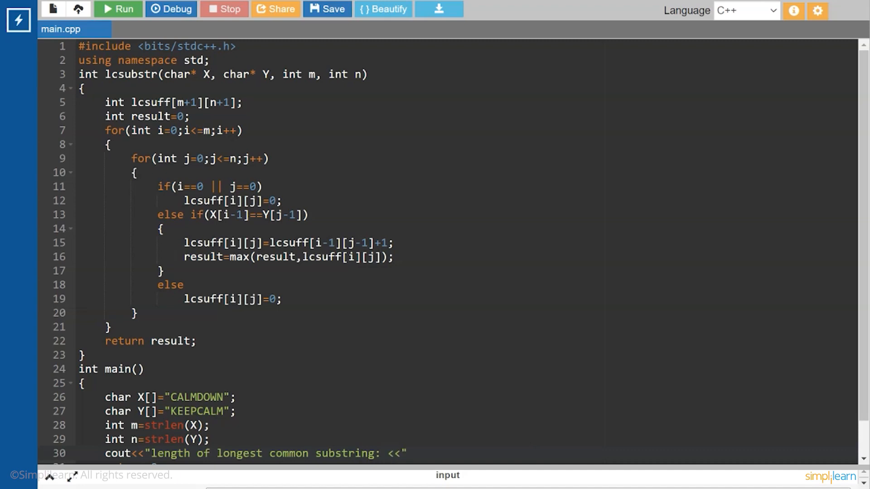
Step: Append lcsubstr(X,Y,m,n) to the output and run the program
{"action": "type", "text": "lcs"}
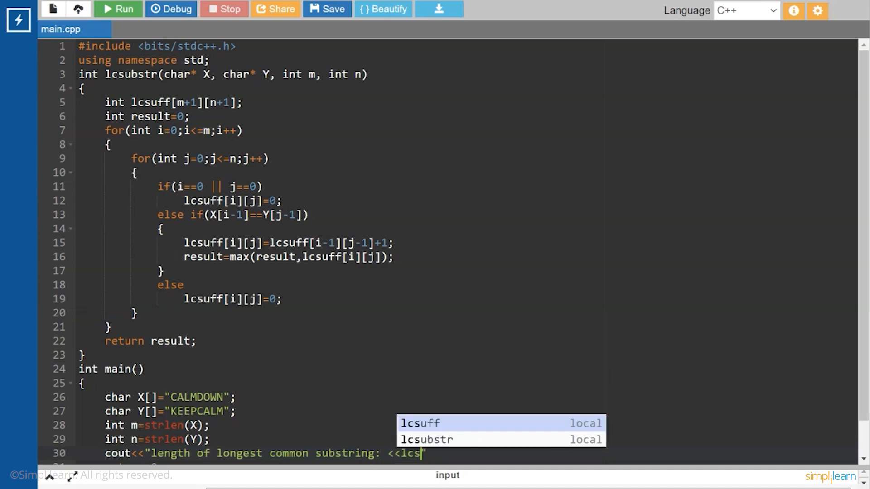
{"action": "type", "text": "u"}
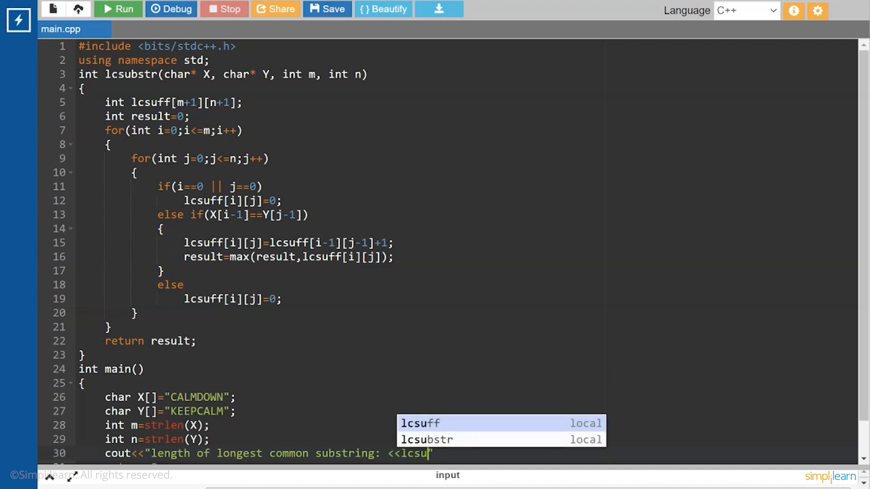
{"action": "left_click", "coordinate": [427, 440]}
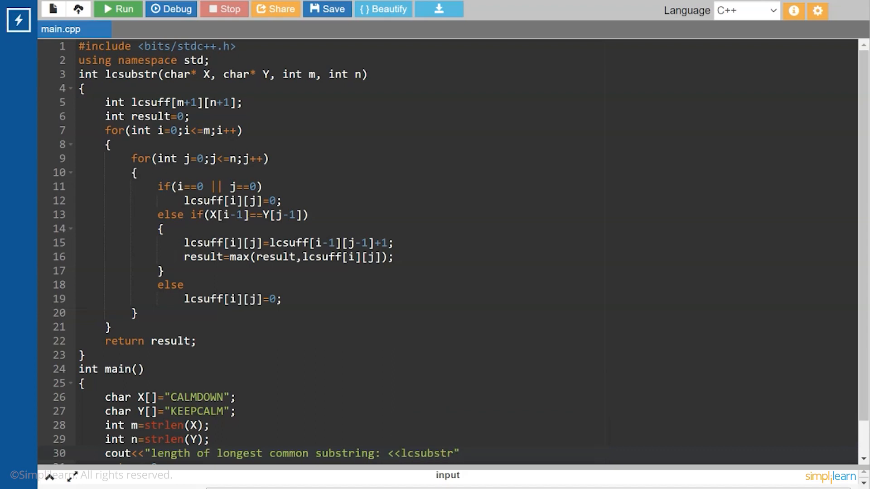
{"action": "type", "text": "("}
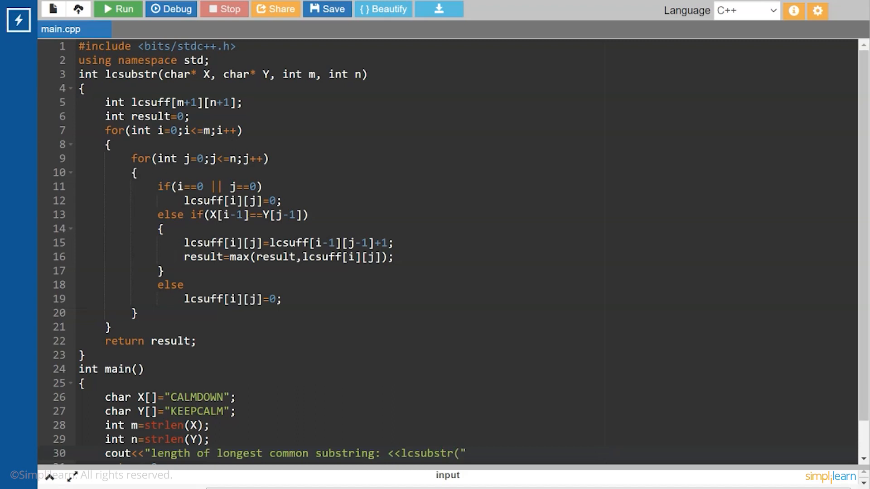
{"action": "type", "text": "X,"}
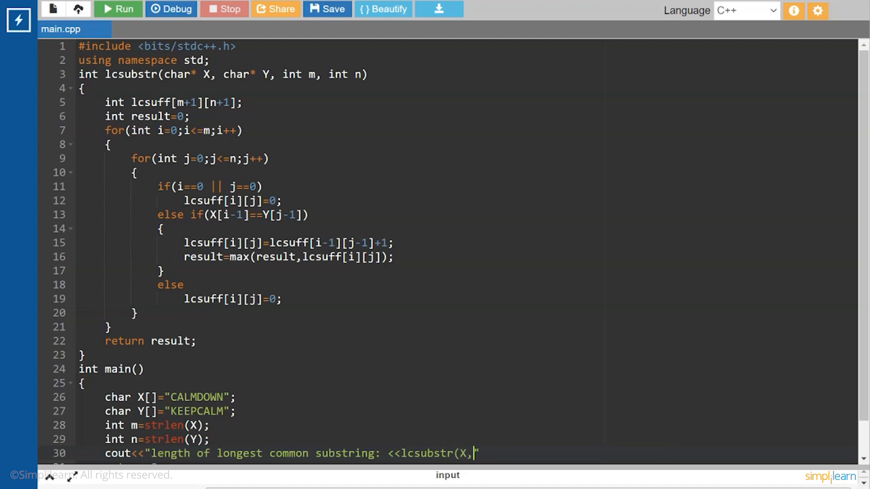
{"action": "type", "text": "Y,"}
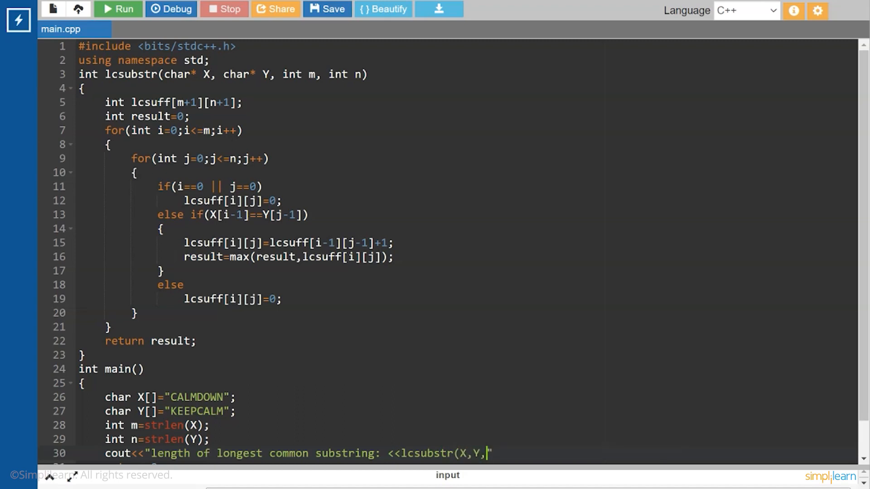
{"action": "type", "text": "m,n"}
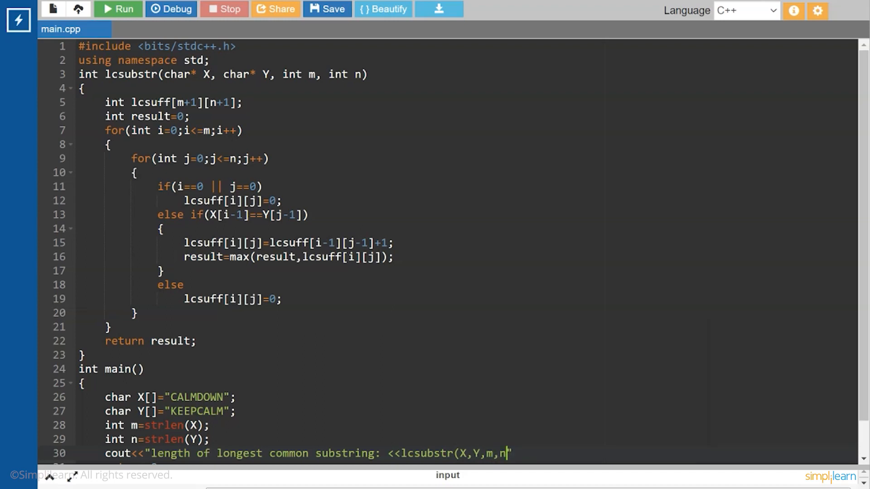
{"action": "type", "text": ")\""}
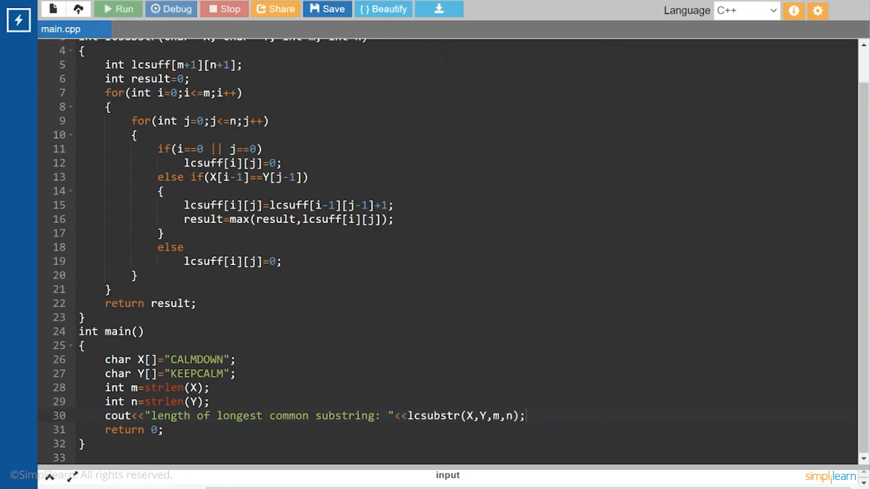
{"action": "left_click", "coordinate": [118, 8]}
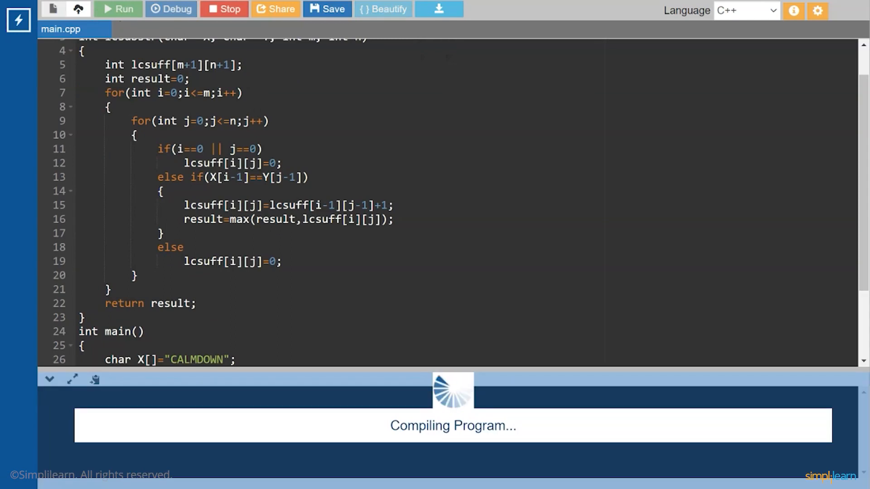